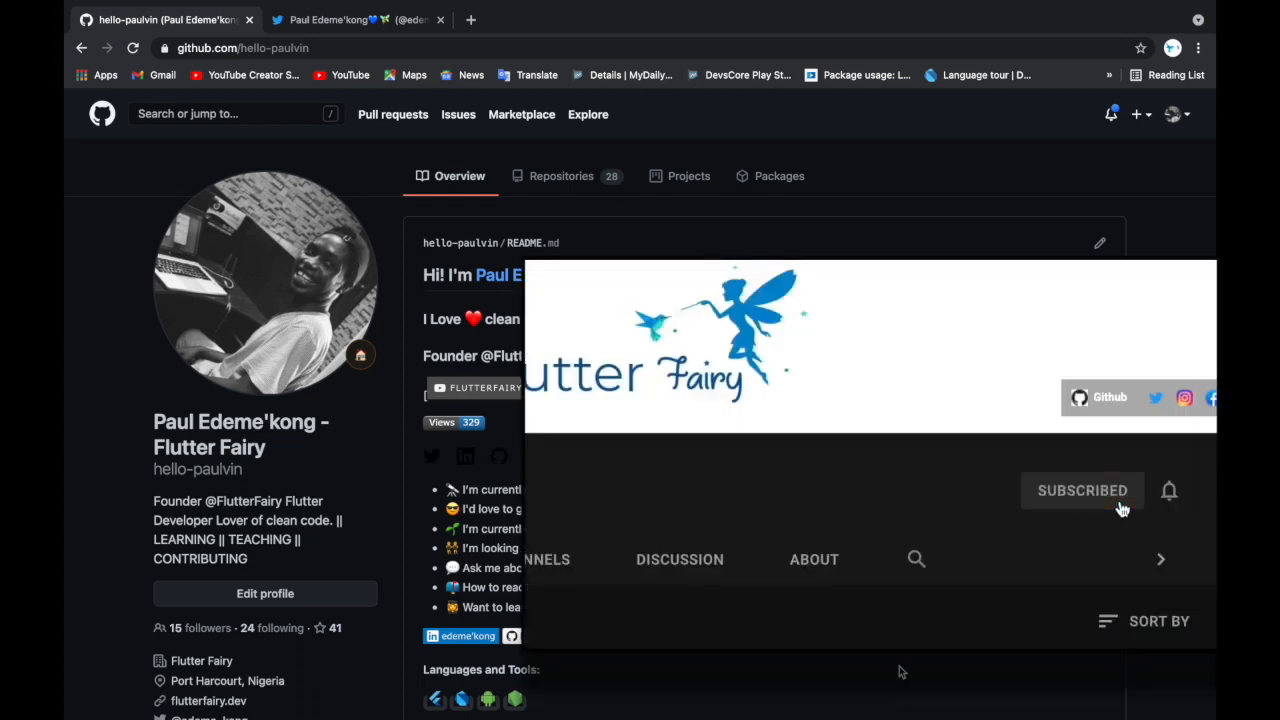
mouse_move(1168, 492)
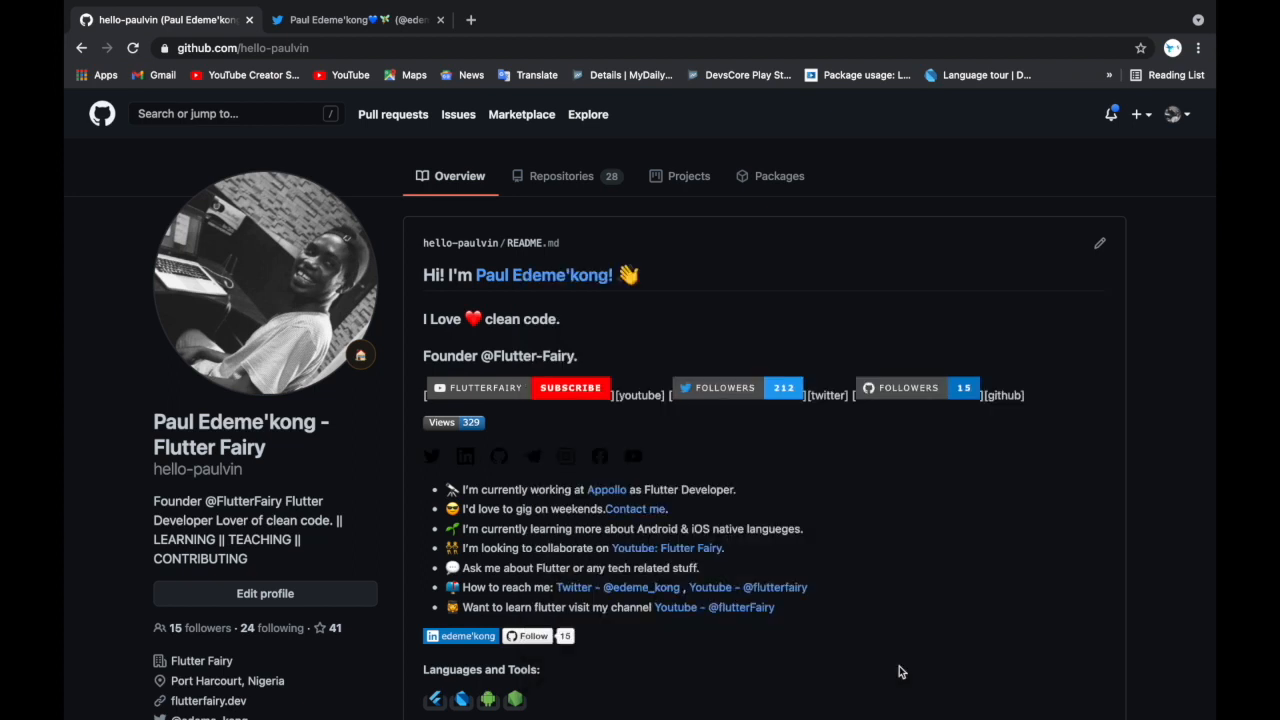
mouse_move(168, 424)
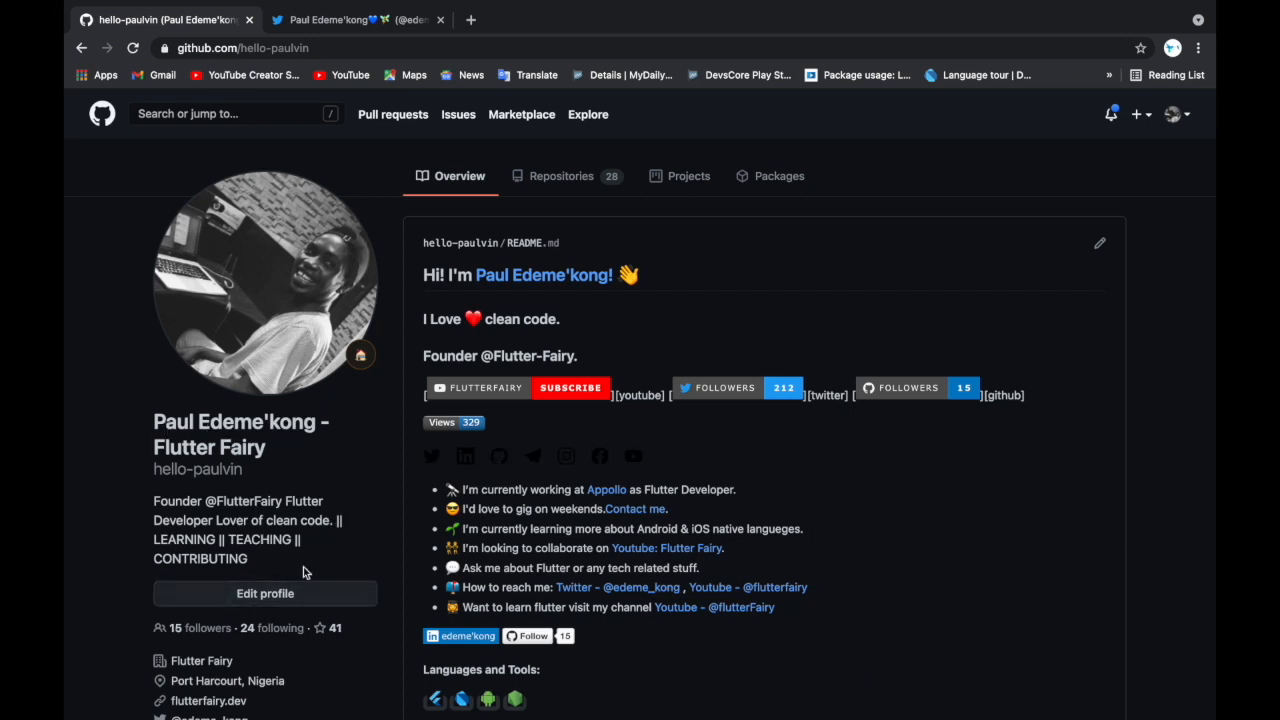
- Return from Twitter to the GitHub profile, list the repositories and start a new repository
click(356, 20)
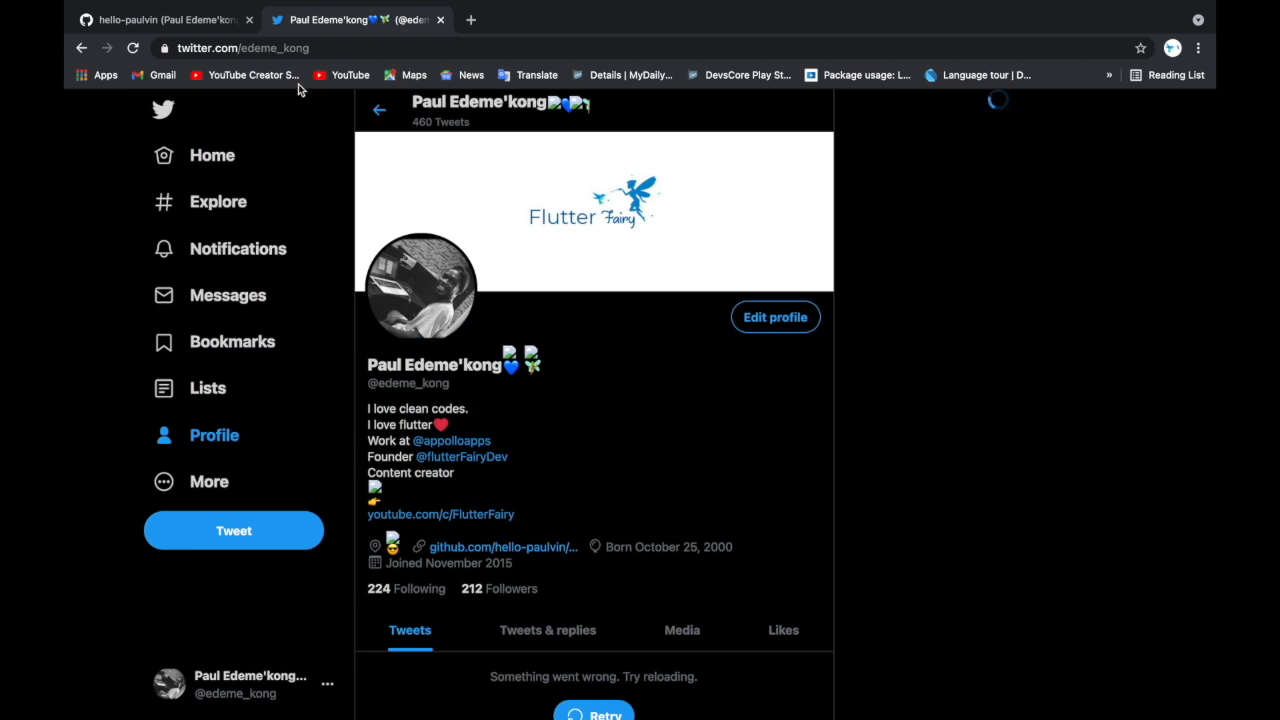
click(160, 20)
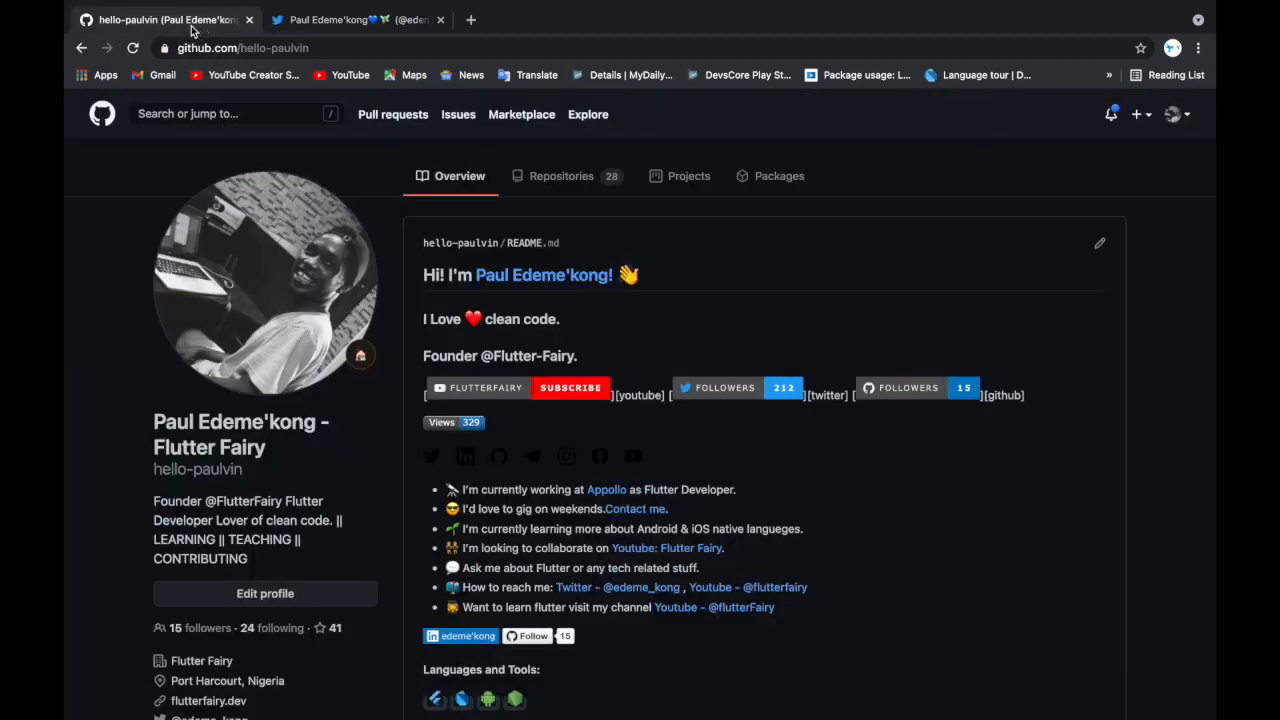
mouse_move(270, 412)
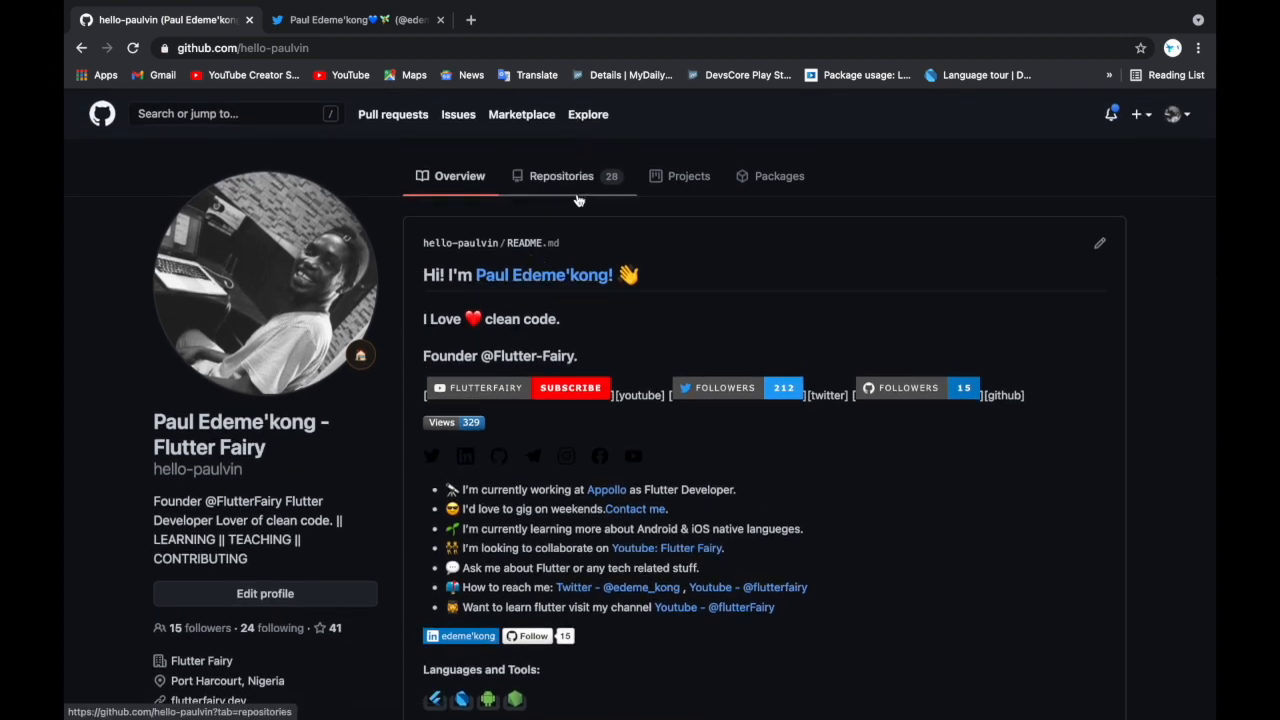
mouse_move(570, 192)
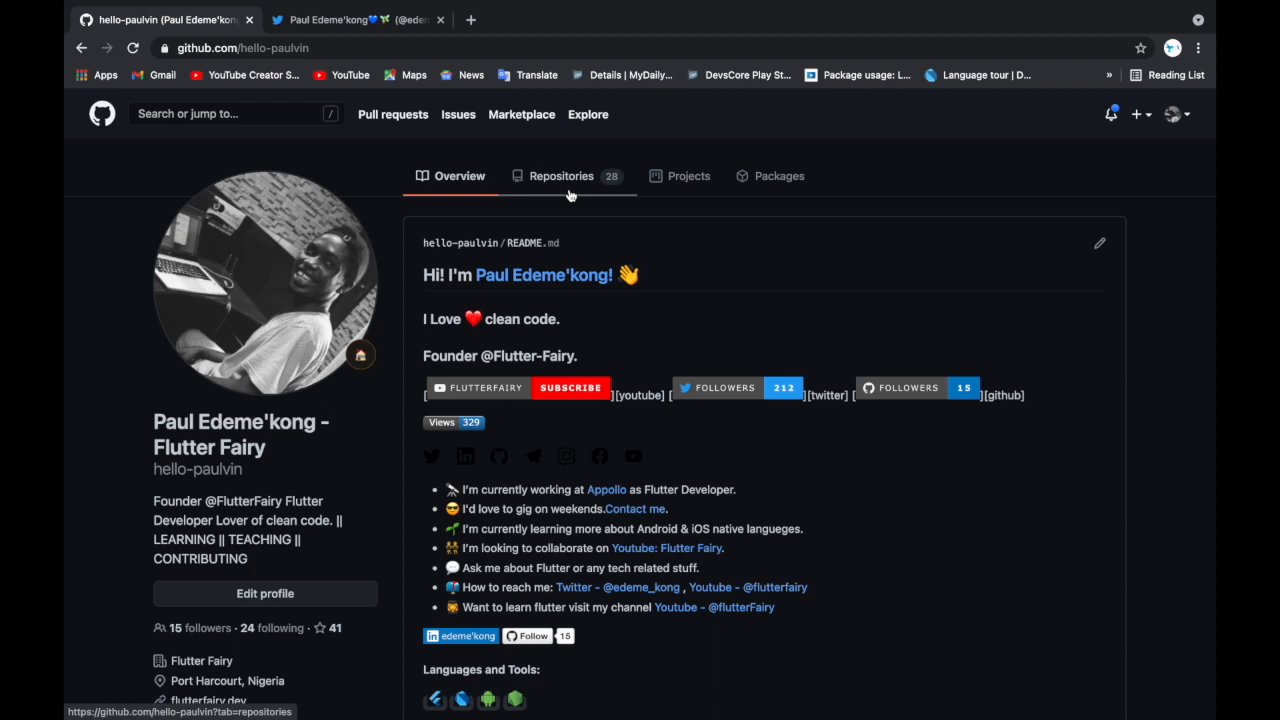
mouse_move(1148, 244)
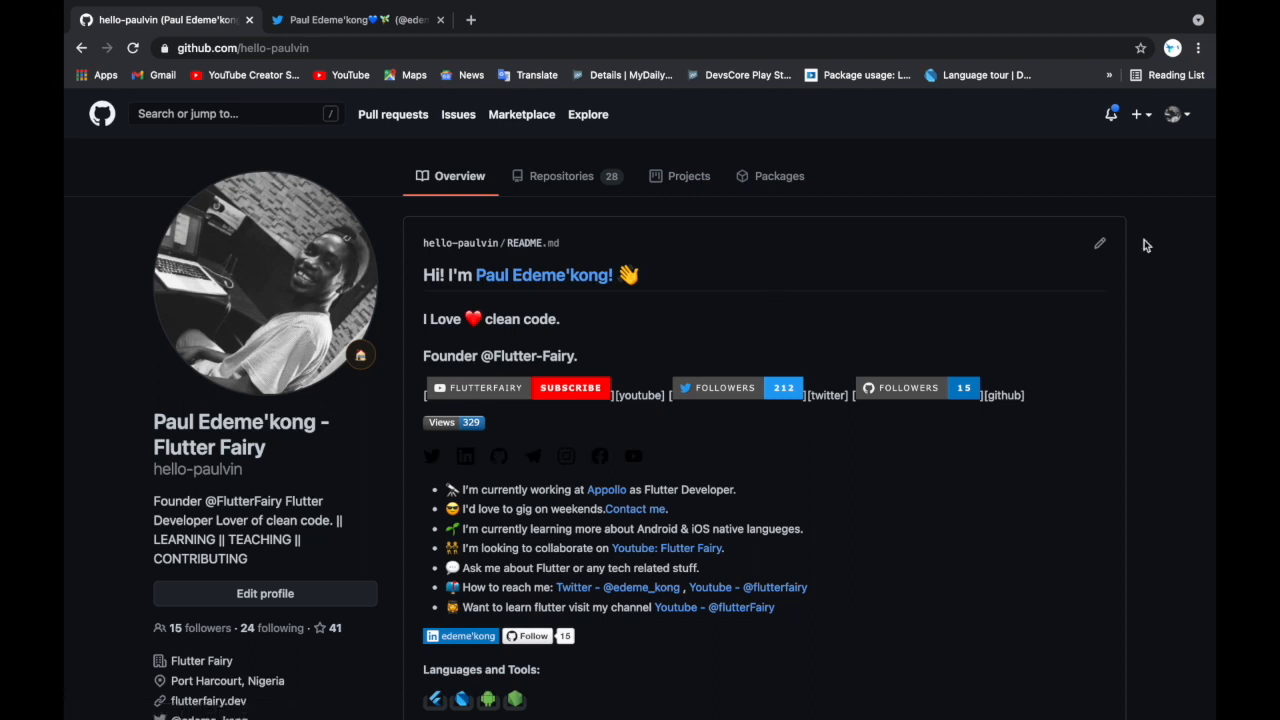
mouse_move(580, 184)
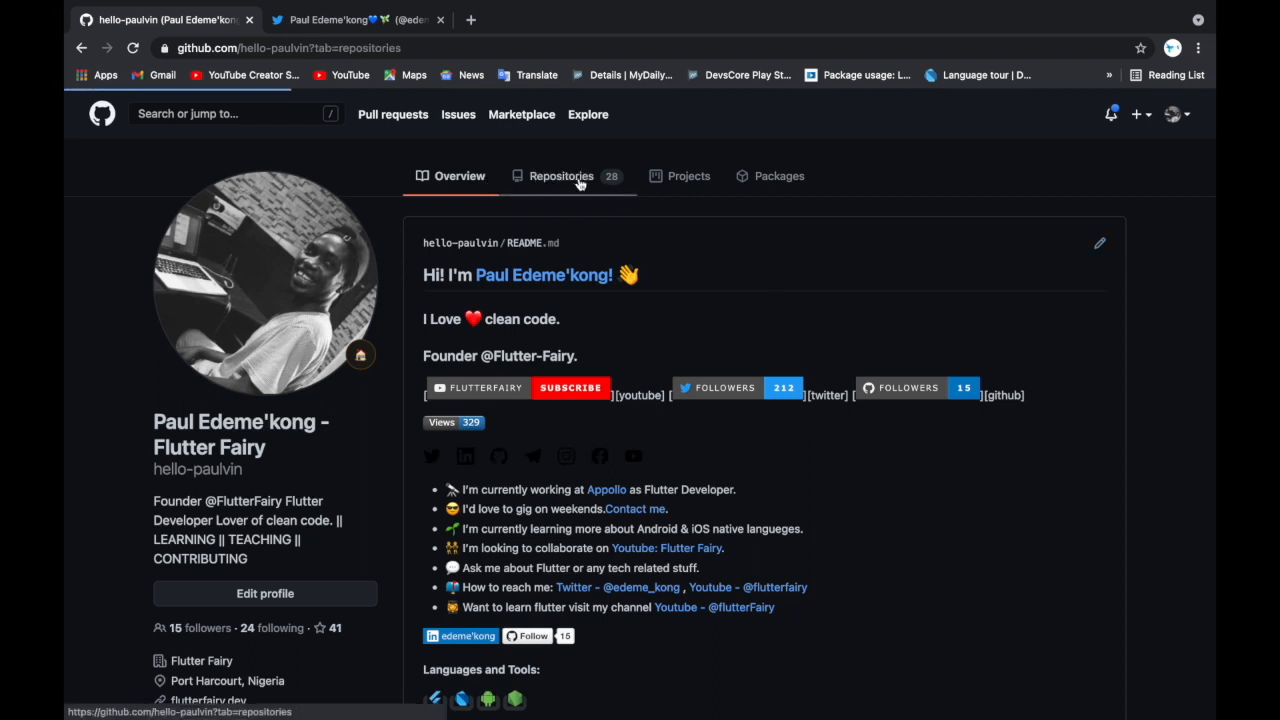
click(560, 176)
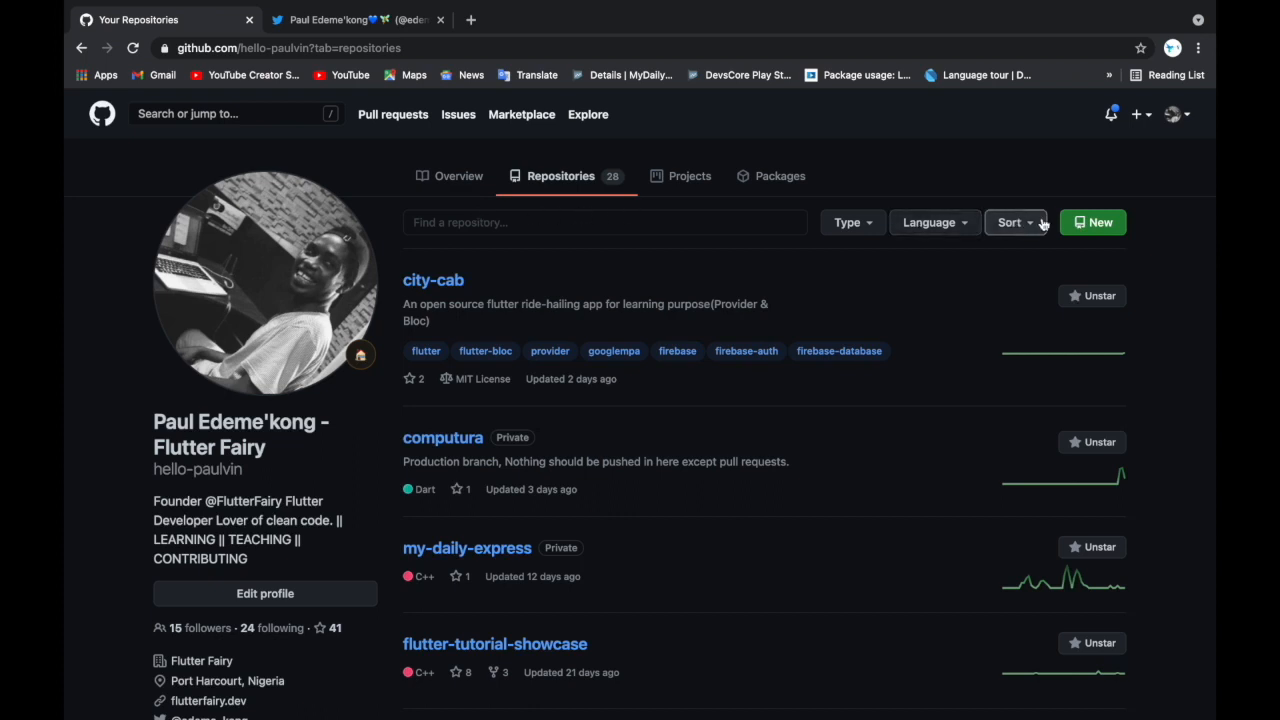
click(1092, 222)
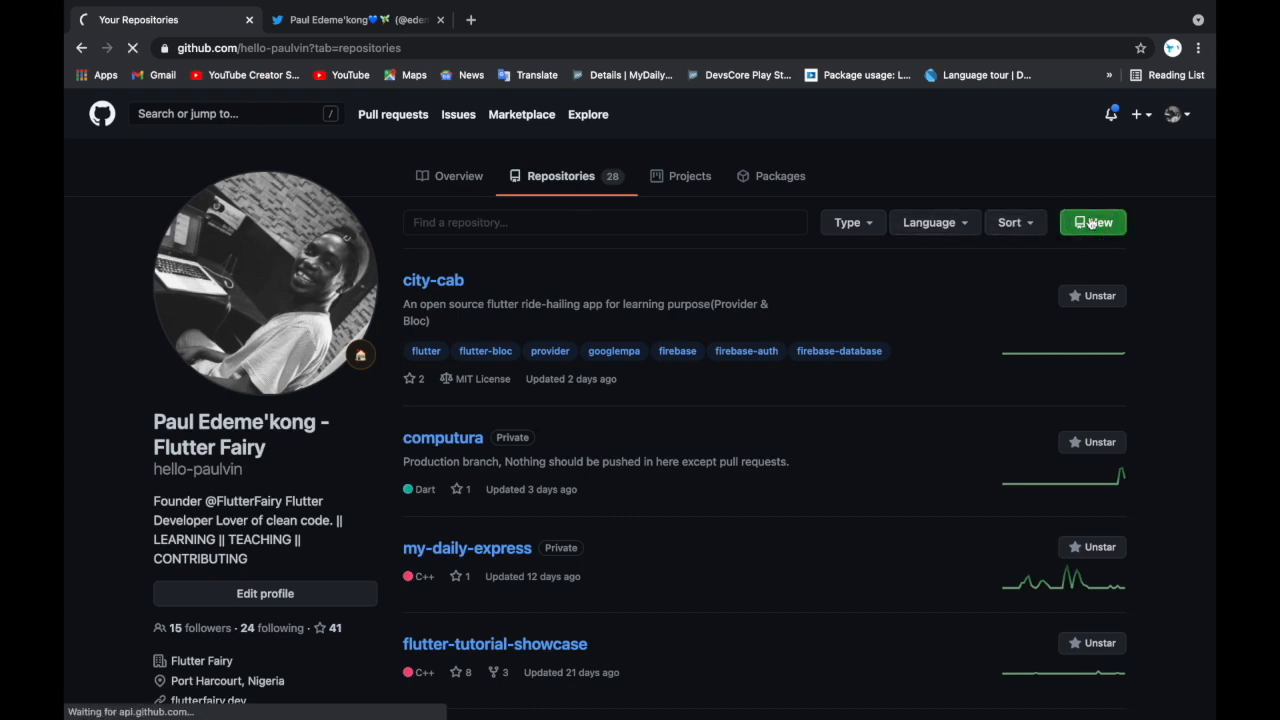
click(1092, 222)
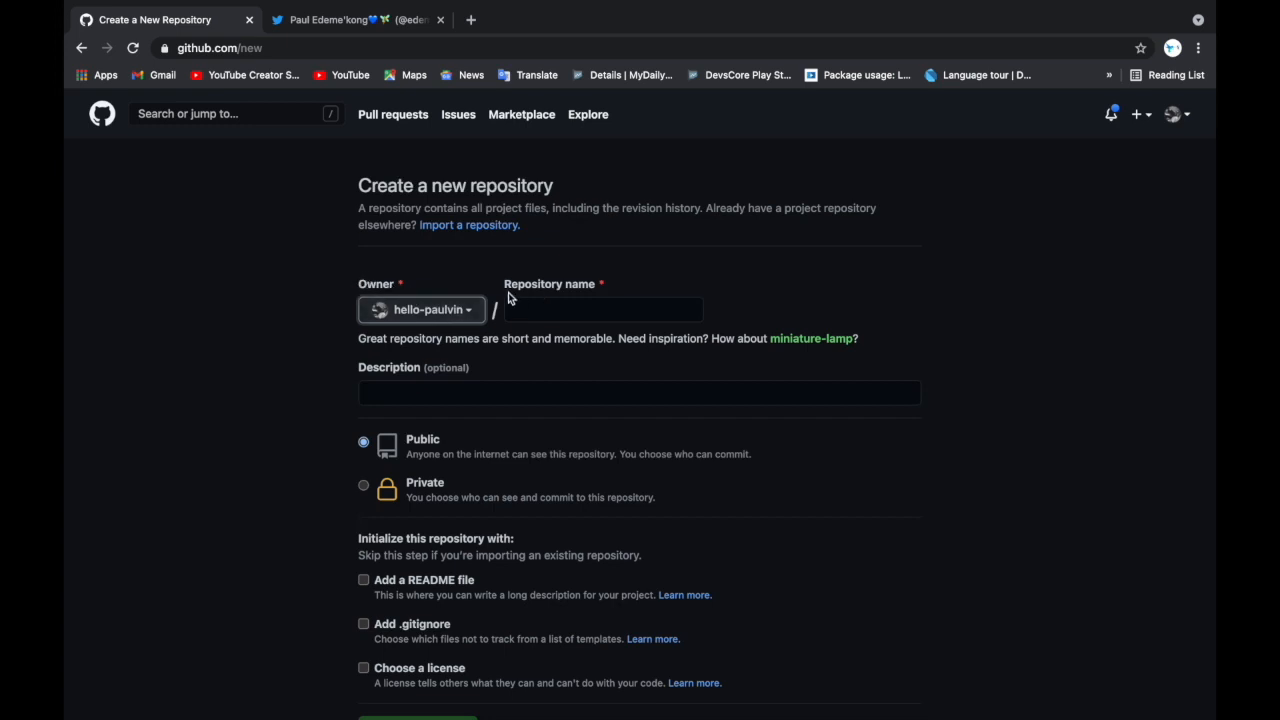
click(604, 308)
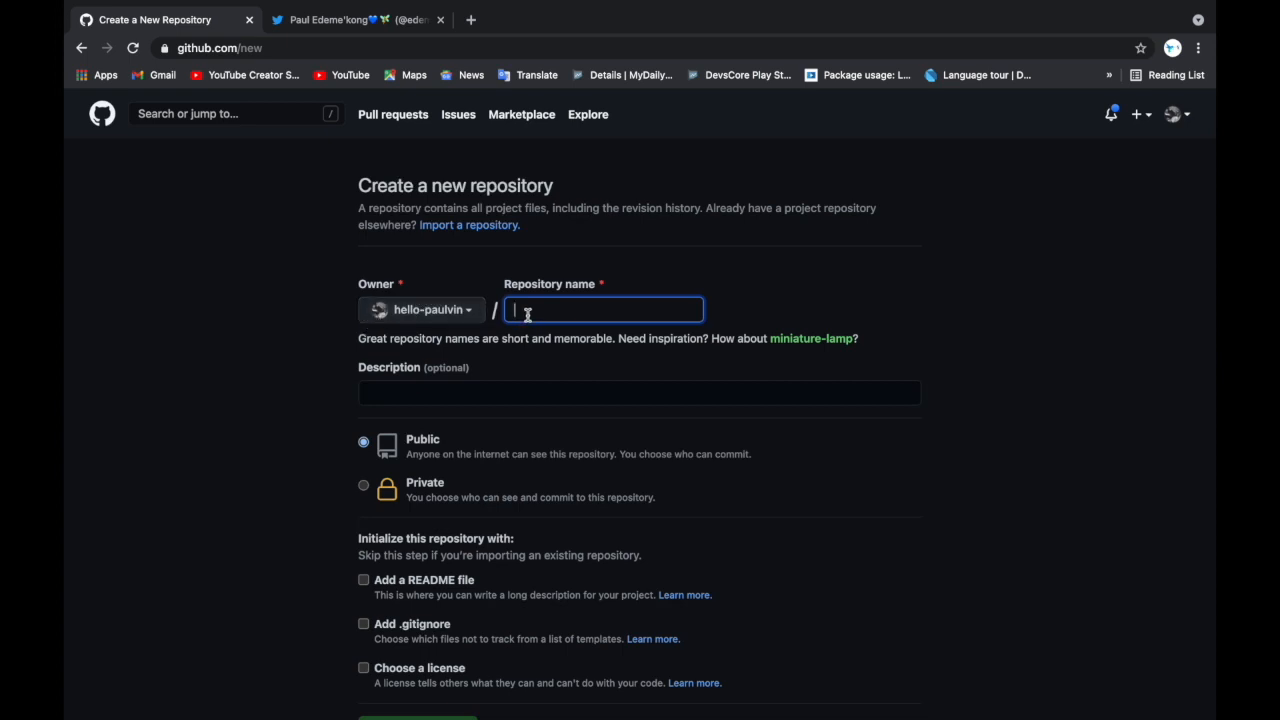
text(ja)
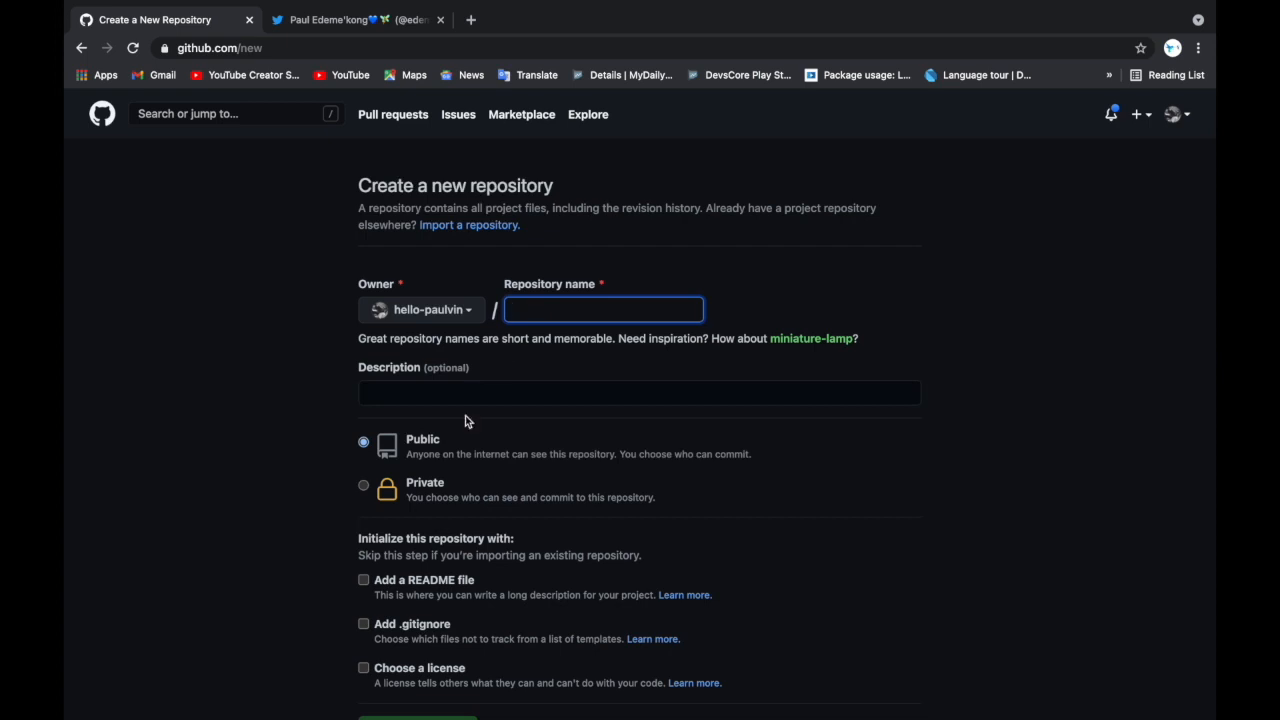
click(640, 392)
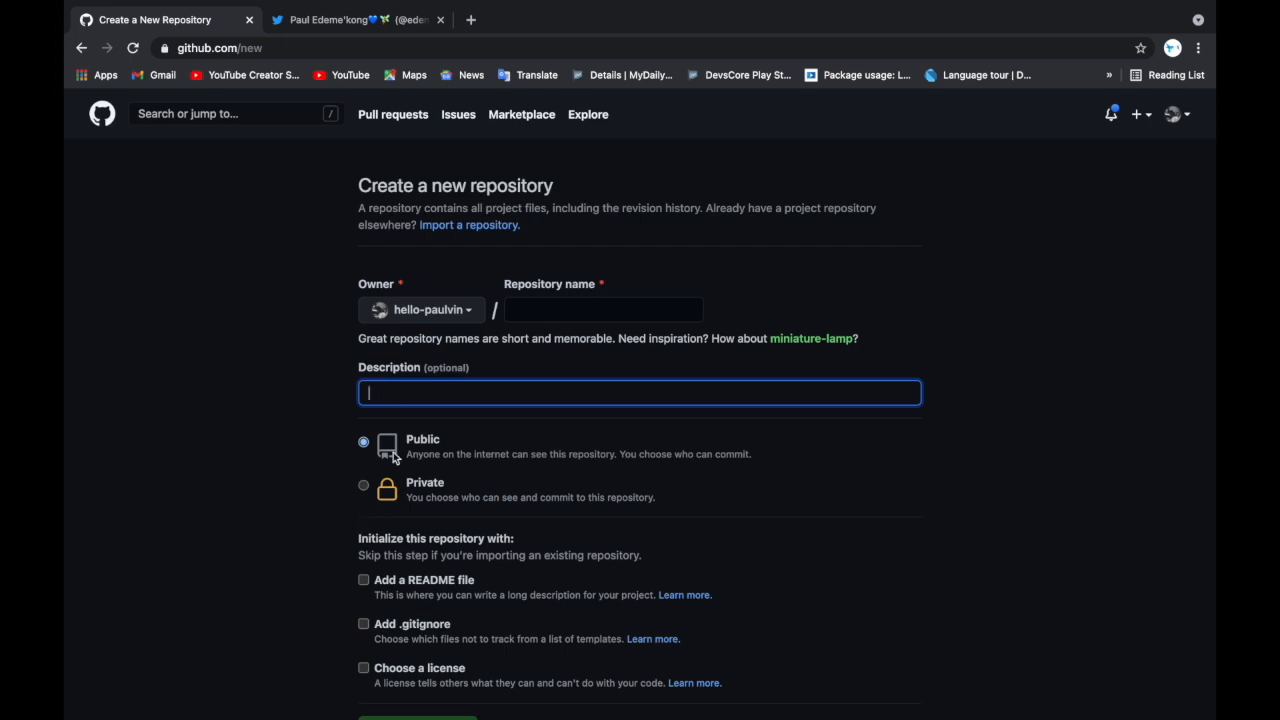
scroll(down, 3)
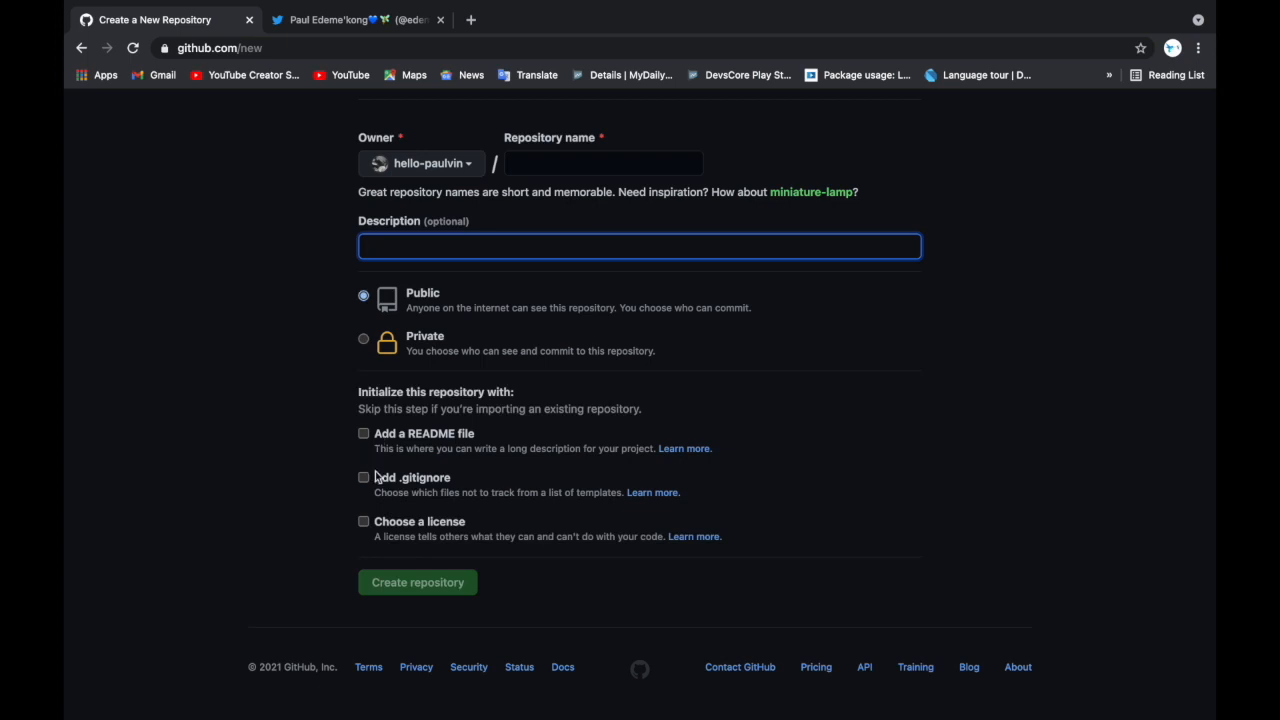
mouse_move(448, 522)
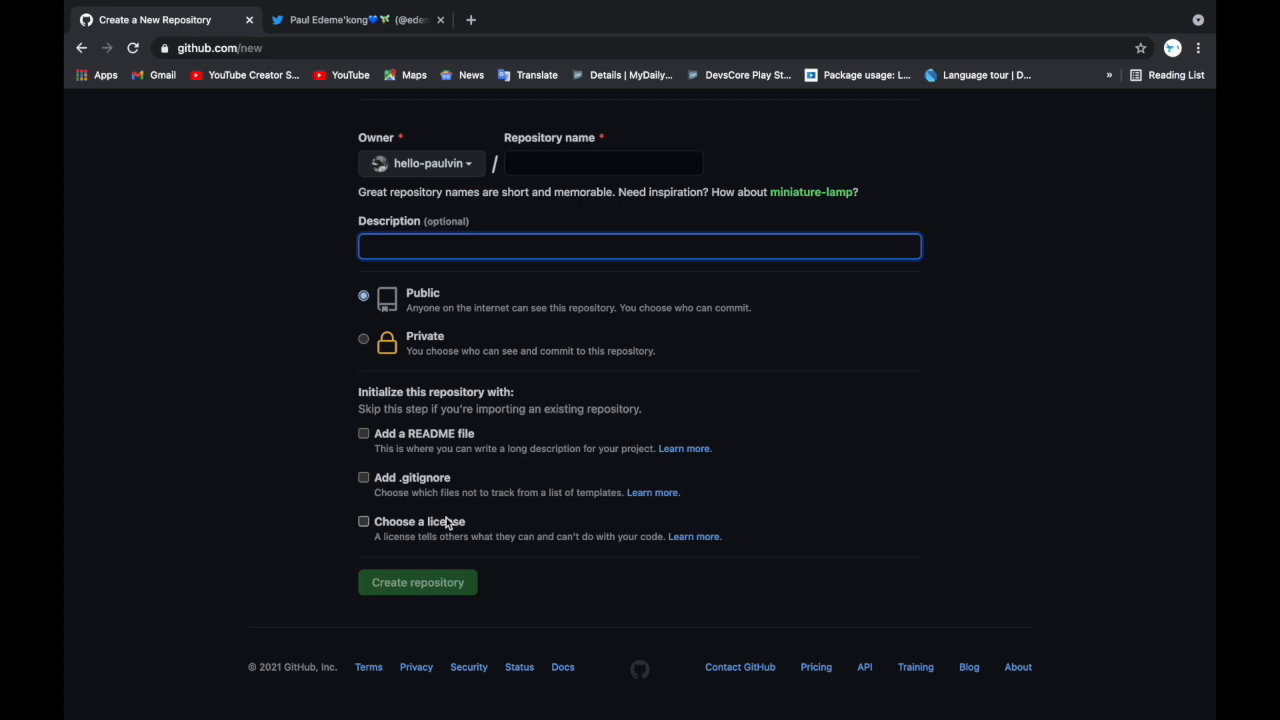
click(640, 246)
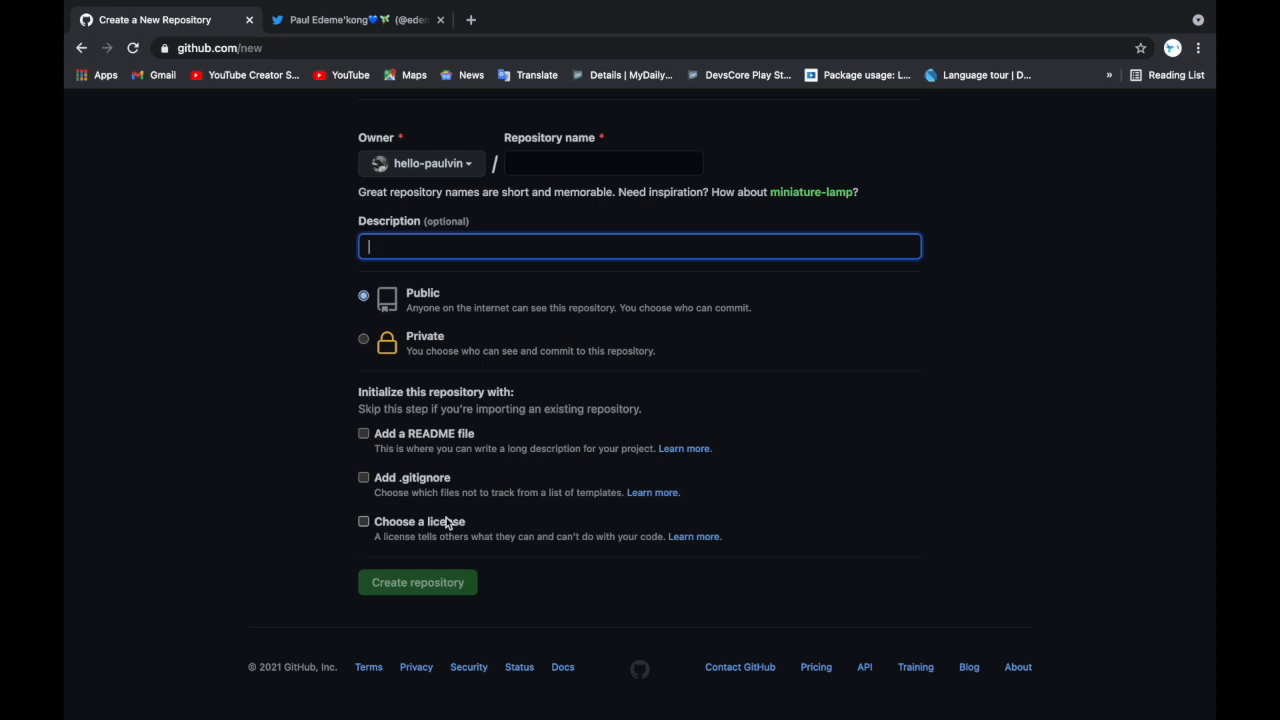
mouse_move(388, 532)
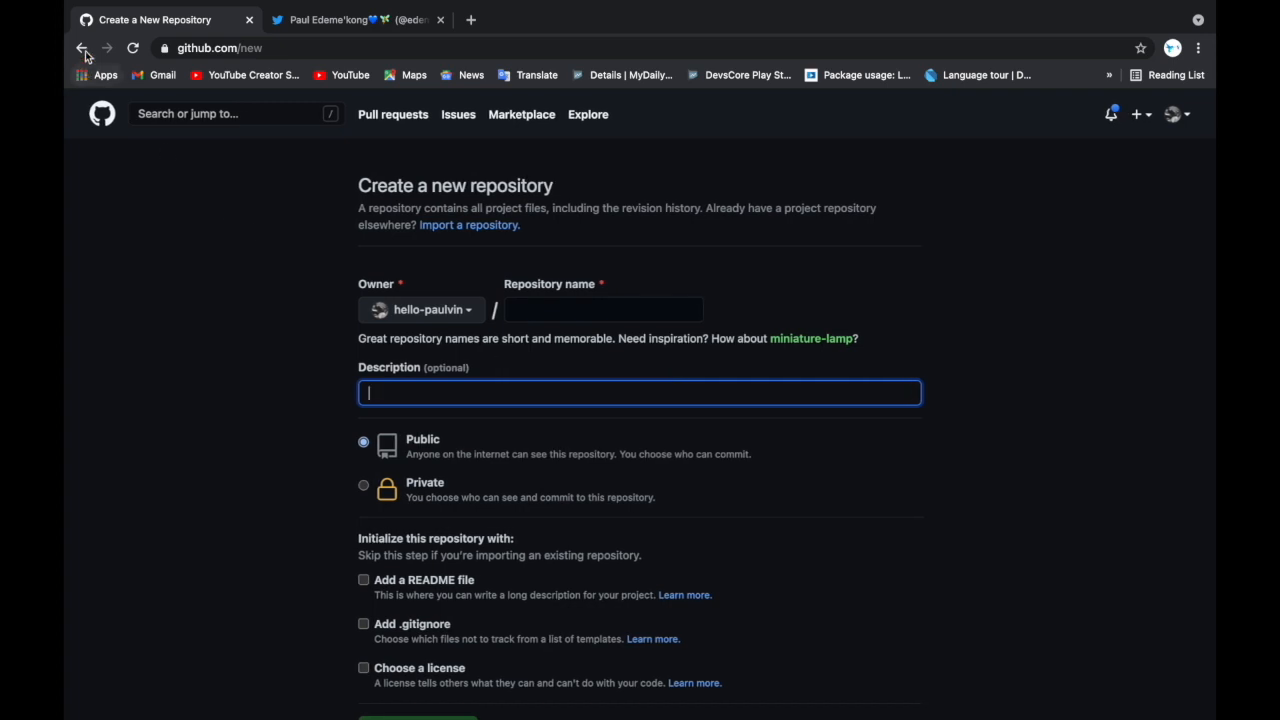
click(84, 48)
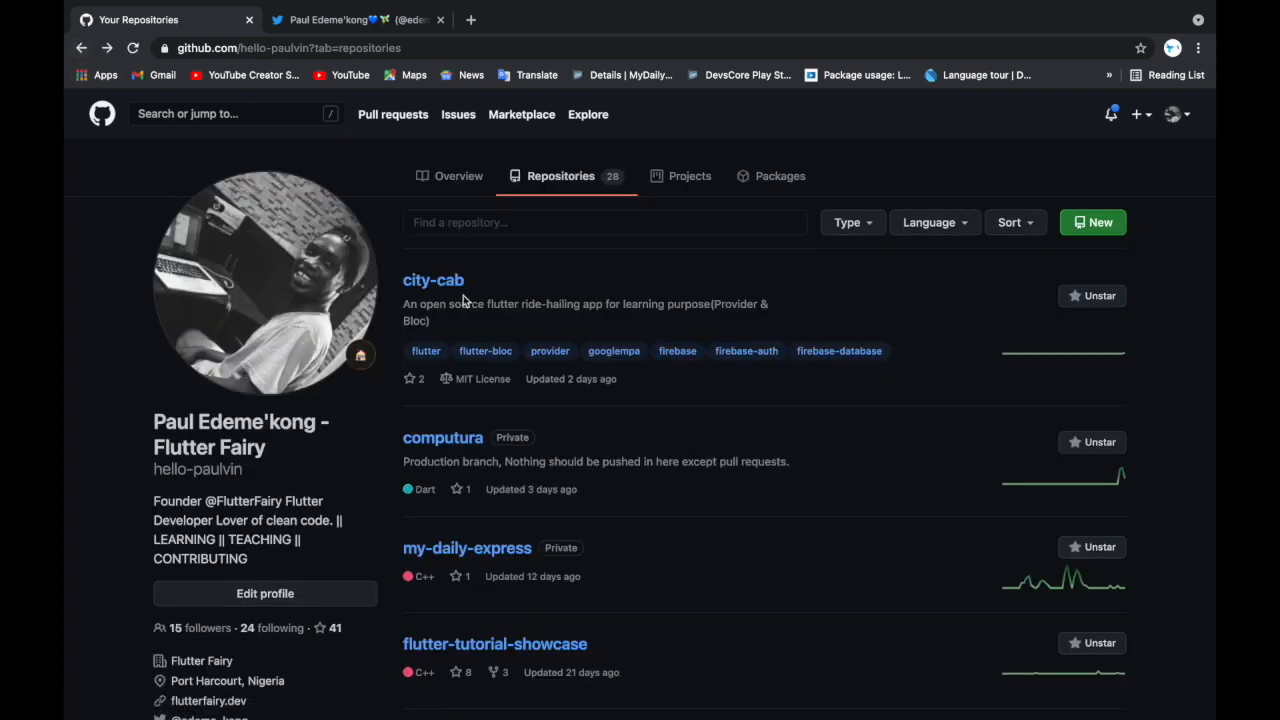
- Open the city-cab repository and select words in its ride-hailing About description
click(432, 280)
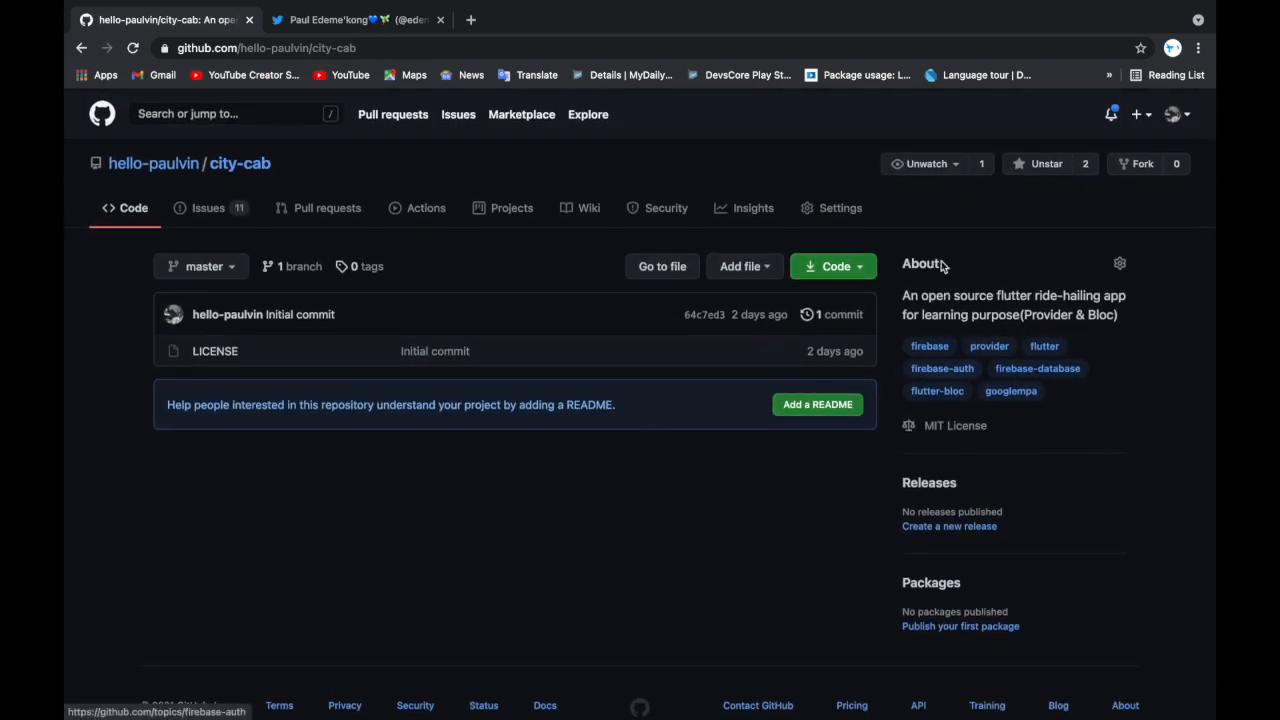
double_click(920, 264)
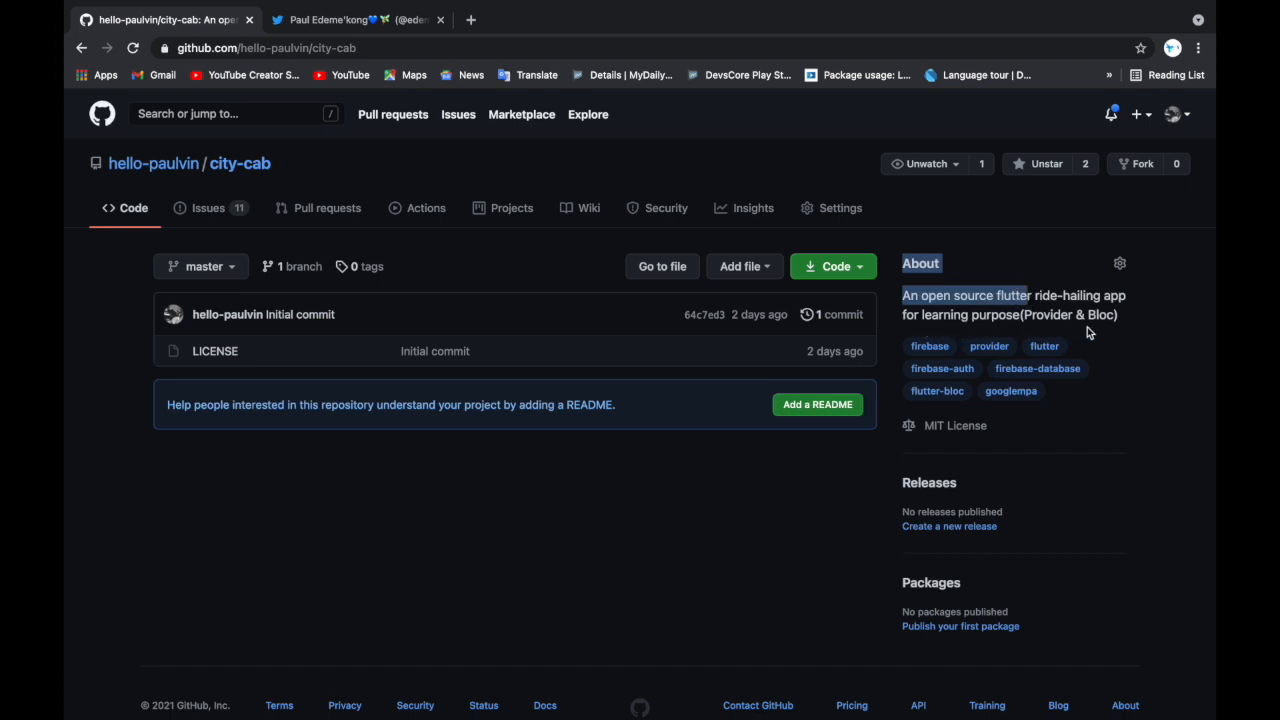
mouse_move(1100, 316)
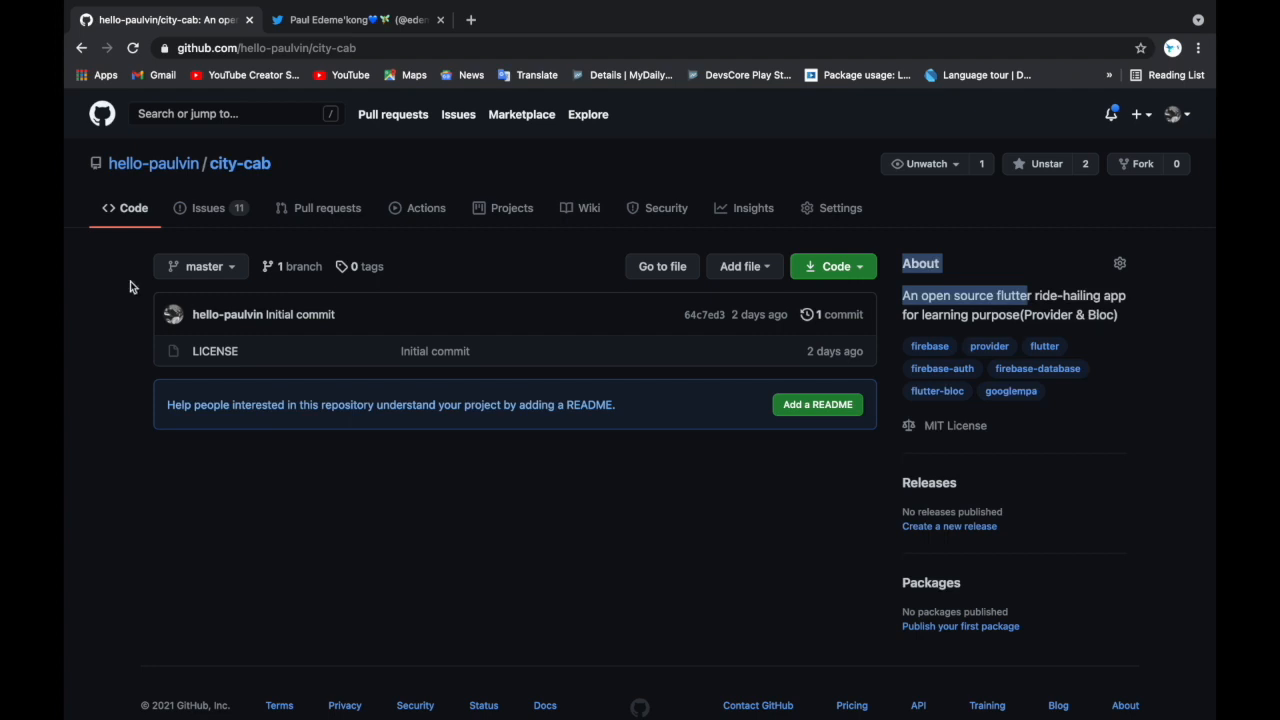
click(208, 208)
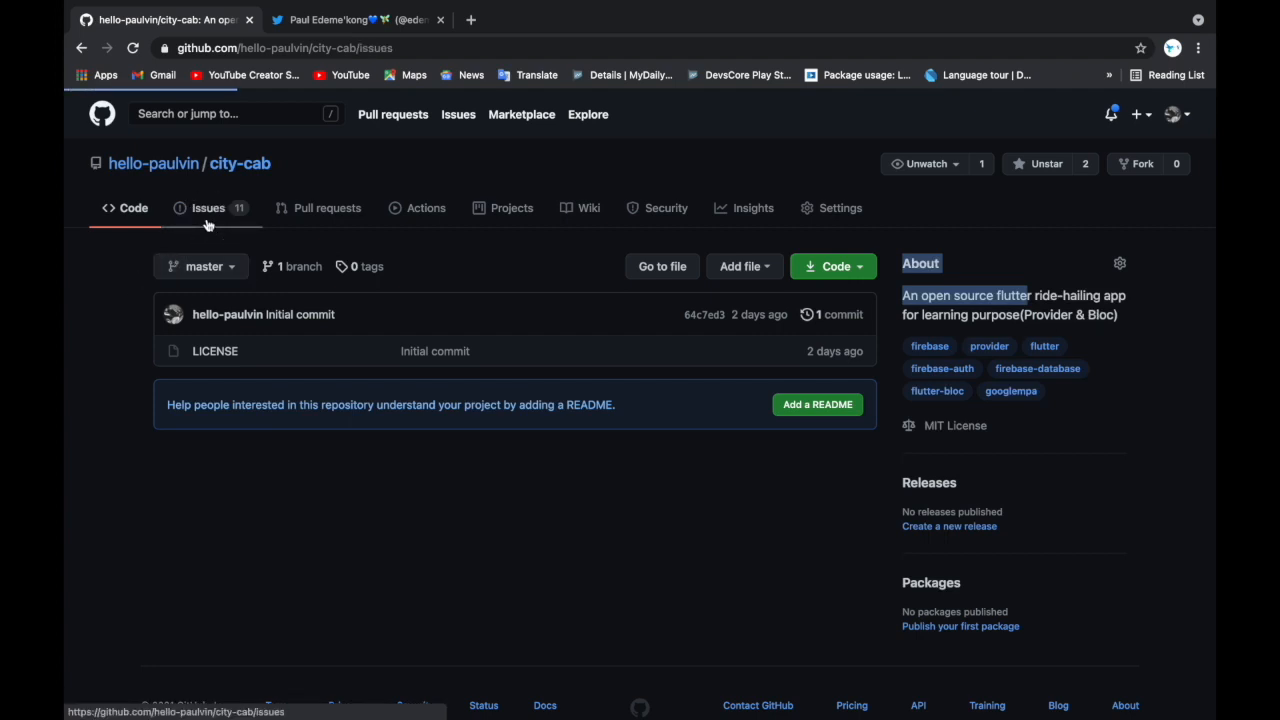
click(208, 208)
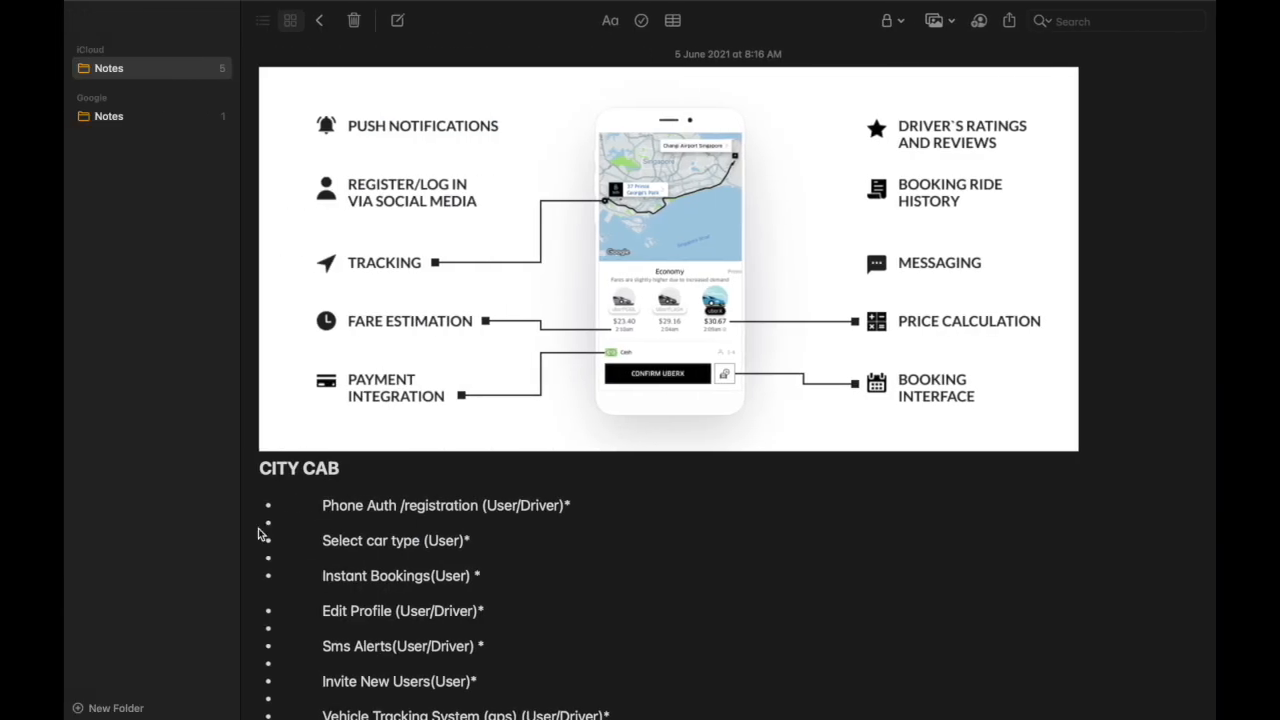
- Scroll the CITY CAB feature list, touching the Phone Auth and Edit Profile (Driver) items
scroll(down, 3)
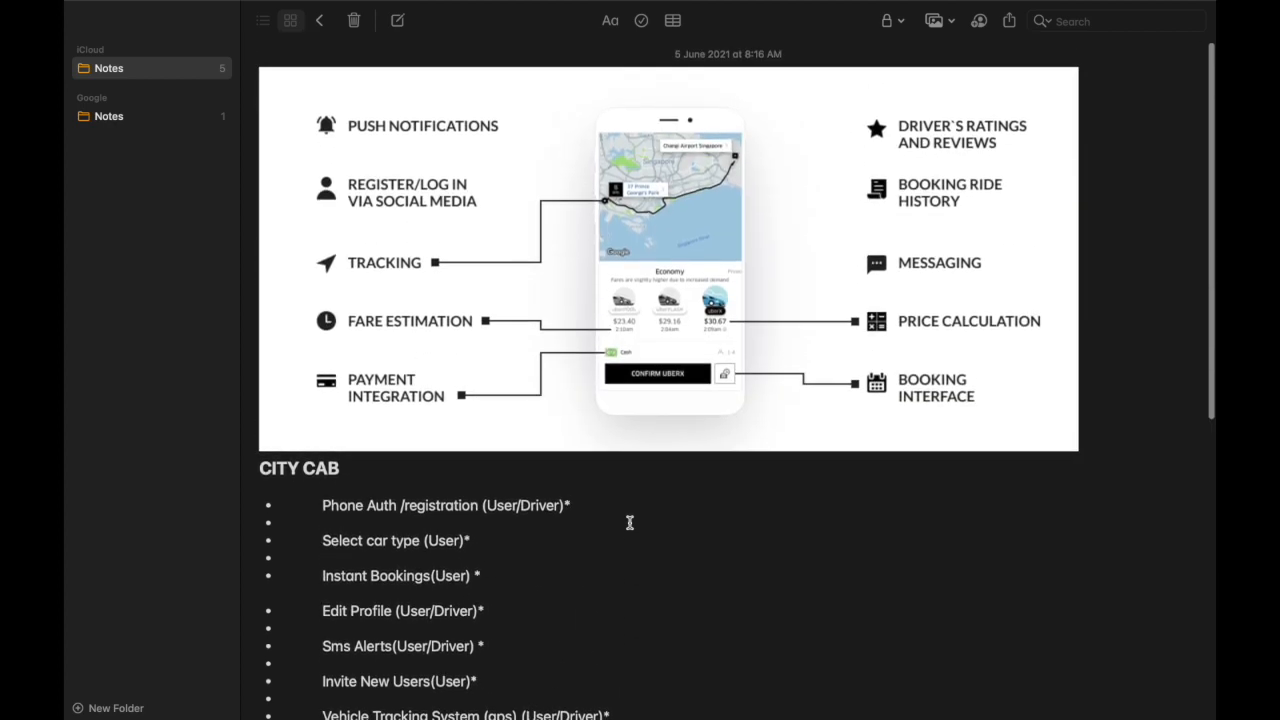
click(572, 504)
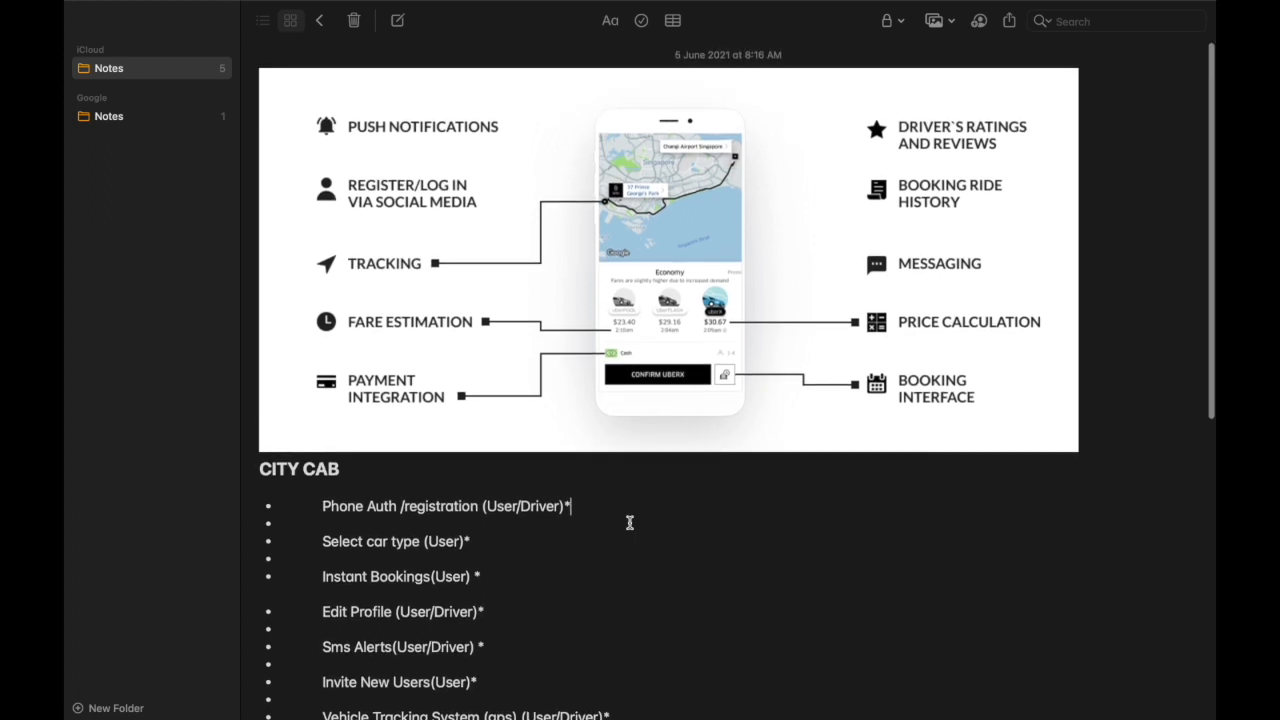
scroll(down, 3)
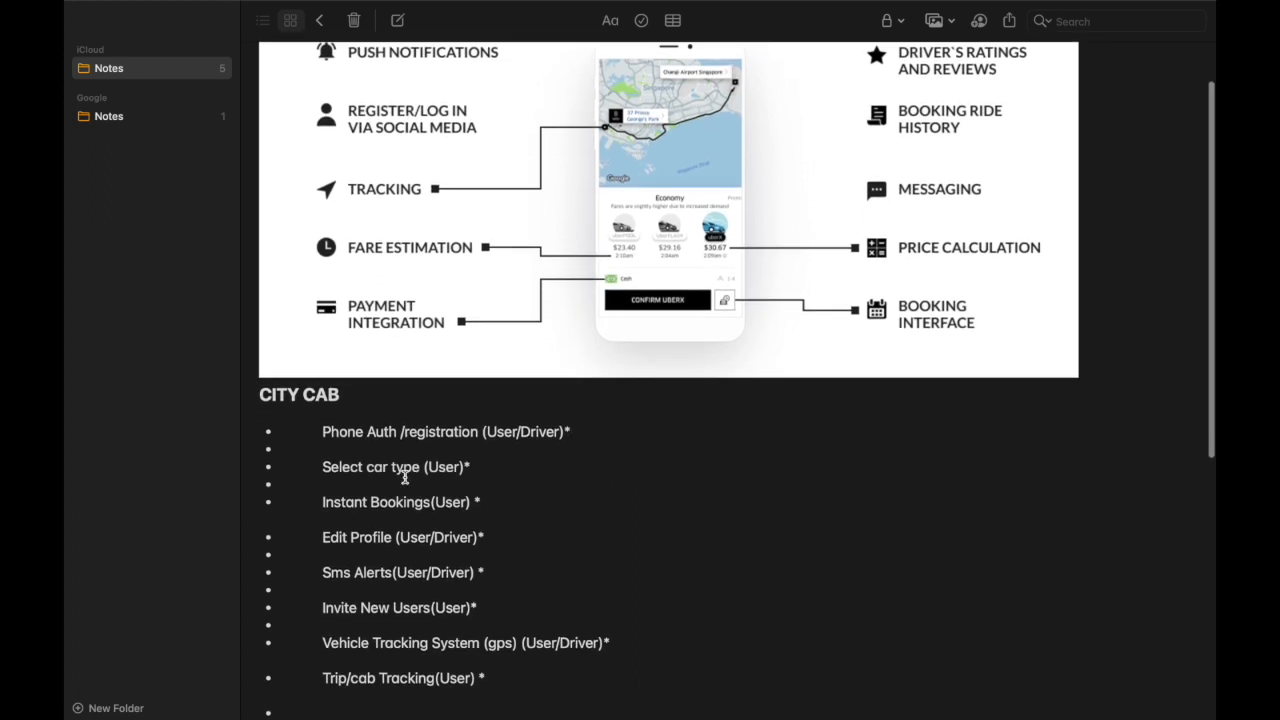
scroll(down, 3)
text( R)
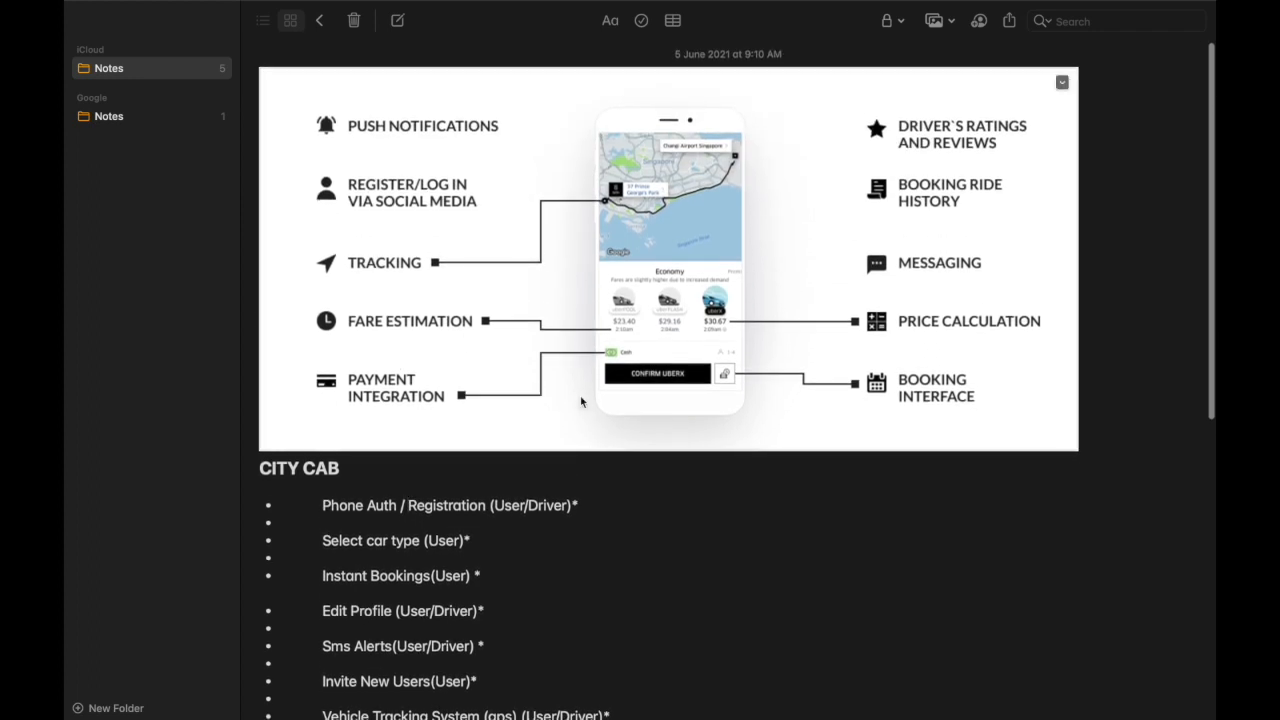
scroll(down, 3)
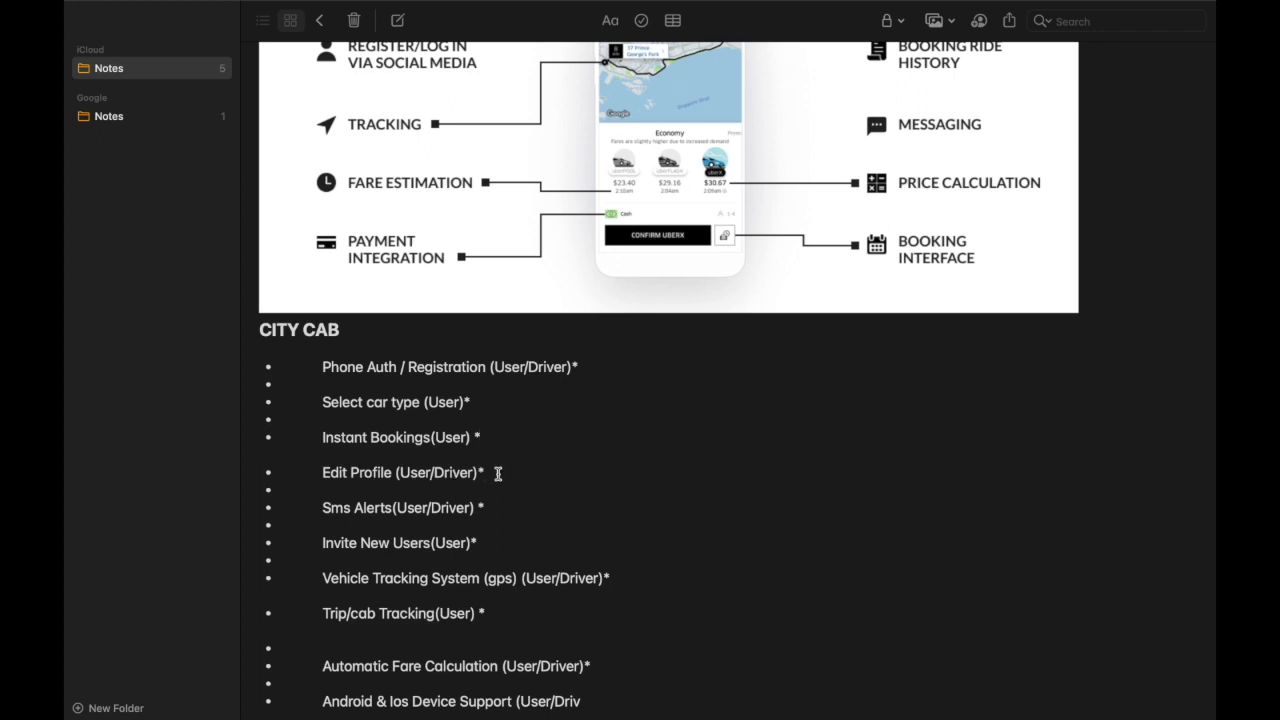
mouse_move(458, 472)
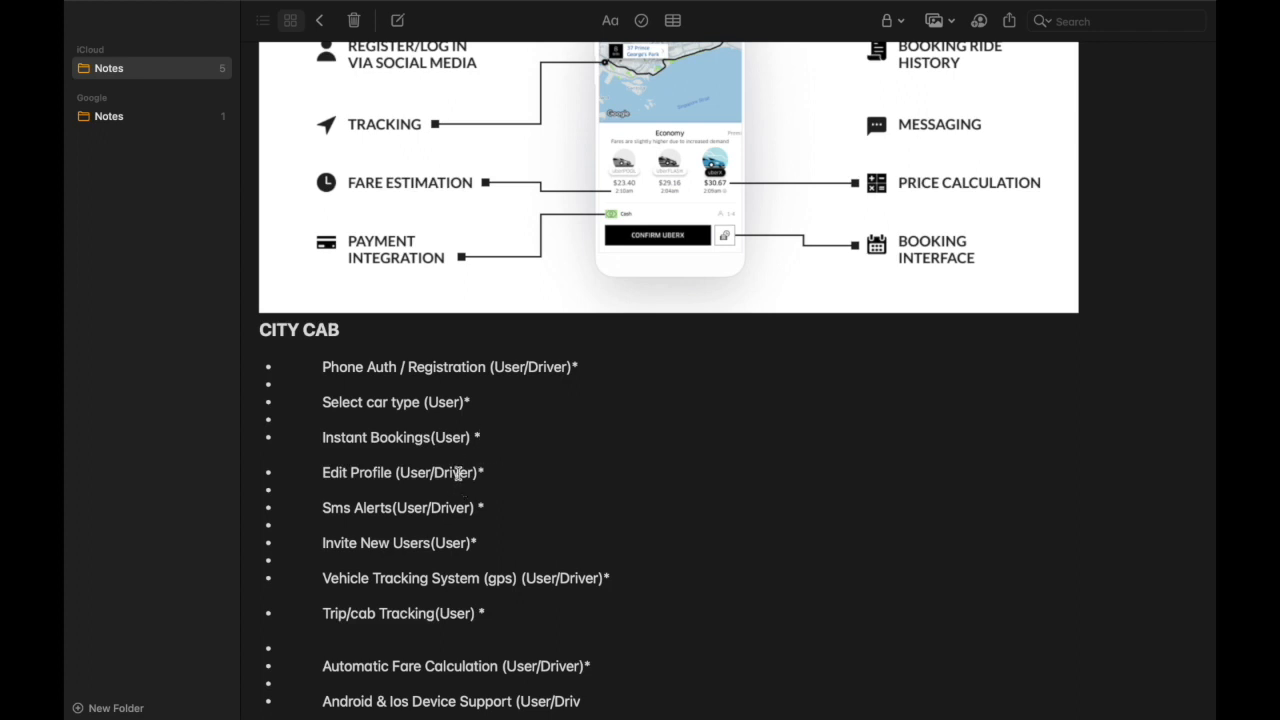
double_click(452, 472)
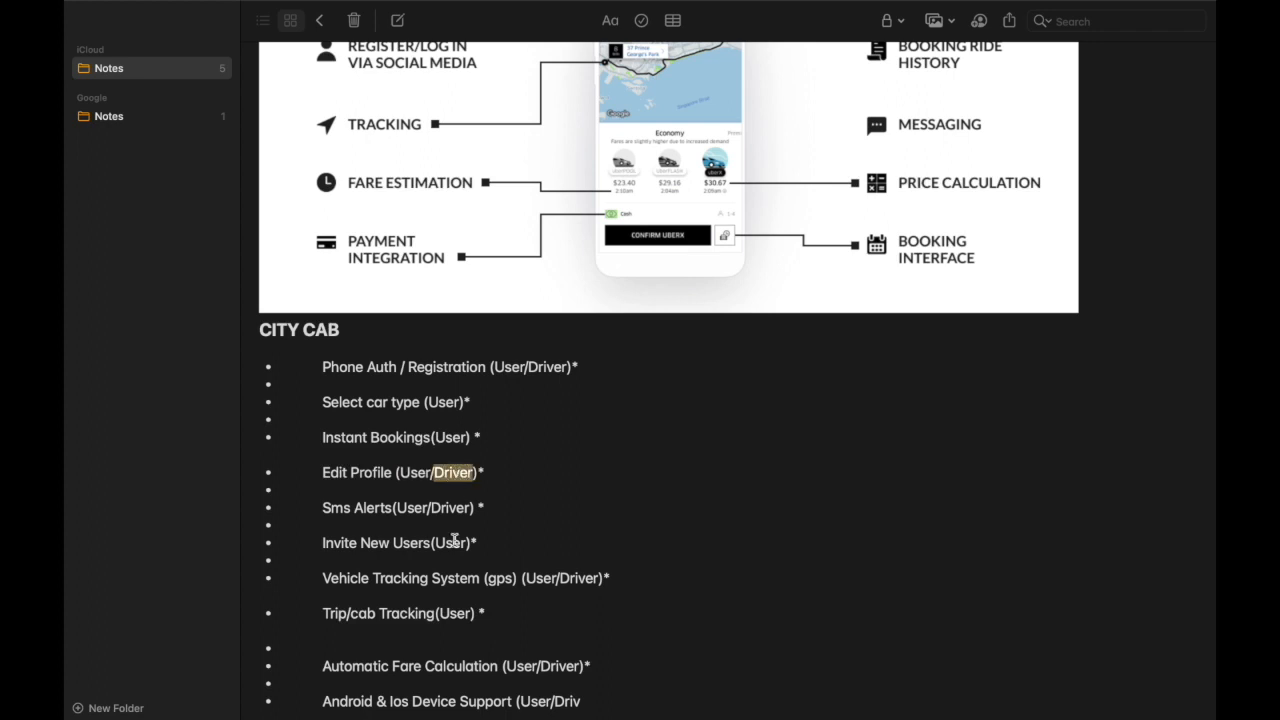
- Remove the stray space before the asterisk in Sms Alerts(User/Driver)*
scroll(down, 3)
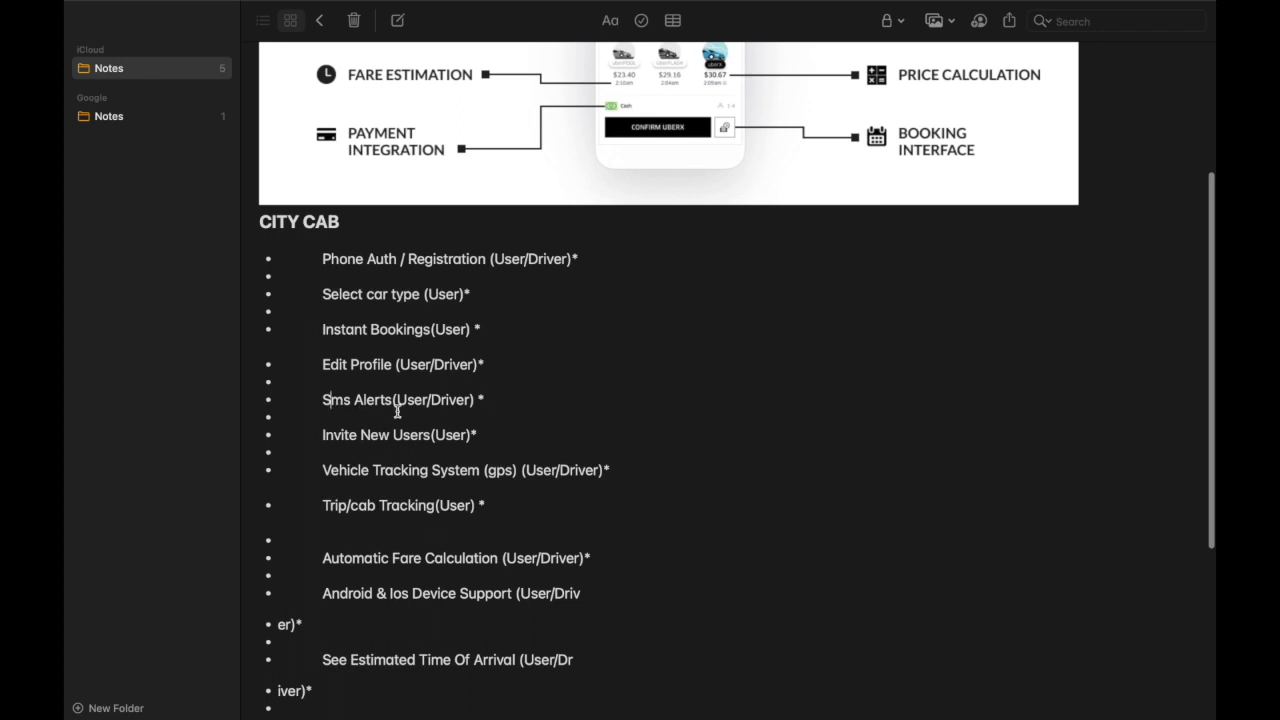
mouse_move(488, 390)
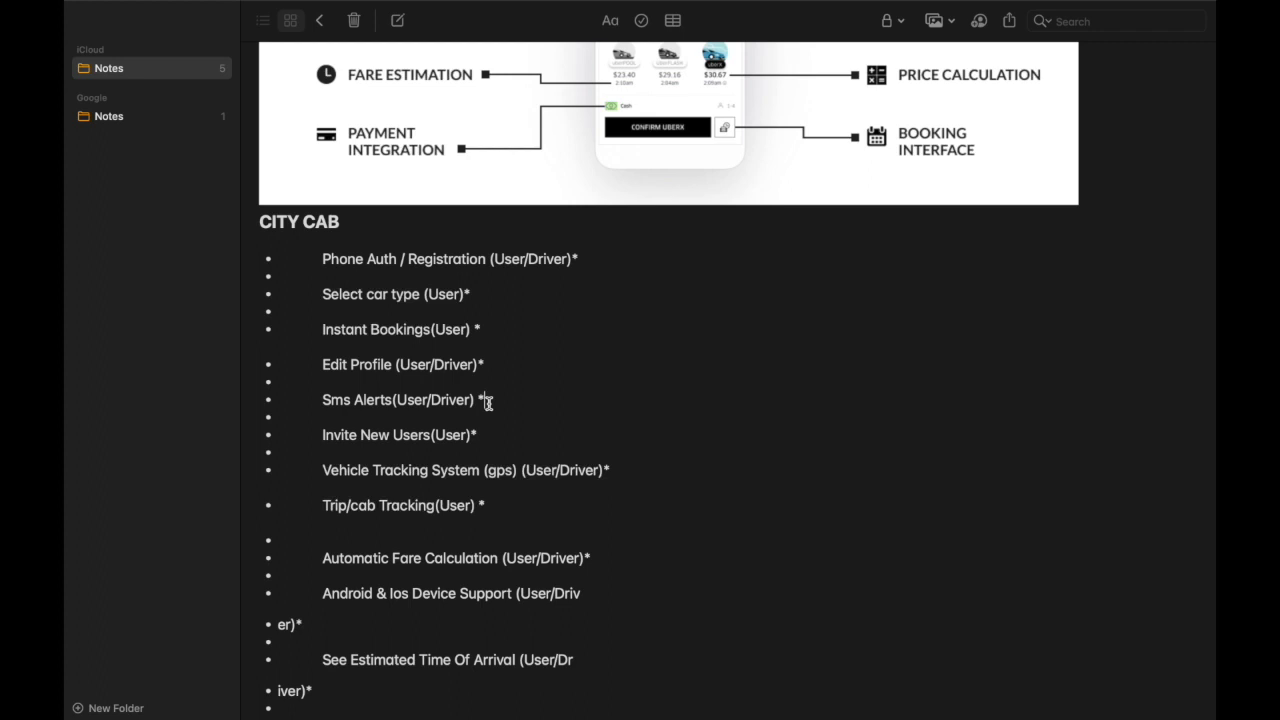
click(478, 400)
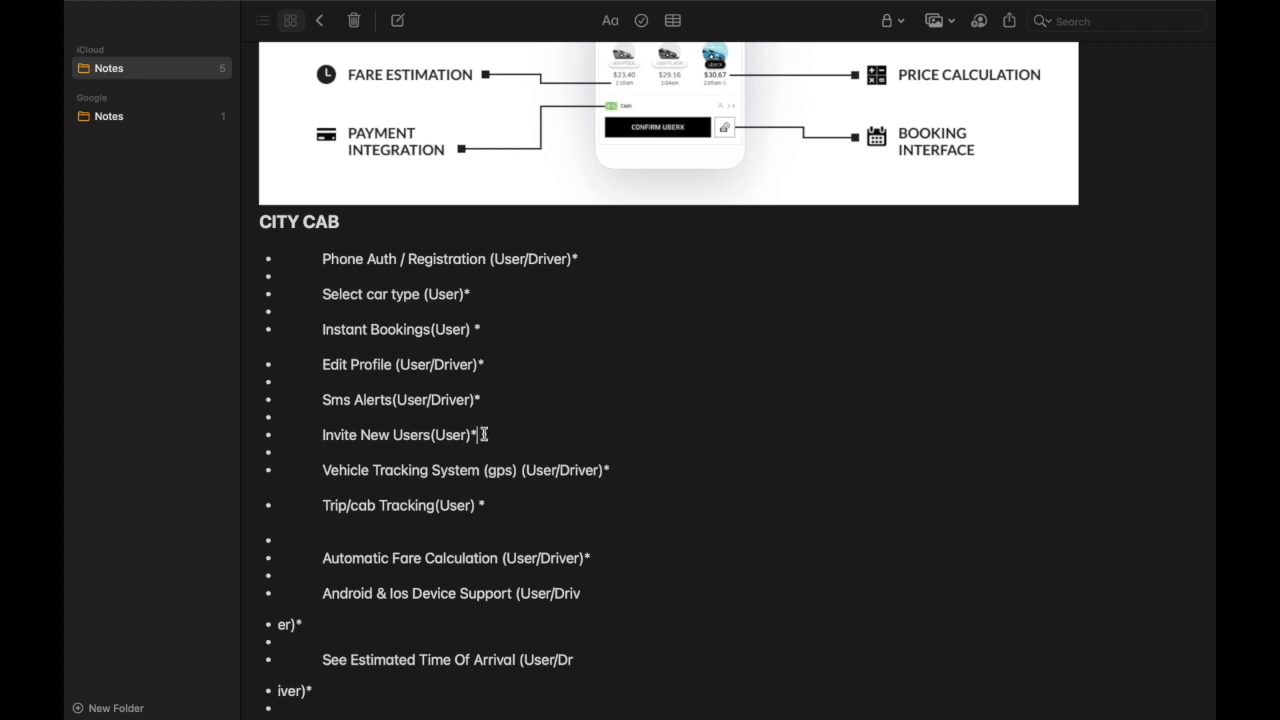
double_click(380, 434)
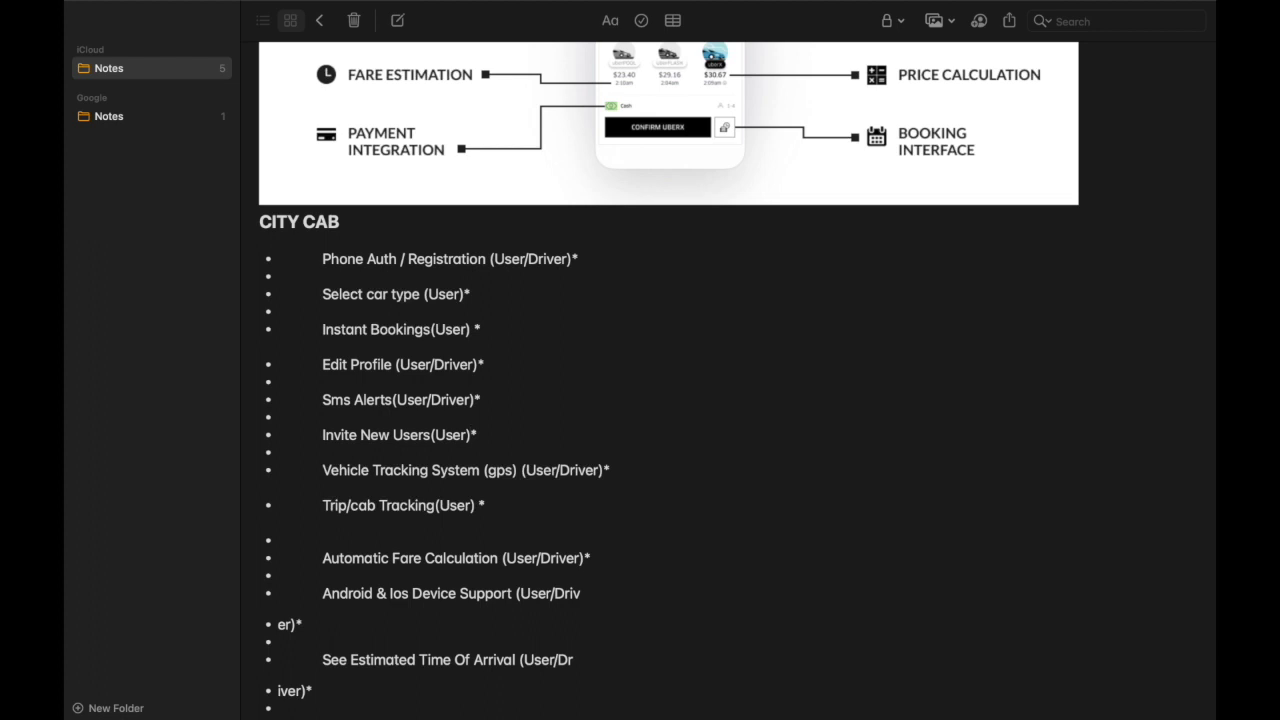
- Join the split Android & iOS Device Support (User/Driver)* item back onto one line
scroll(down, 3)
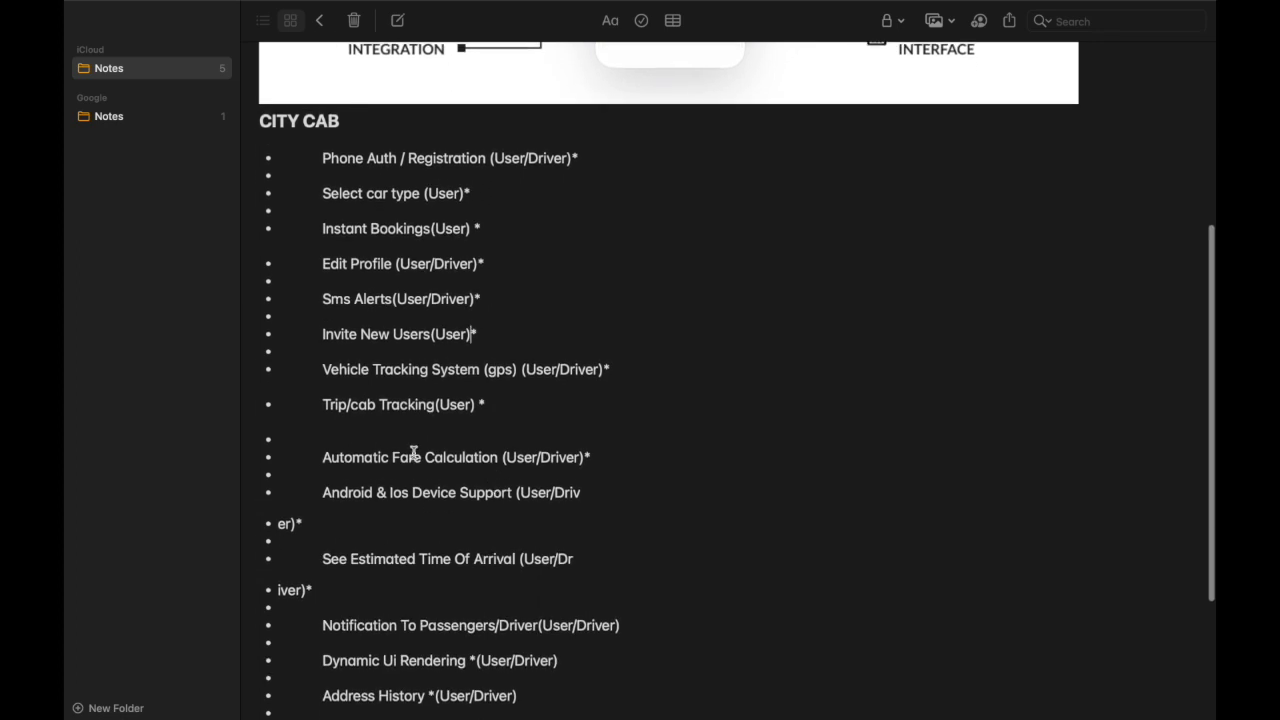
mouse_move(328, 390)
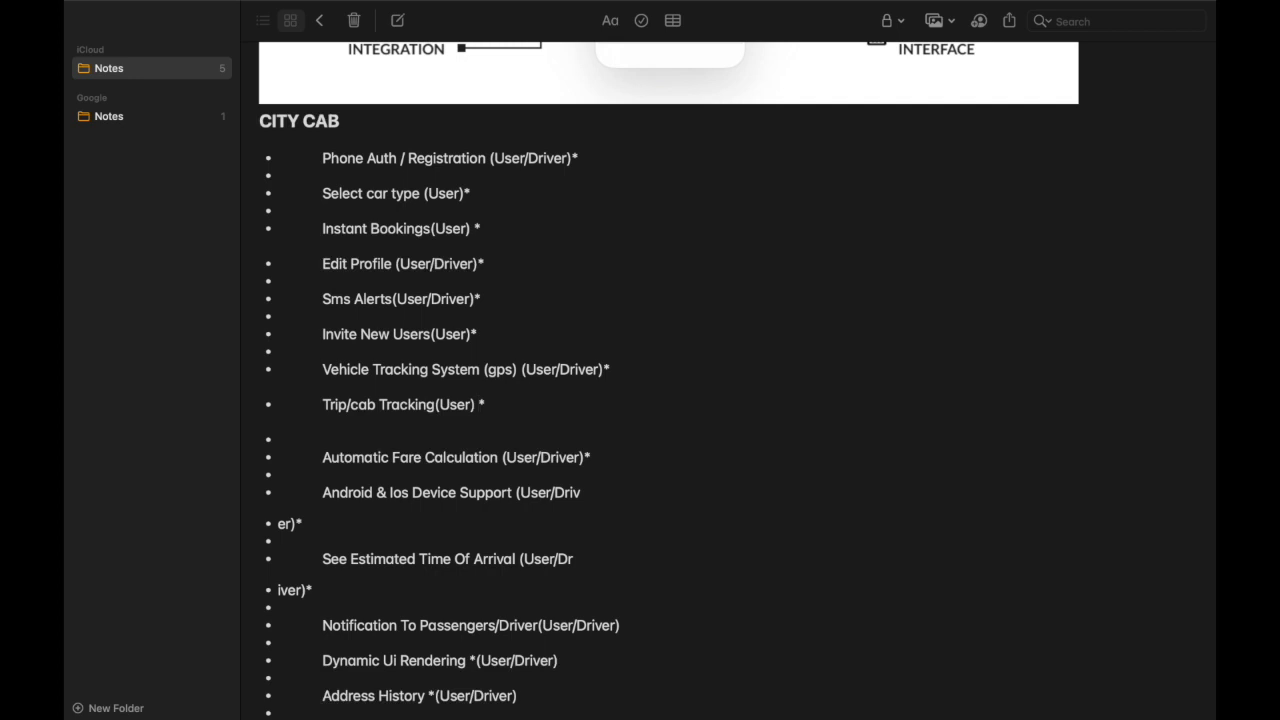
click(478, 404)
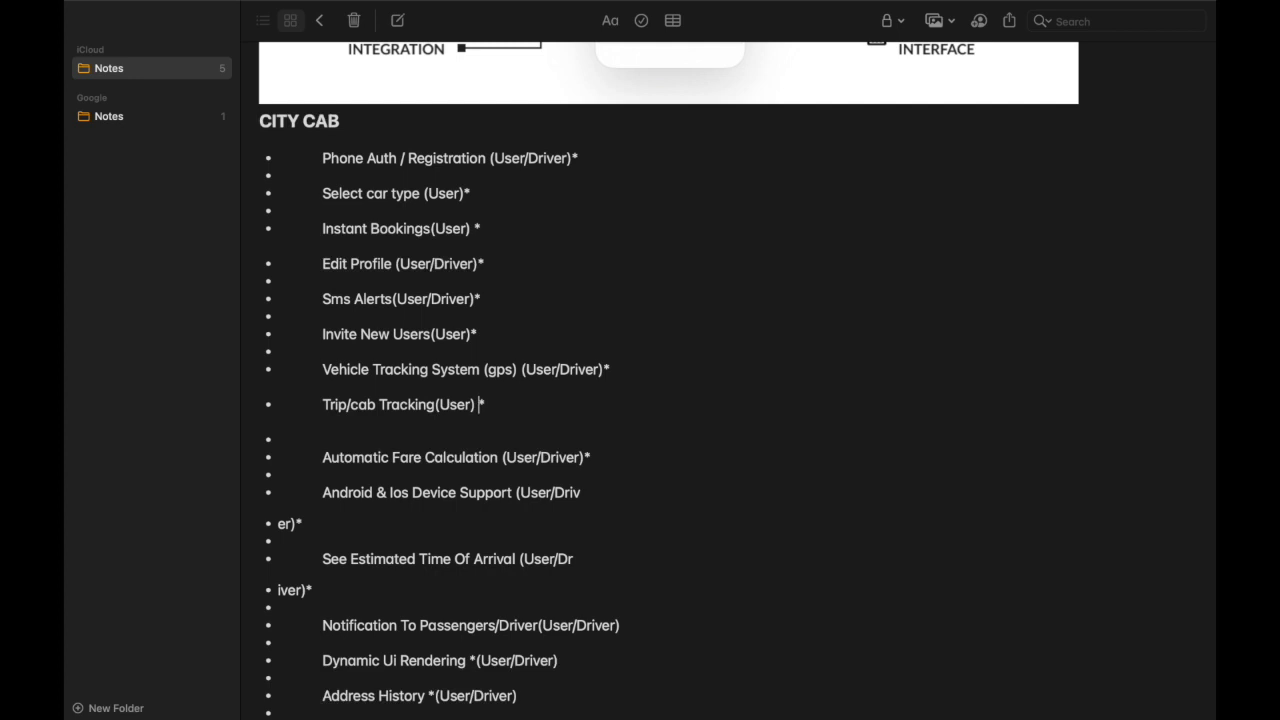
scroll(down, 3)
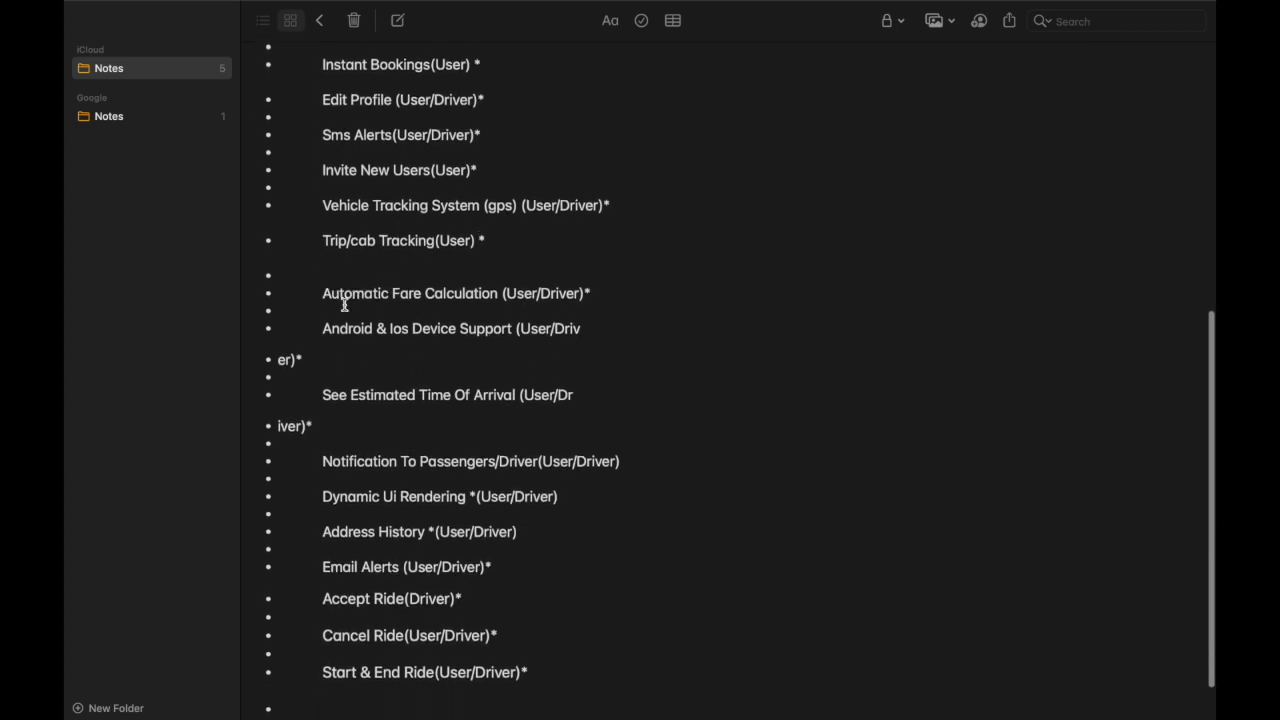
triple_click(456, 292)
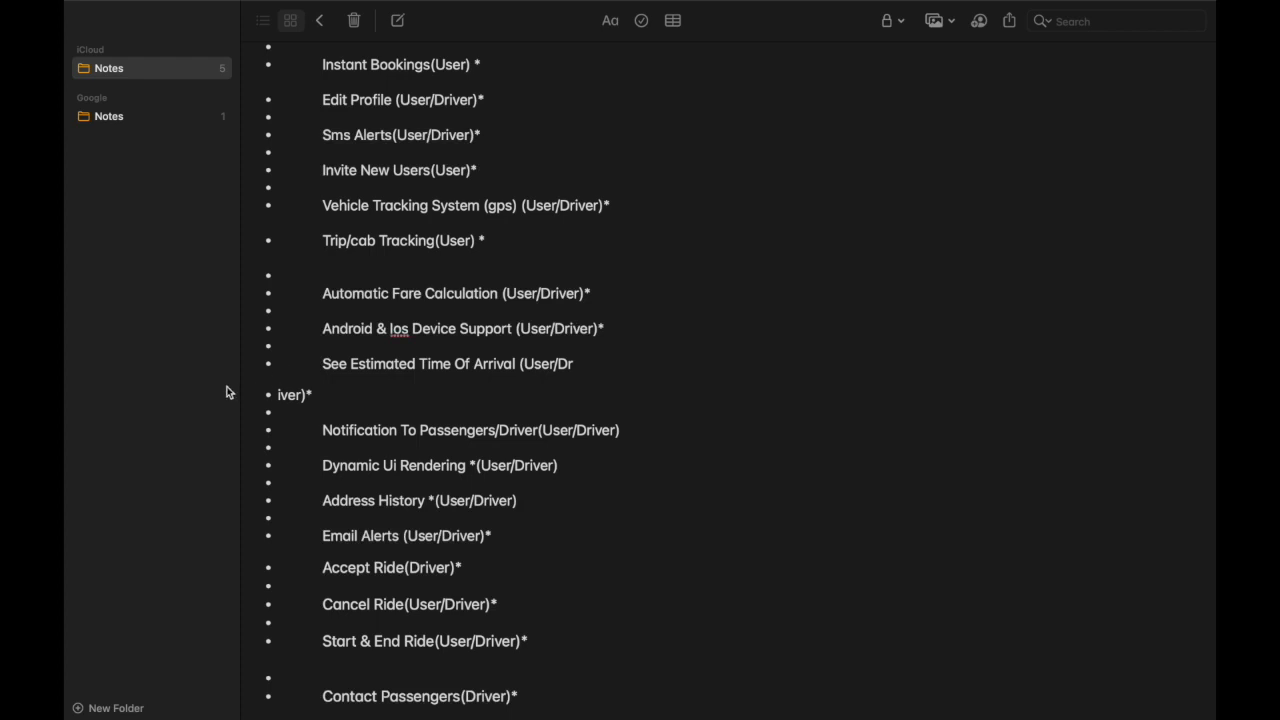
- Correct the spelling 'Ios' to 'iOS' in that item
click(398, 328)
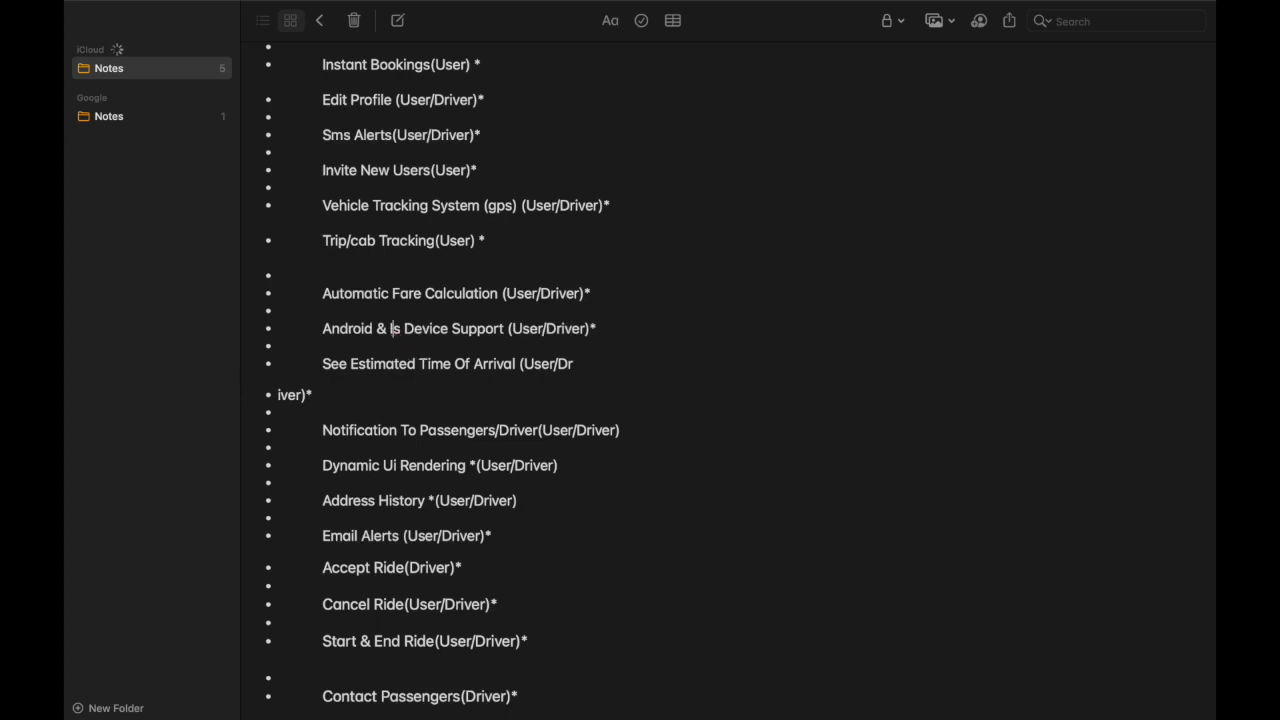
text(iOs)
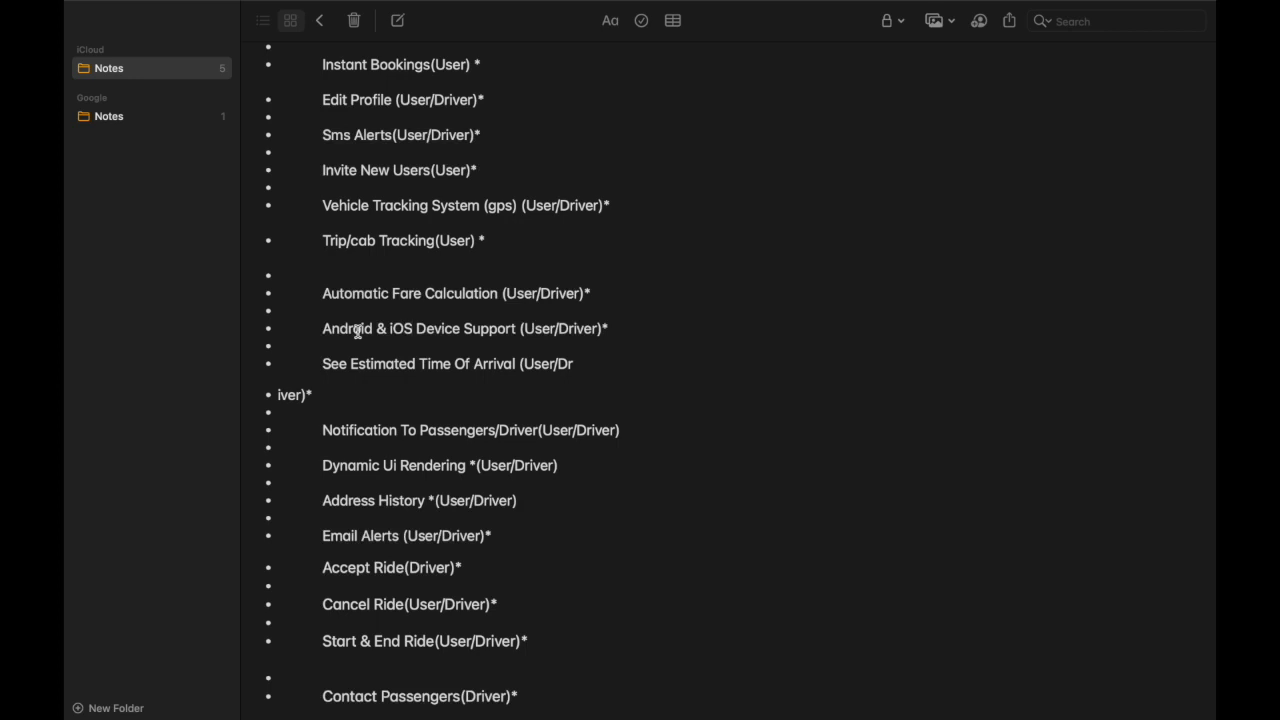
click(408, 328)
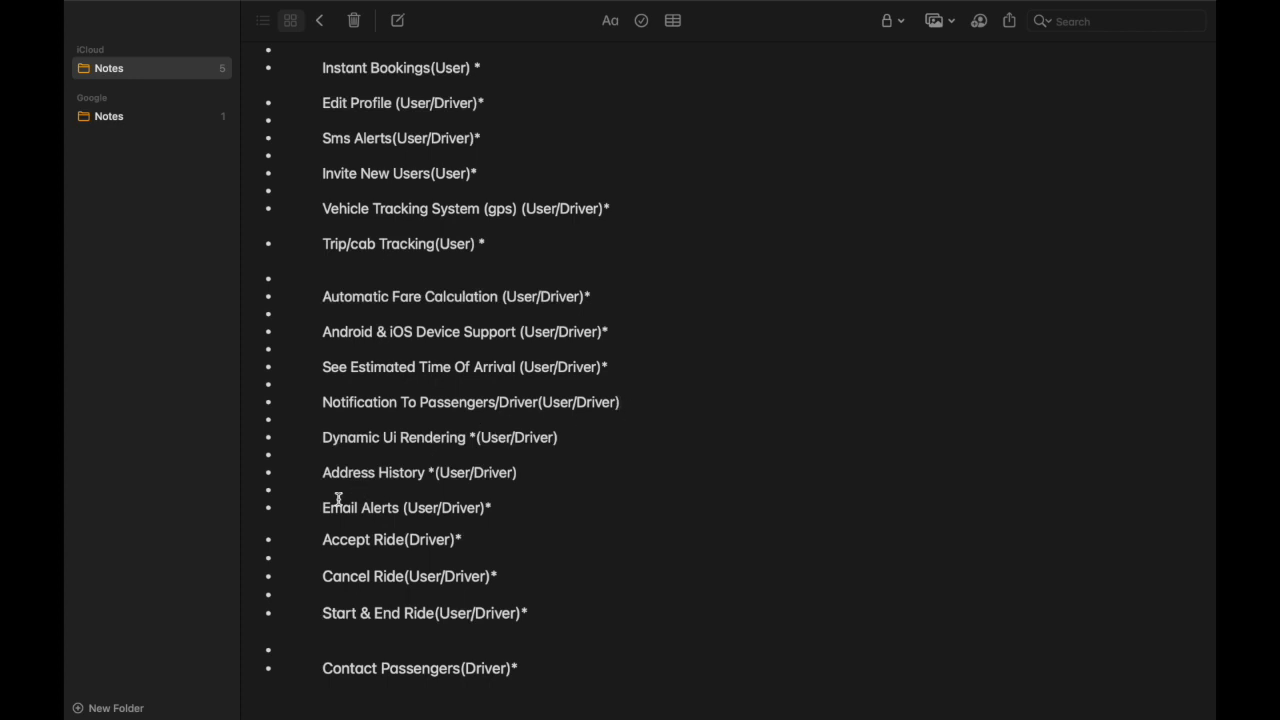
- Select 'Email' in the Email Alerts items and rejoin the See Estimated Time Of Arrival line
double_click(348, 472)
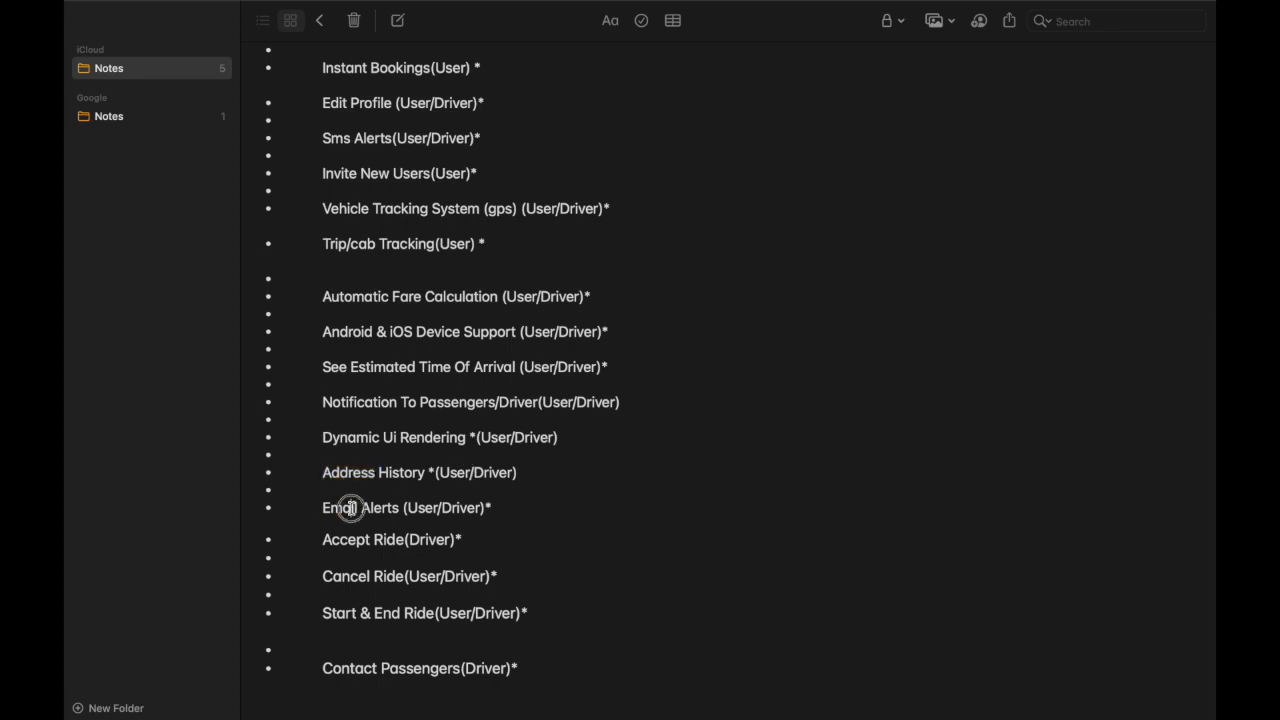
double_click(340, 508)
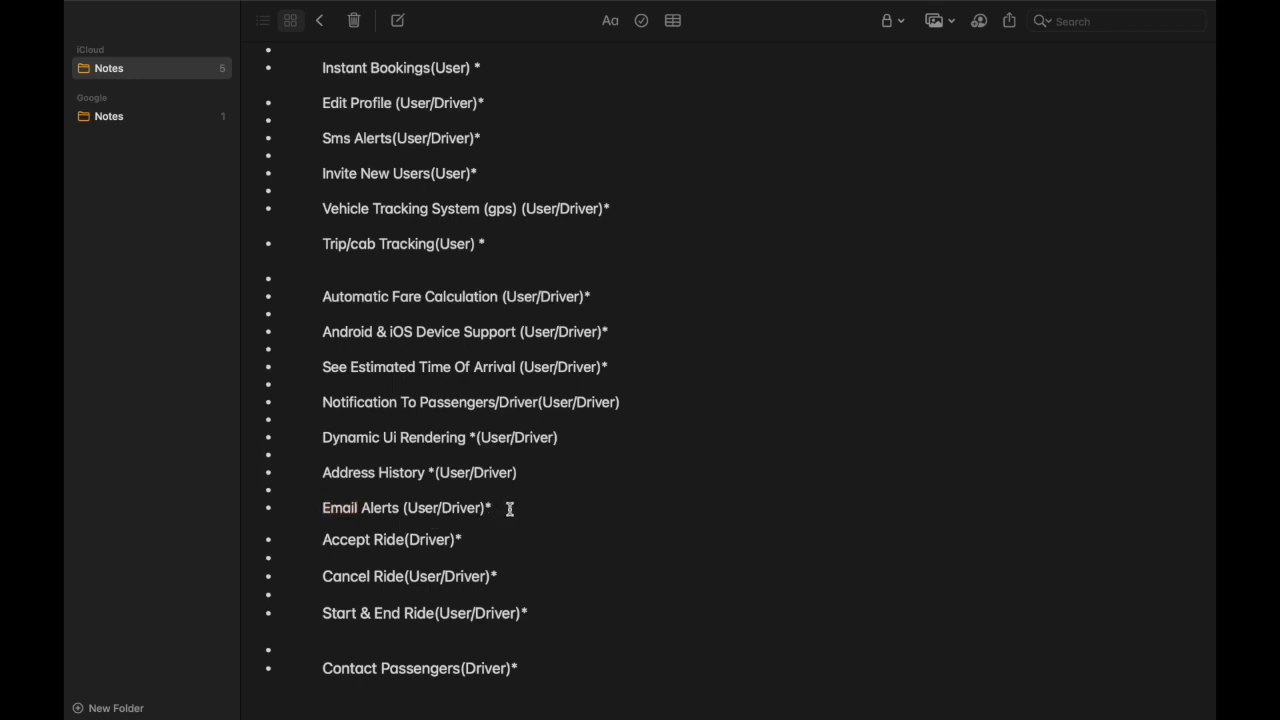
mouse_move(460, 540)
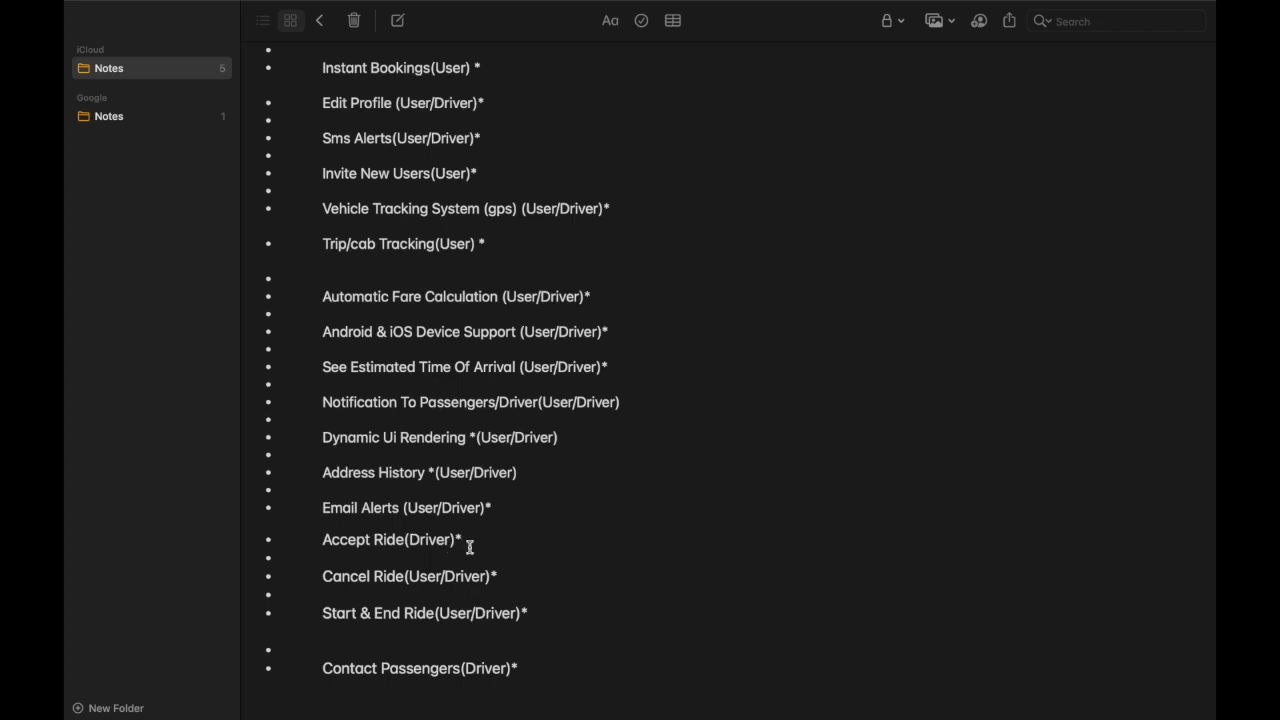
mouse_move(312, 620)
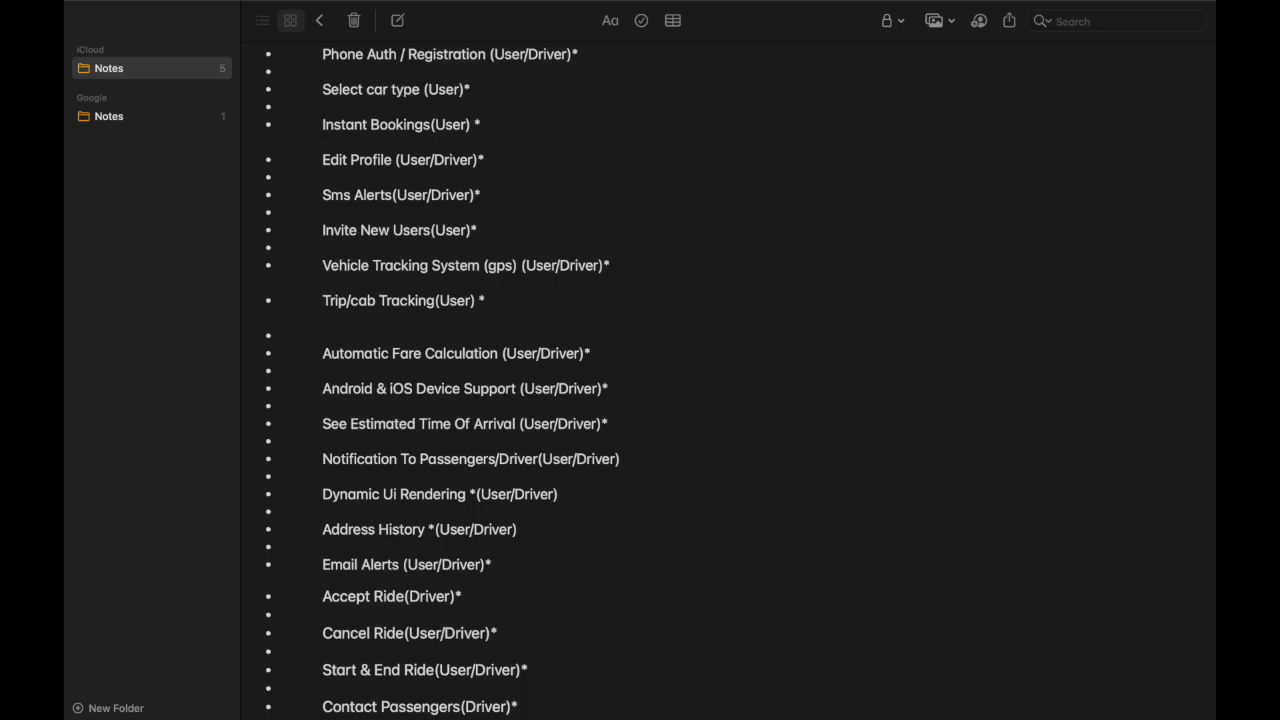
click(280, 688)
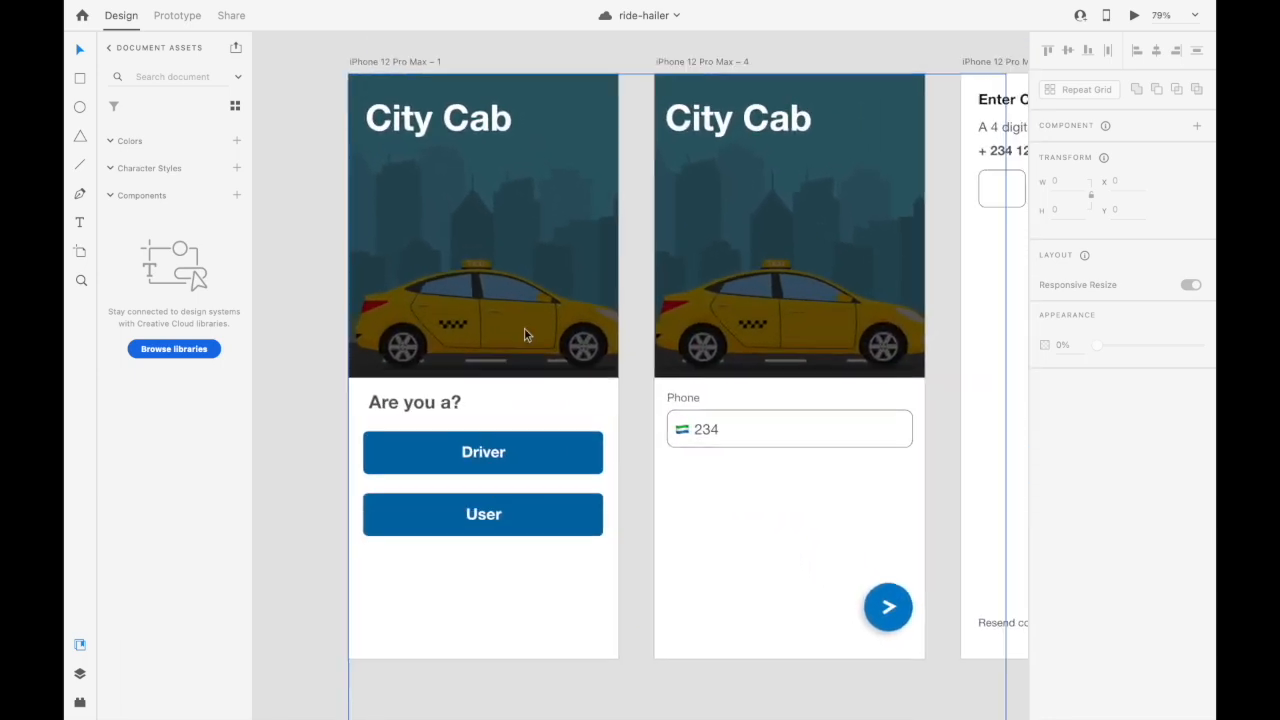
- Change the second 'Are you a?' button label from User to Passenger
scroll(down, 3)
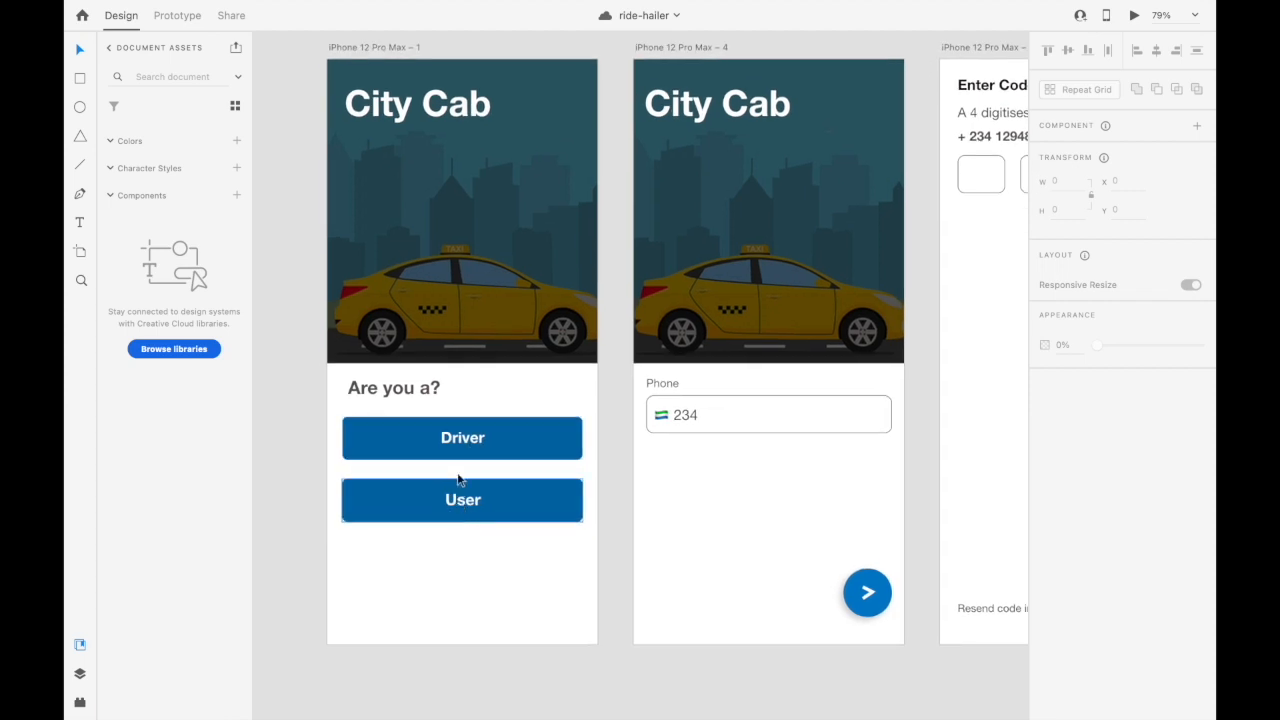
click(462, 500)
text(P)
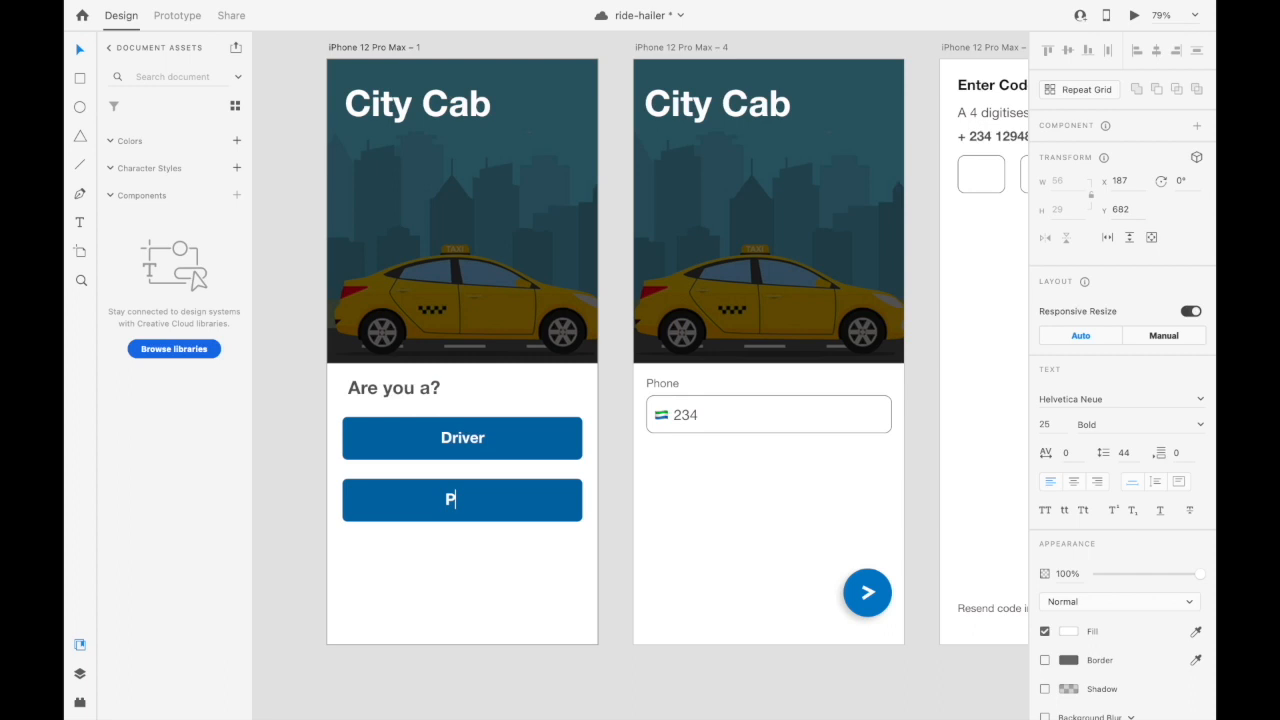
text(aS)
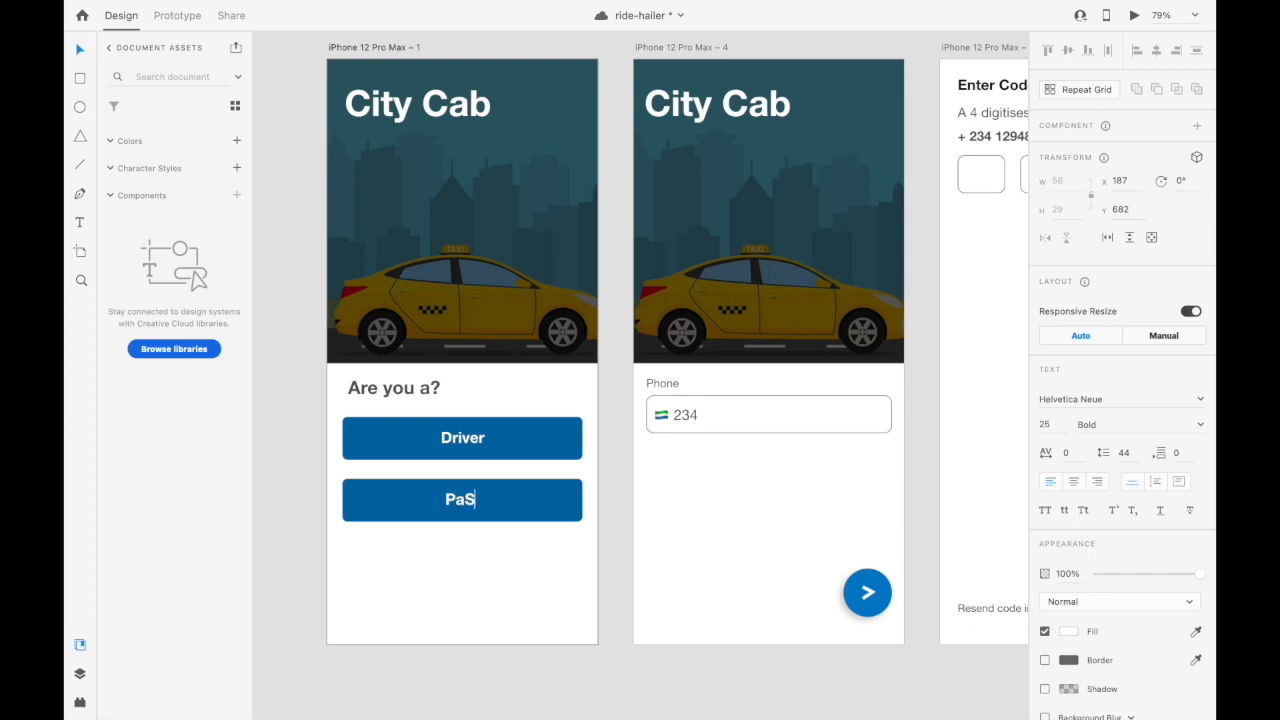
text(sen)
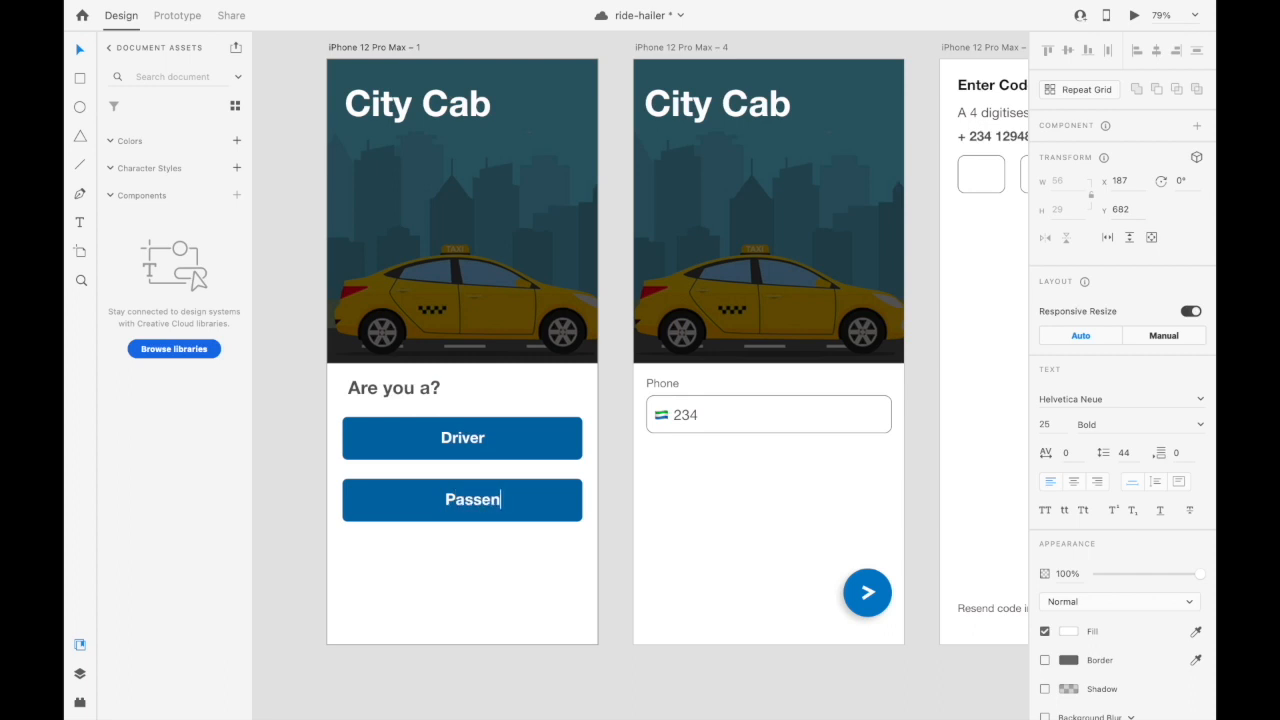
text(ger)
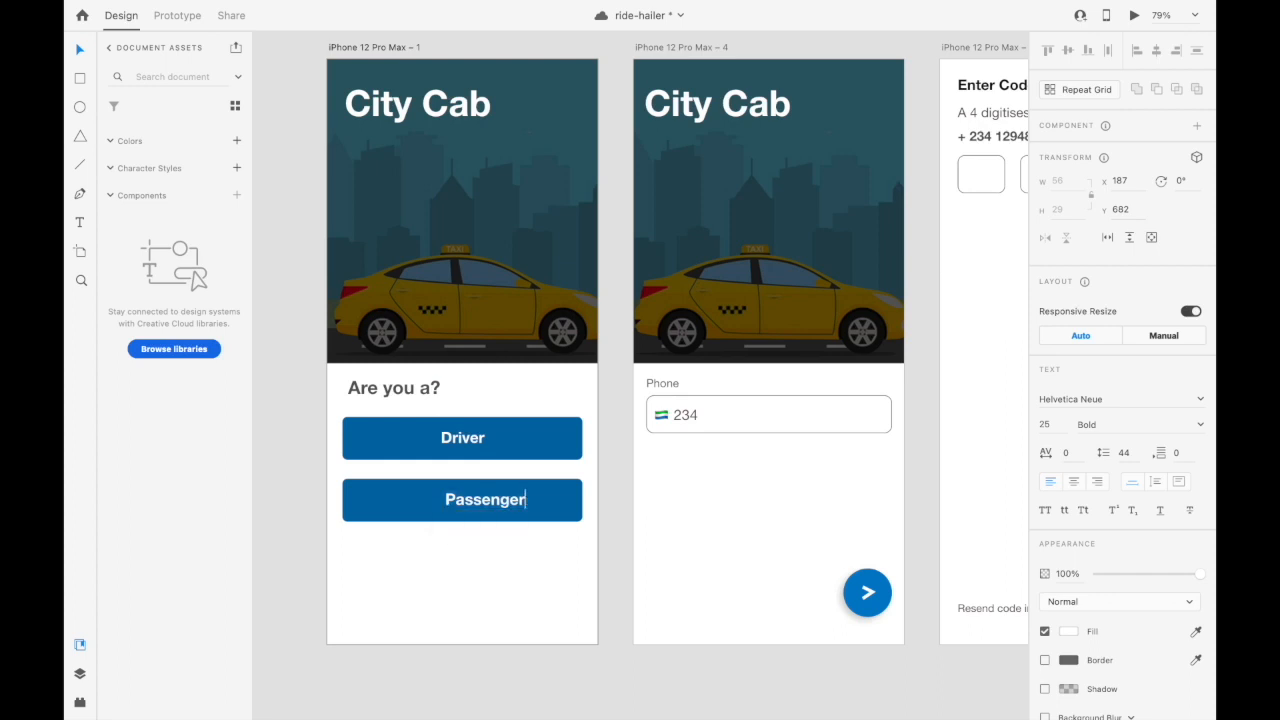
click(462, 500)
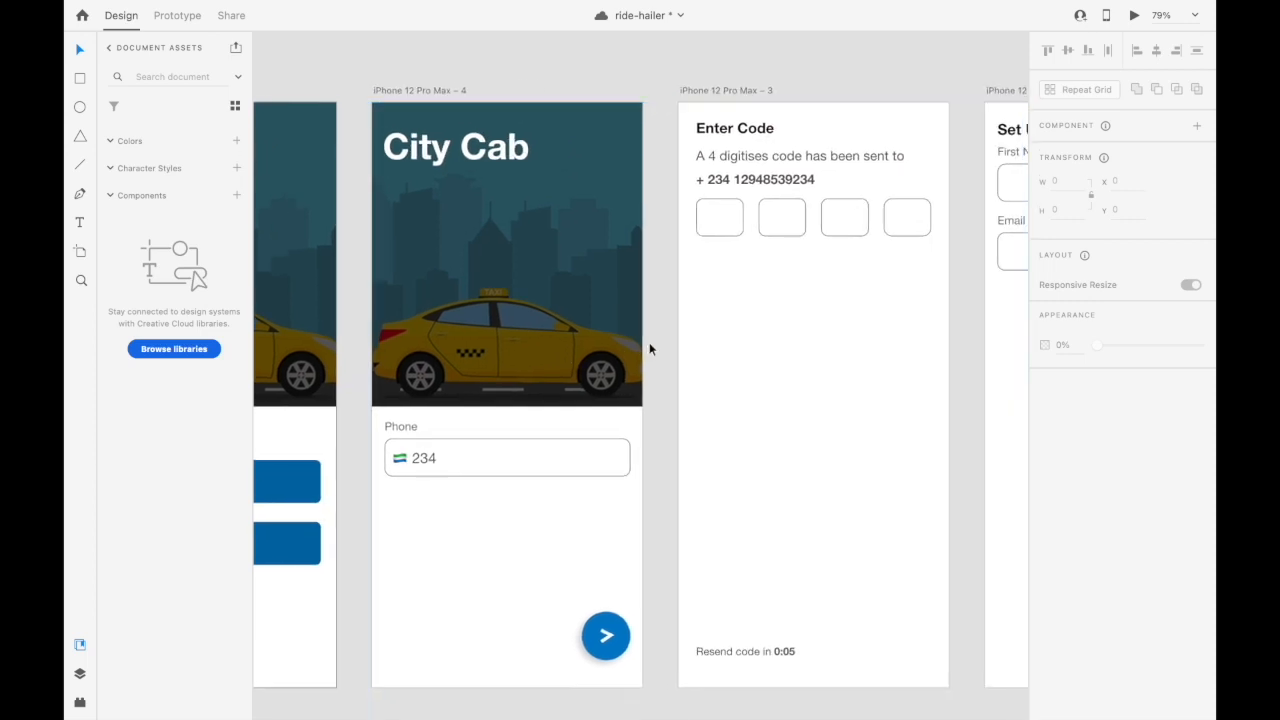
click(508, 456)
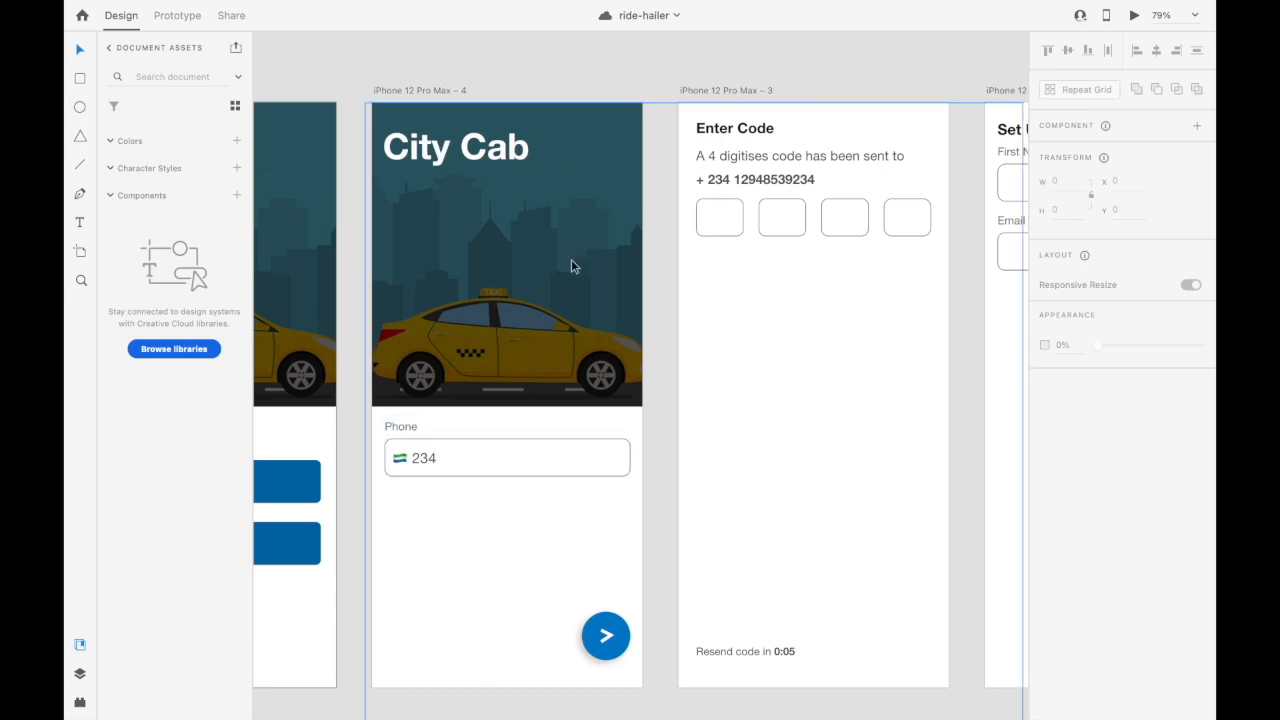
scroll(right, 3)
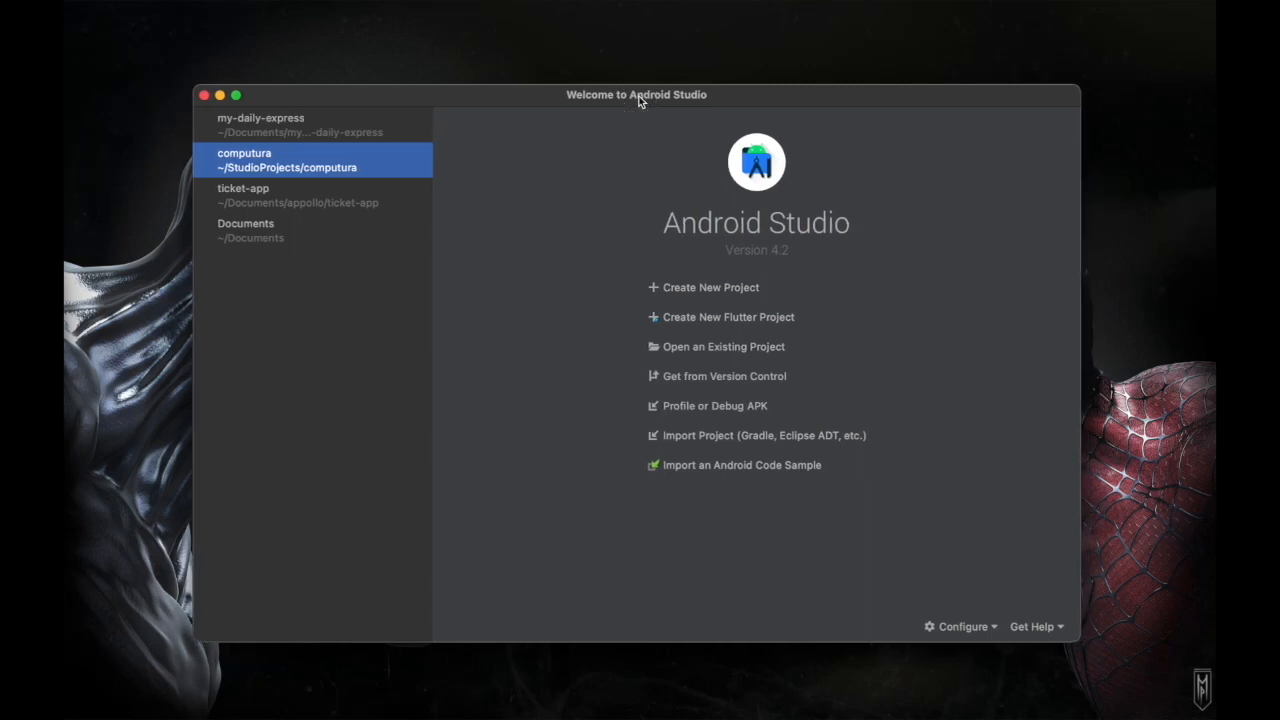
mouse_move(636, 104)
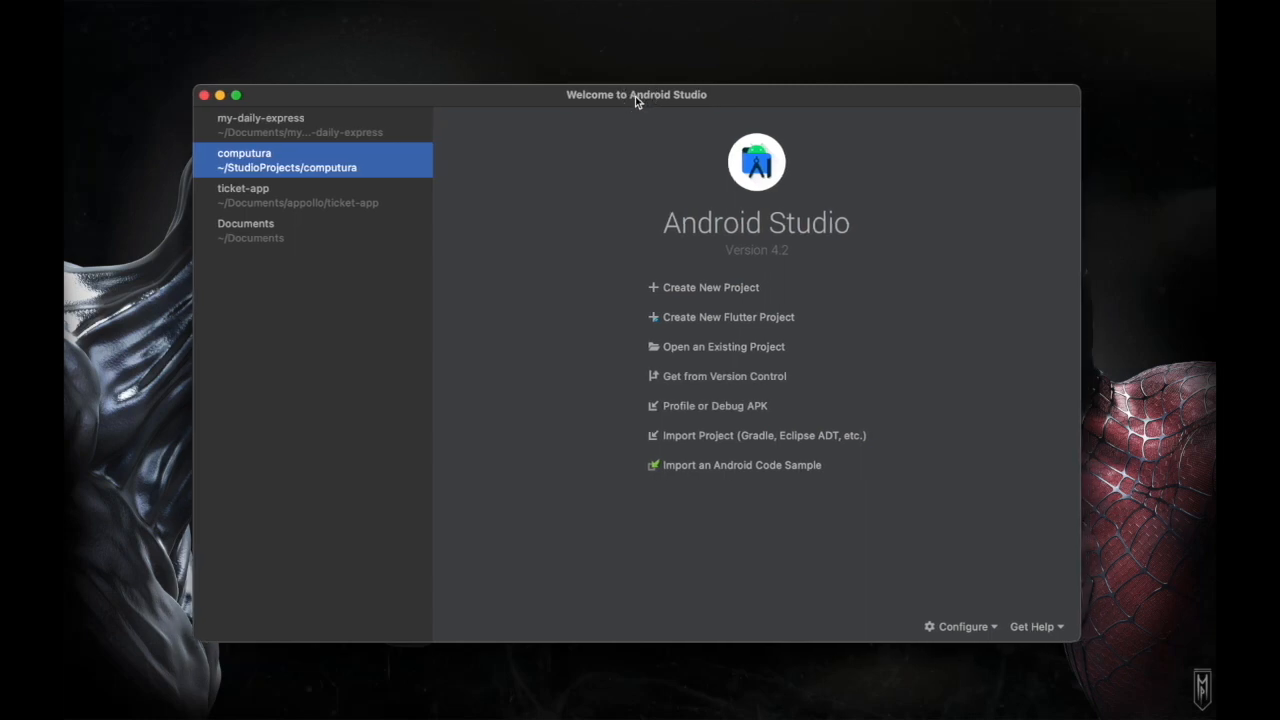
mouse_move(738, 336)
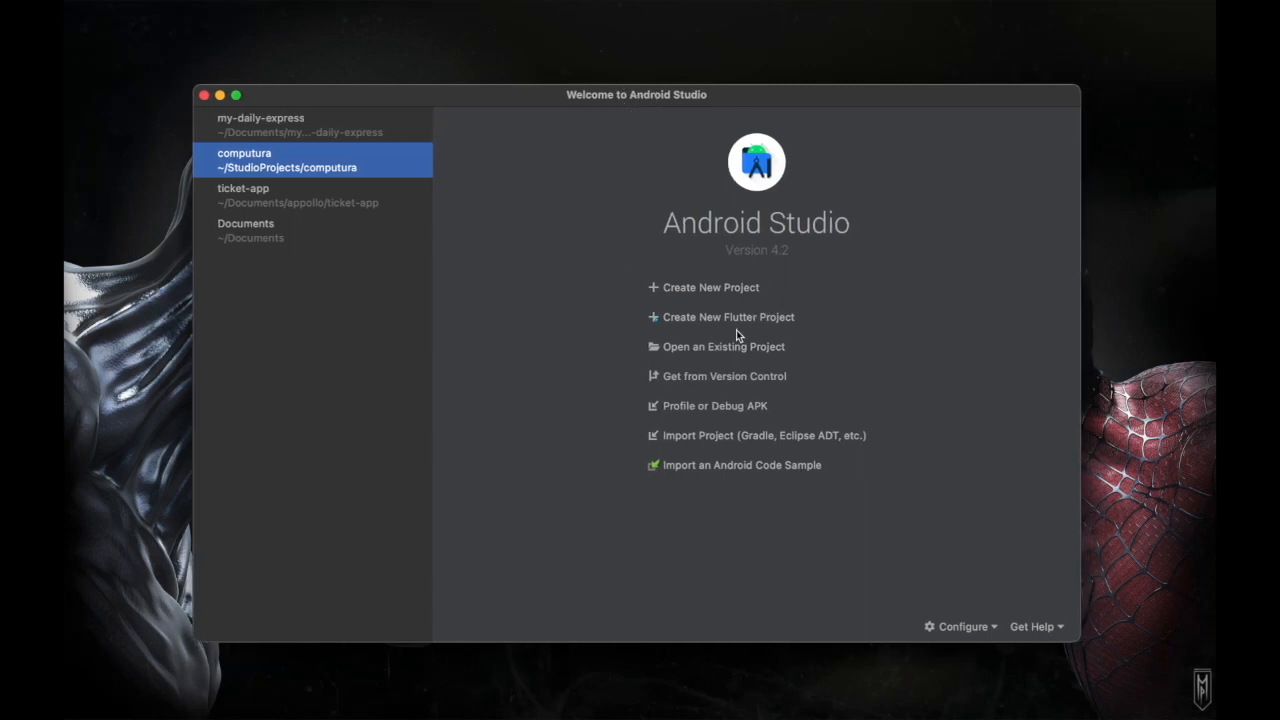
mouse_move(536, 108)
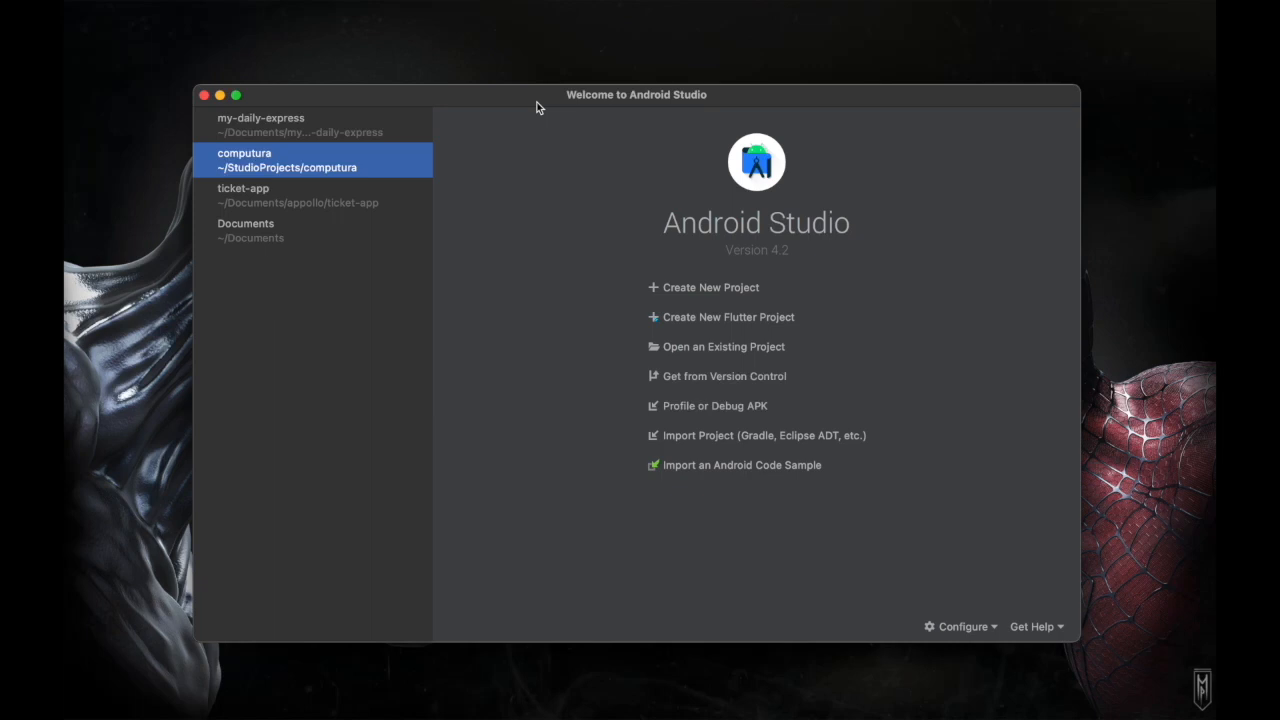
mouse_move(664, 320)
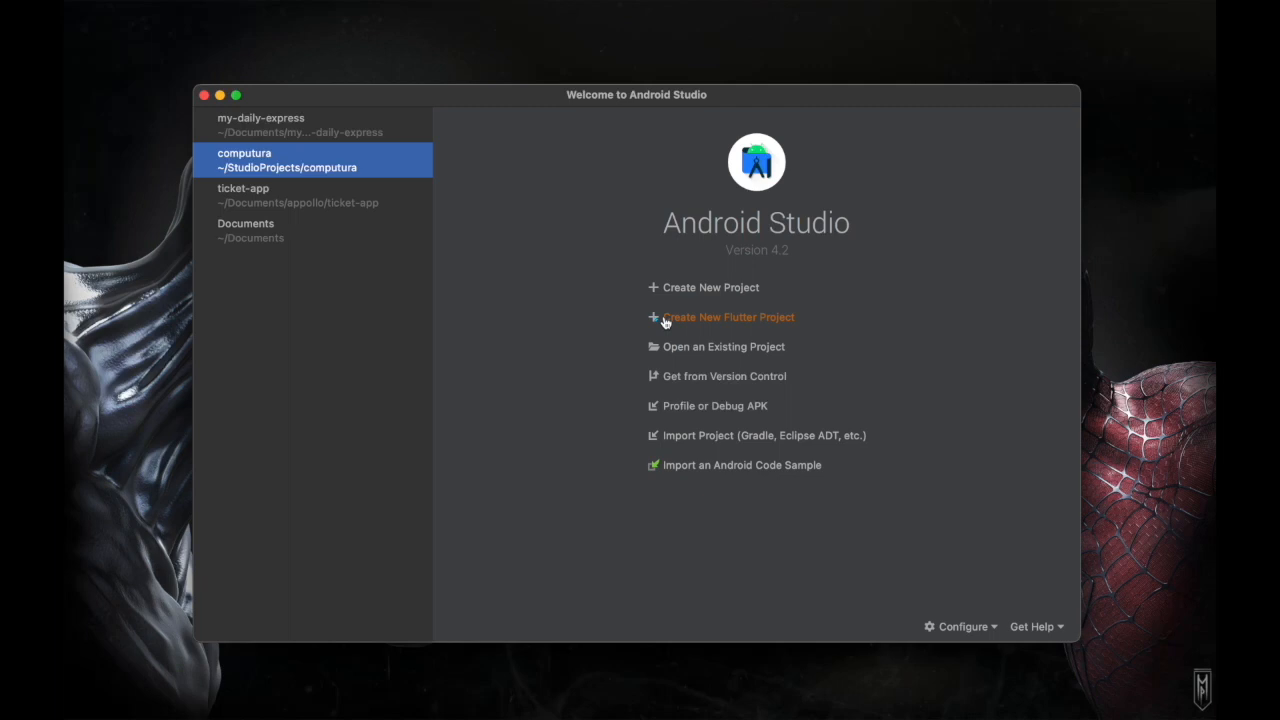
mouse_move(632, 338)
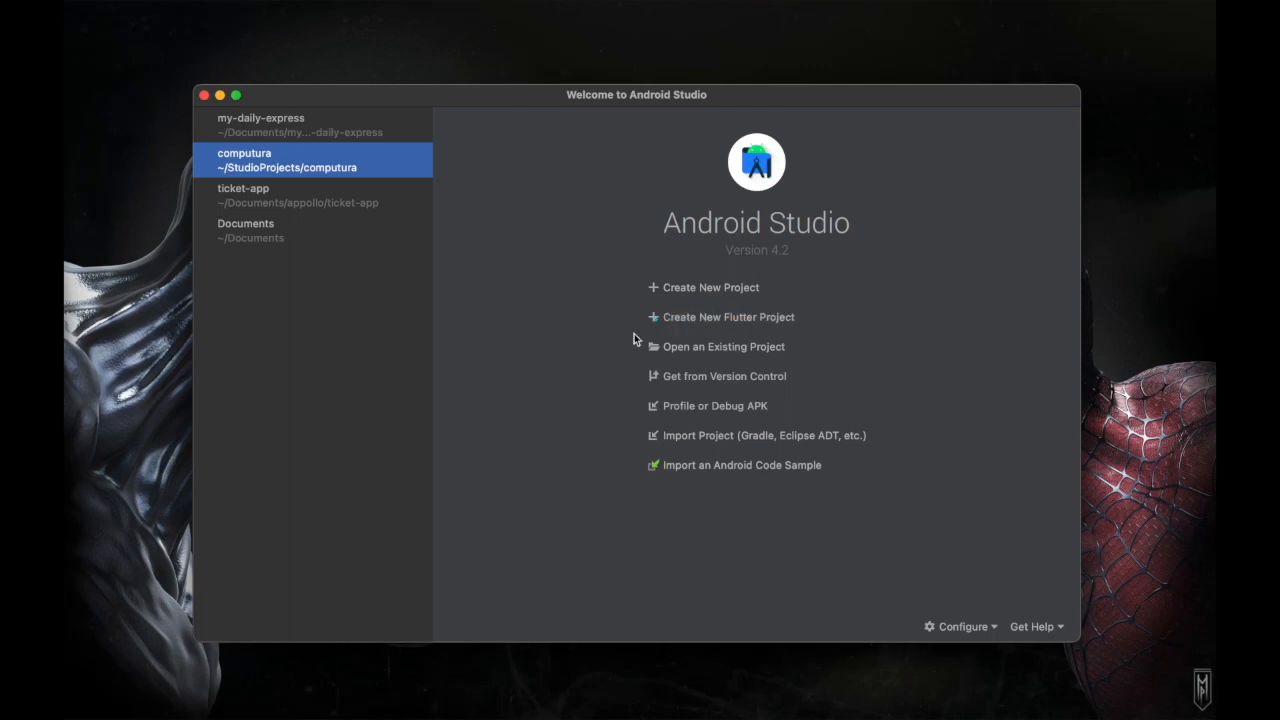
mouse_move(710, 316)
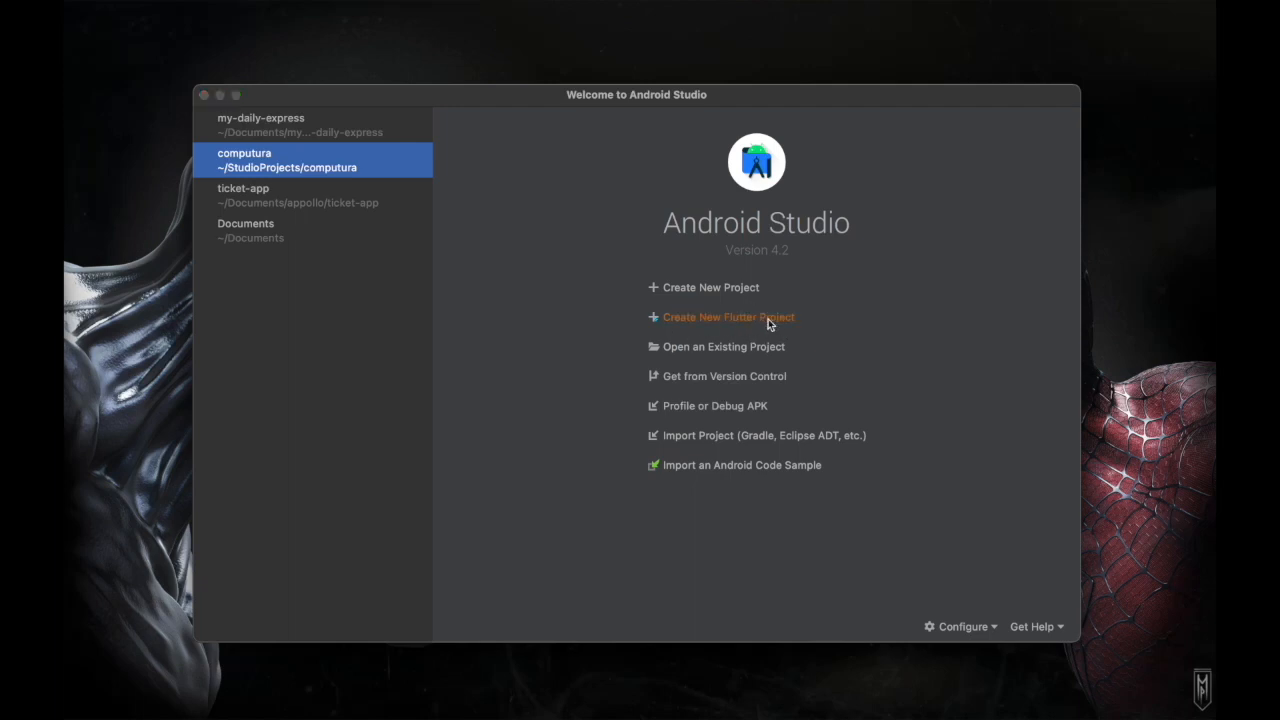
- Start a new Flutter App project and name it citycab
click(728, 316)
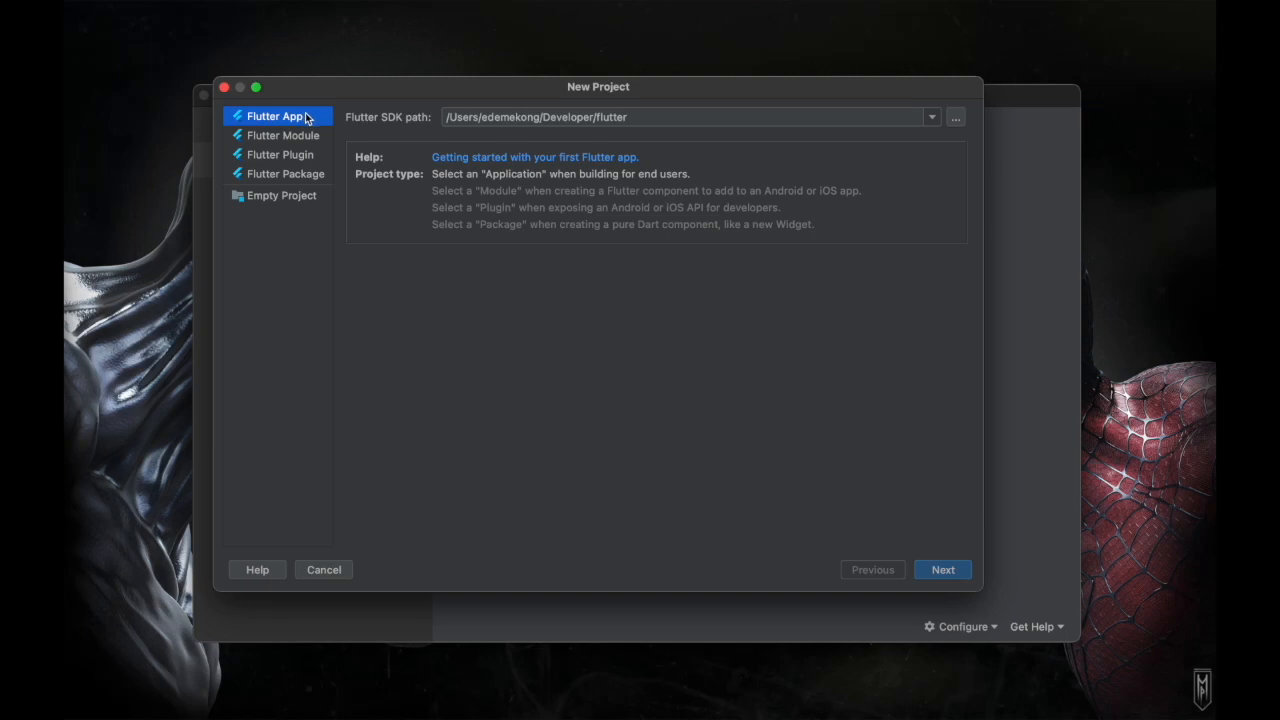
mouse_move(624, 174)
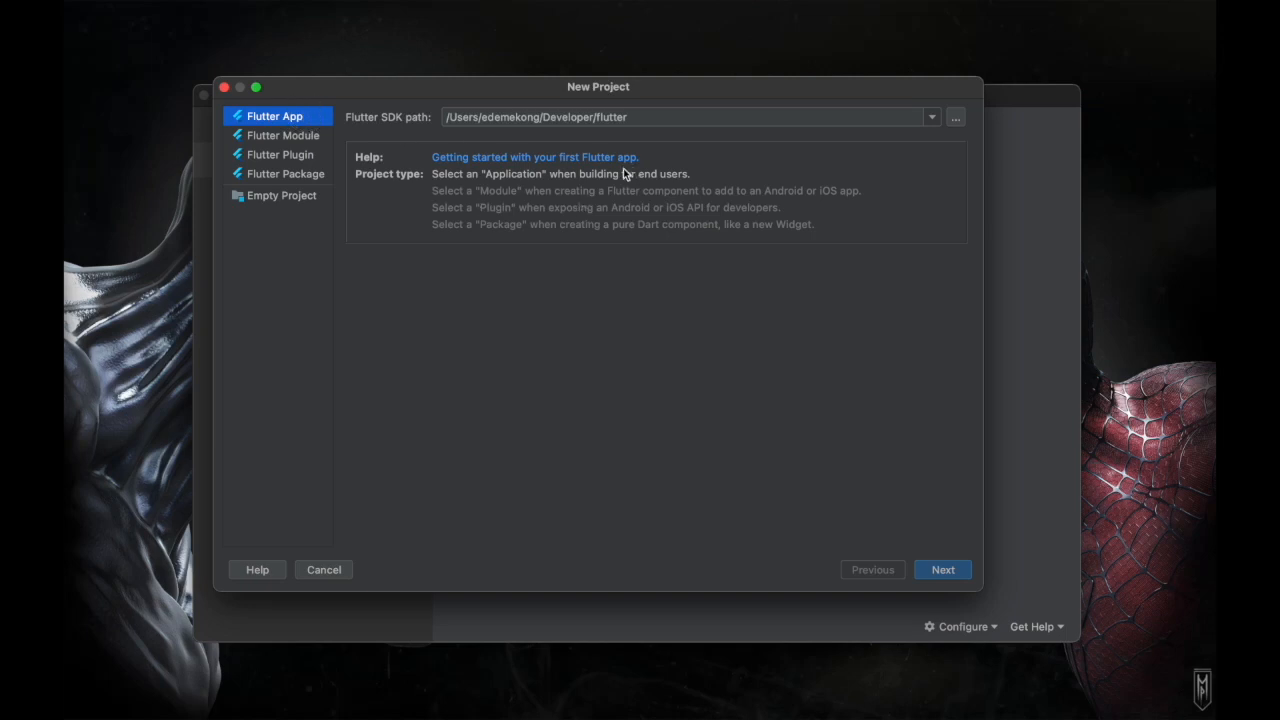
mouse_move(930, 584)
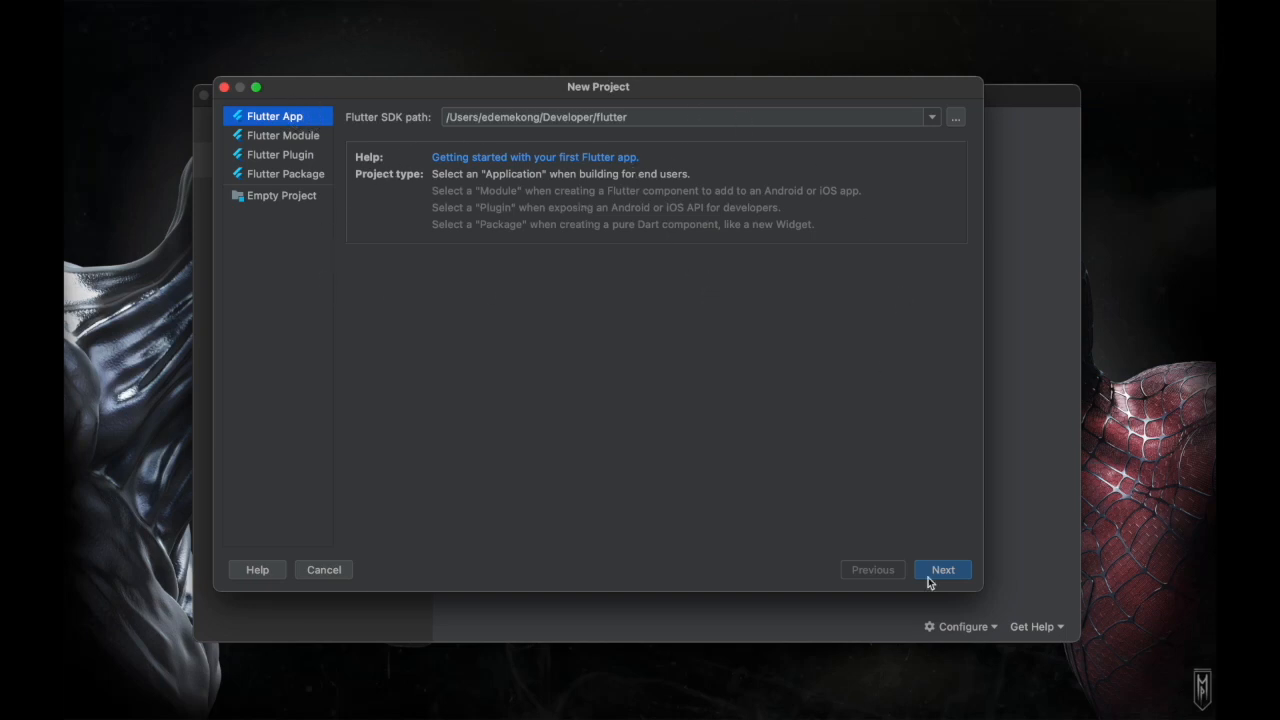
click(940, 568)
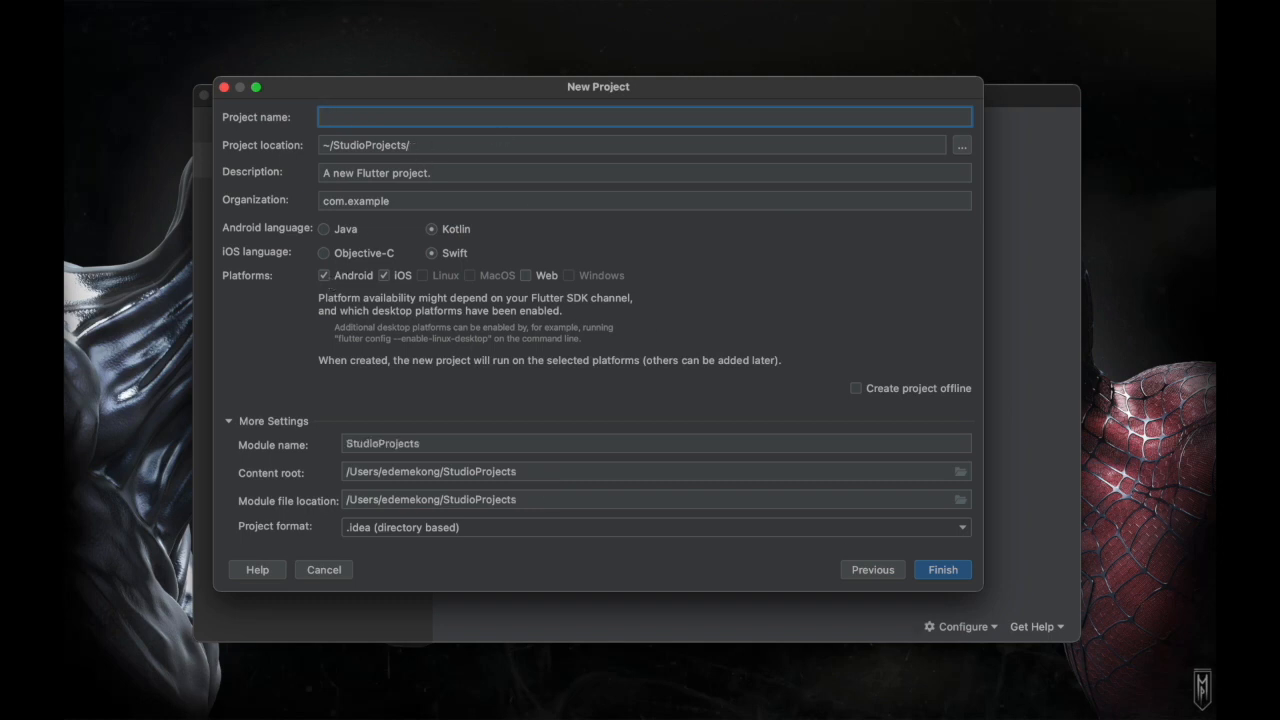
text(cityca)
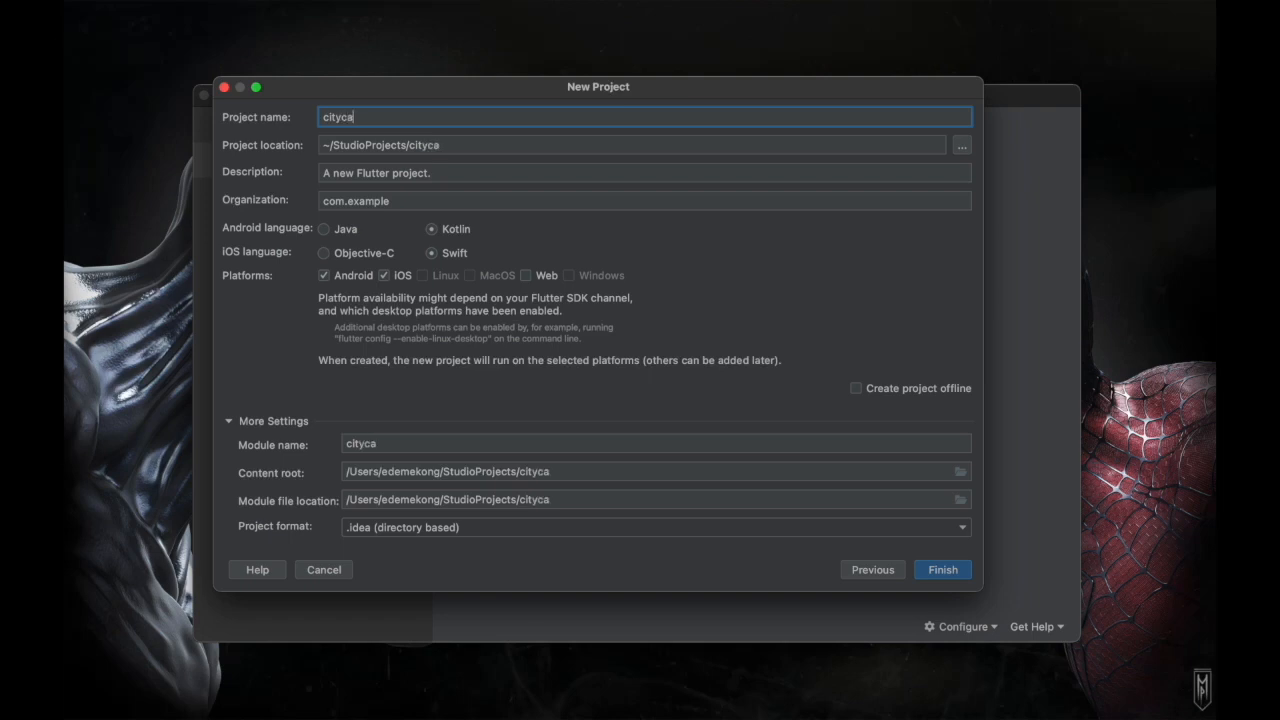
text(b)
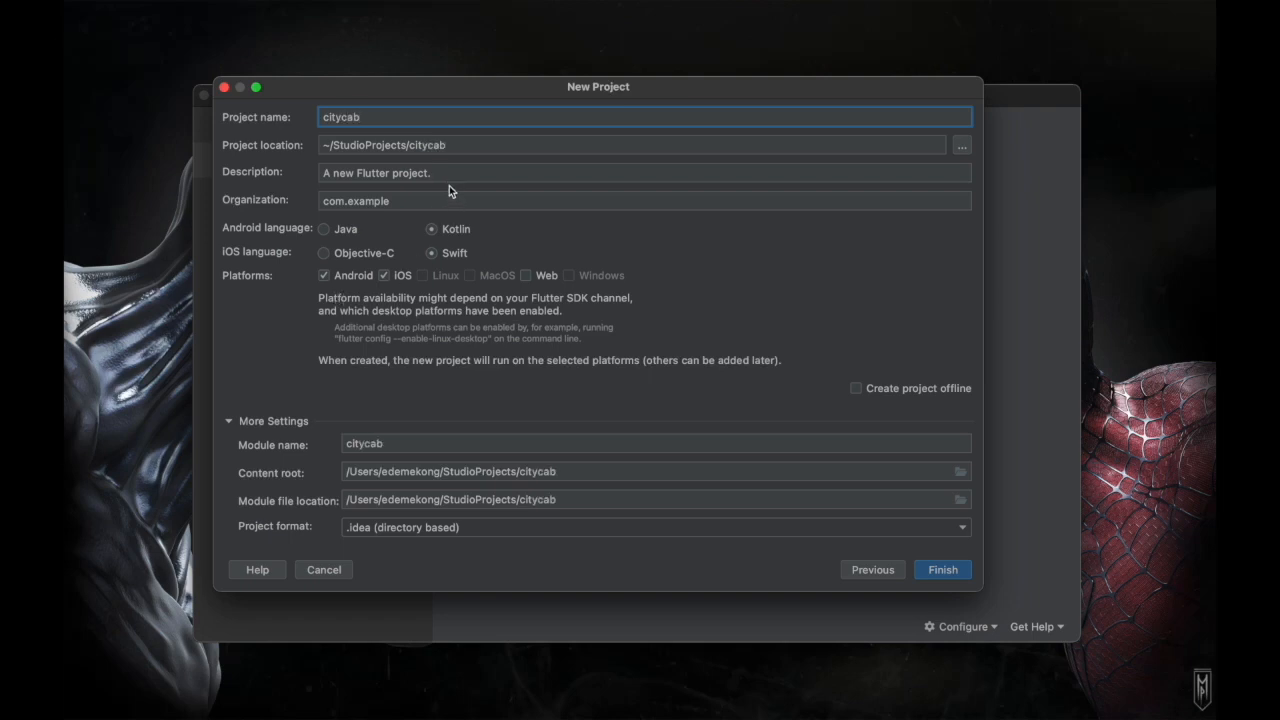
- Replace the default description with 'An open source ride hailing app.'
click(644, 172)
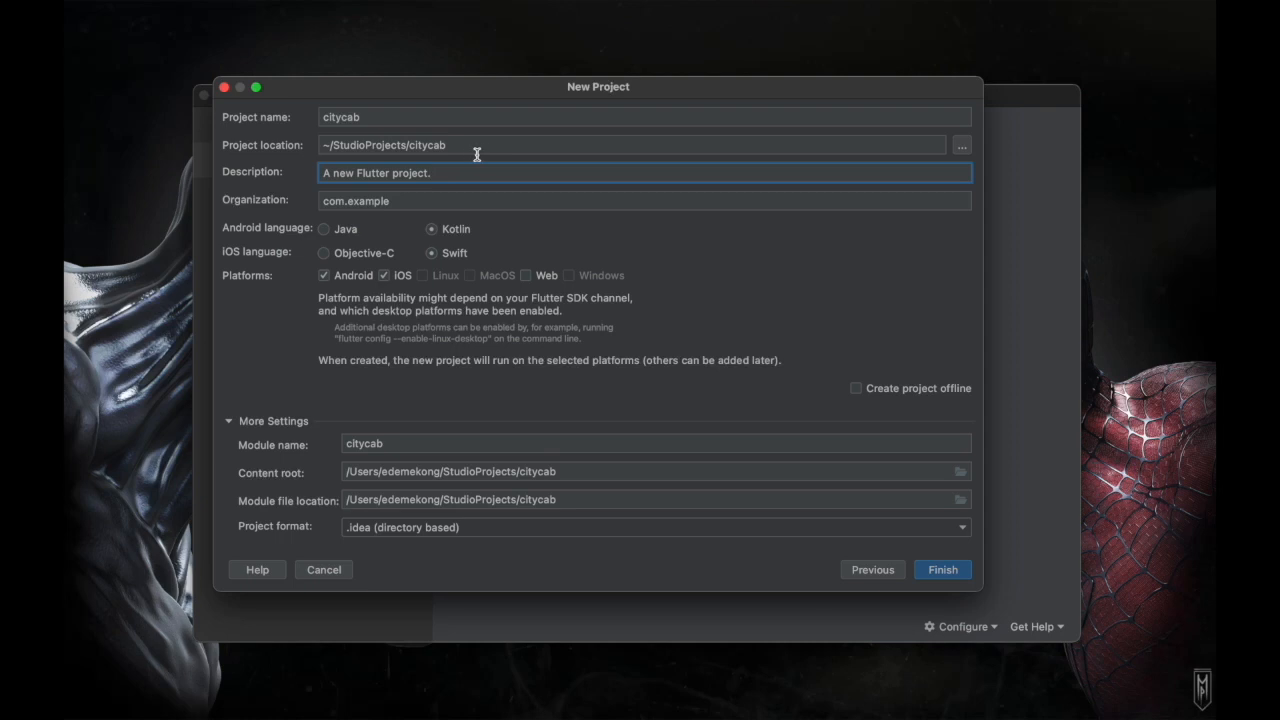
click(630, 144)
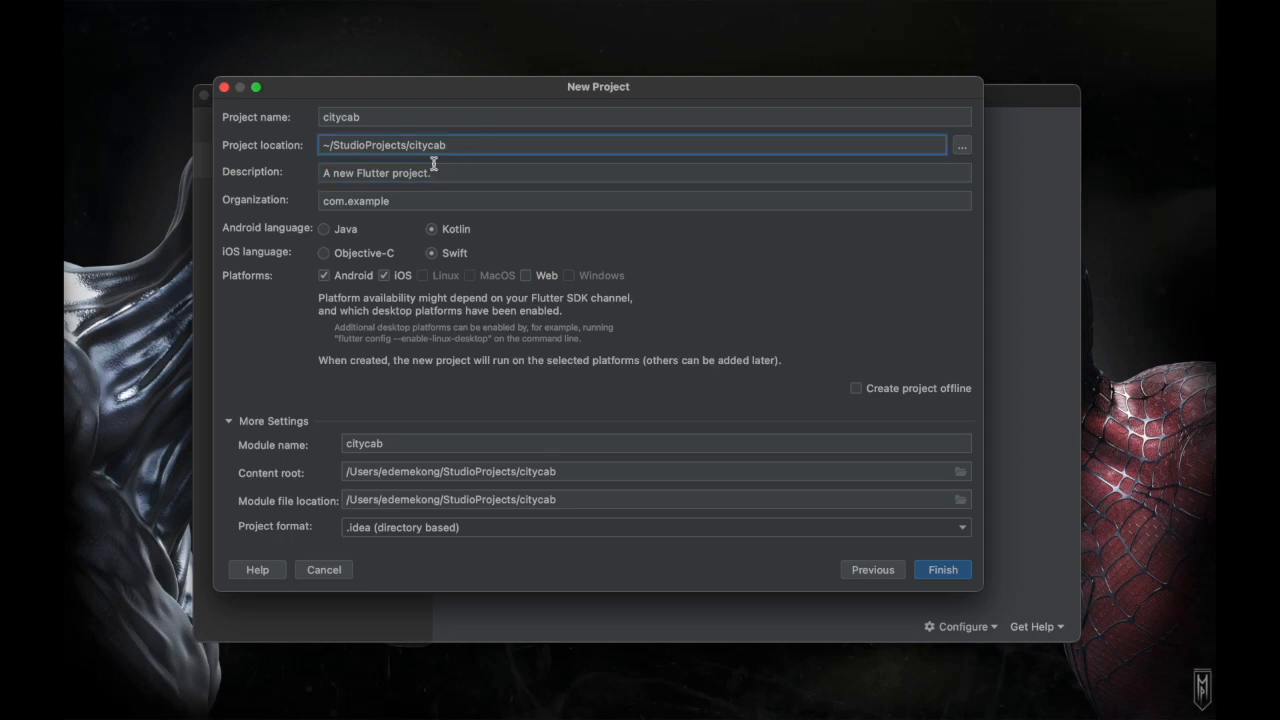
mouse_move(310, 180)
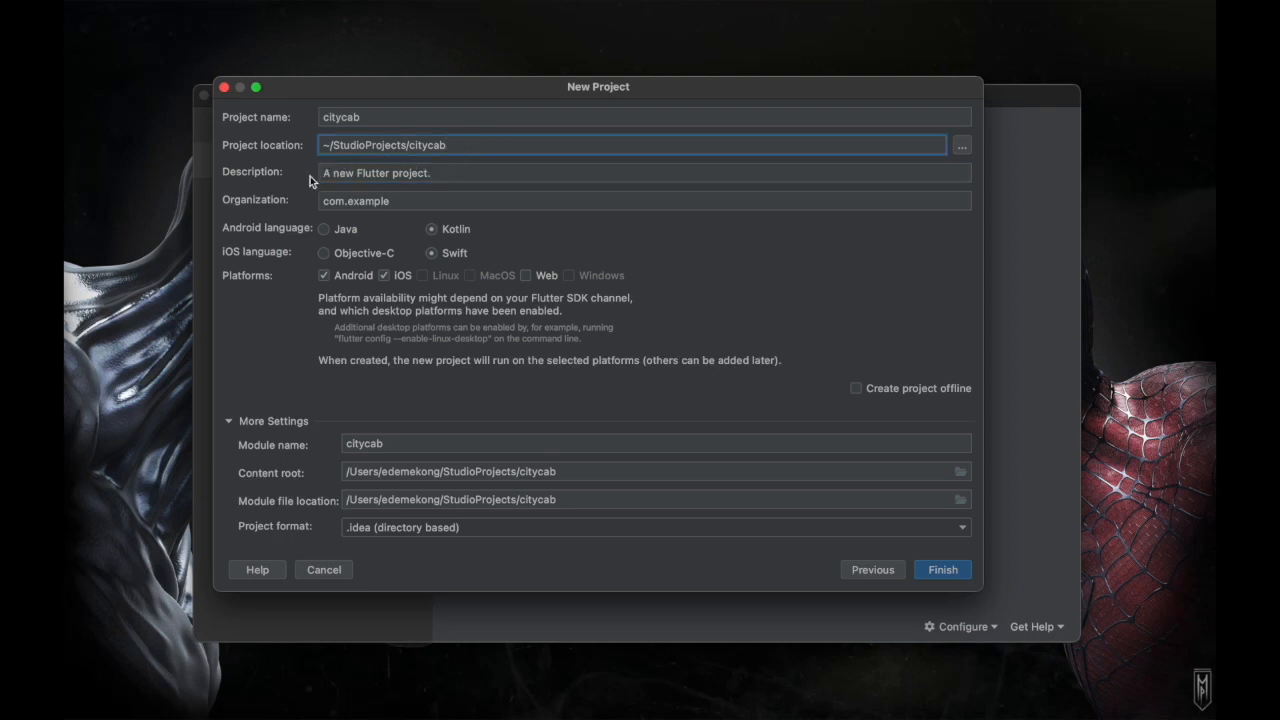
mouse_move(504, 164)
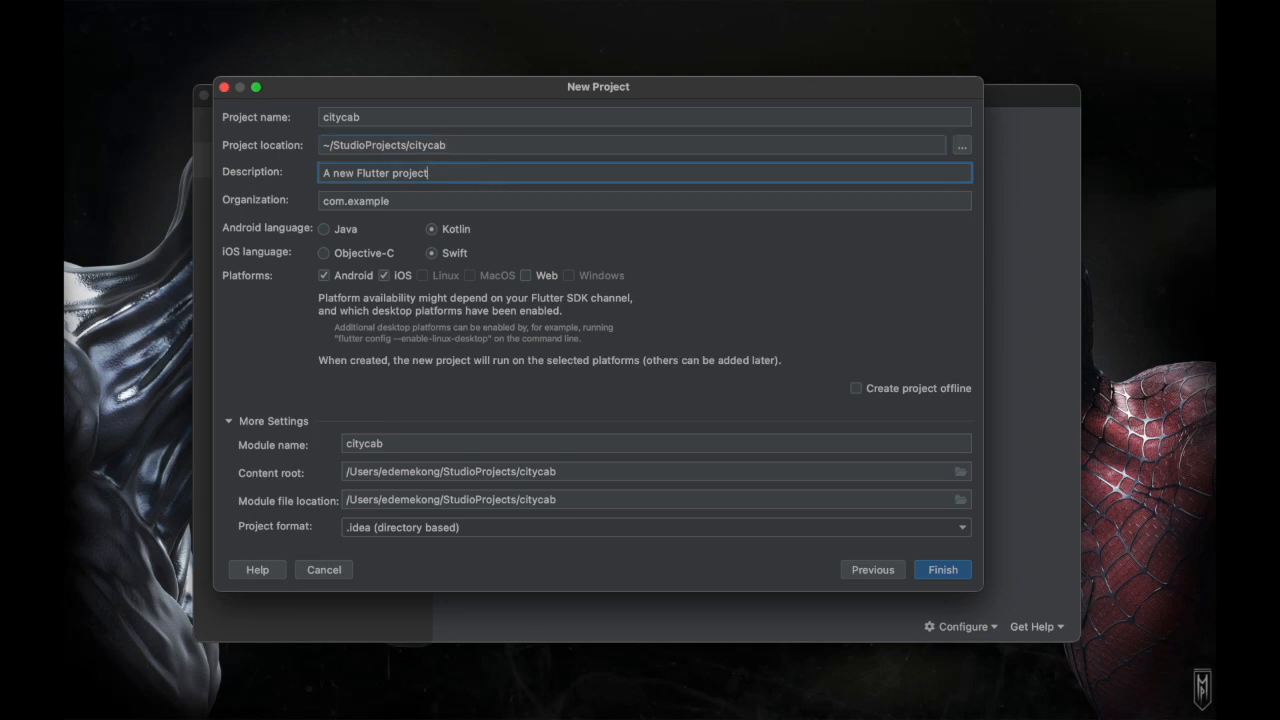
key(Backspace)
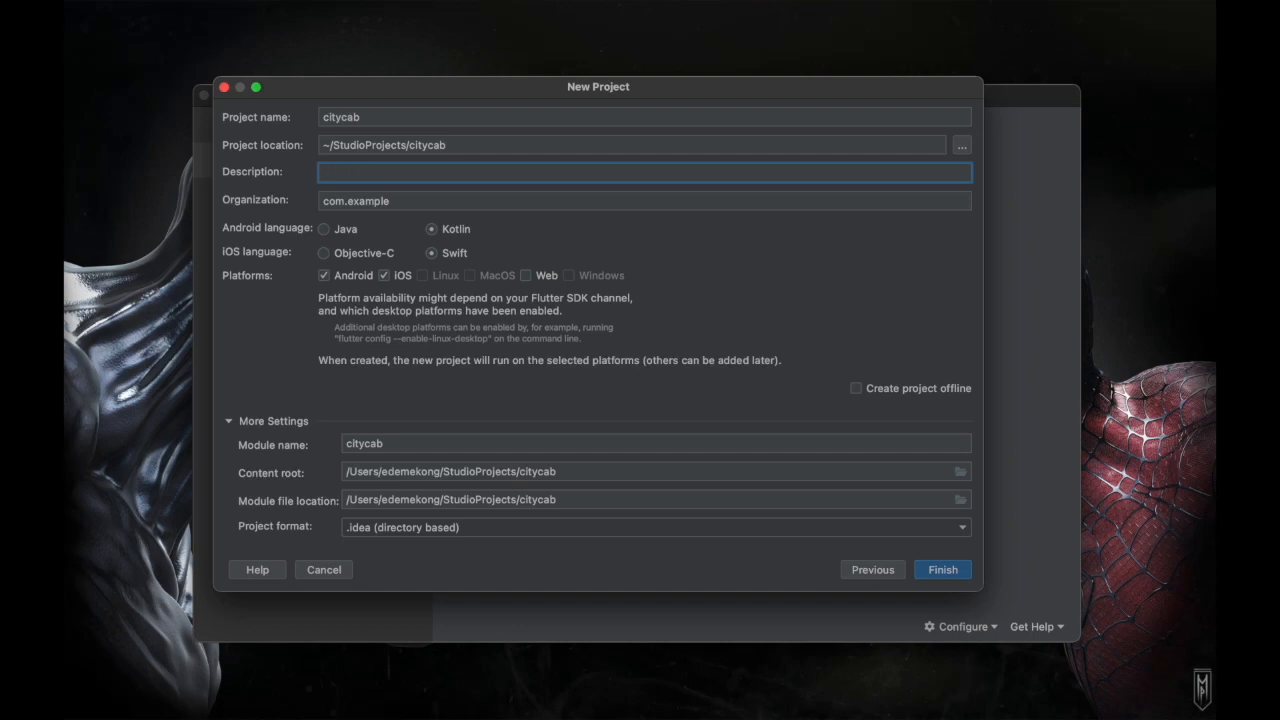
text(A)
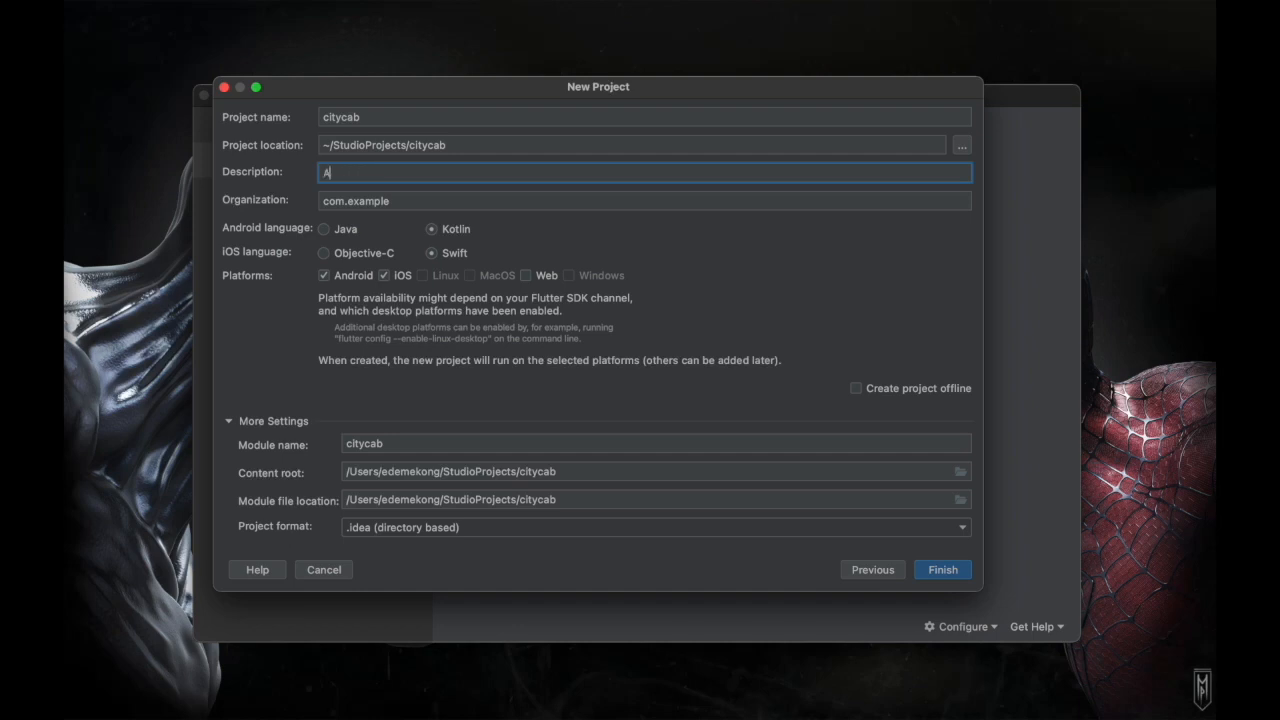
text(n open so)
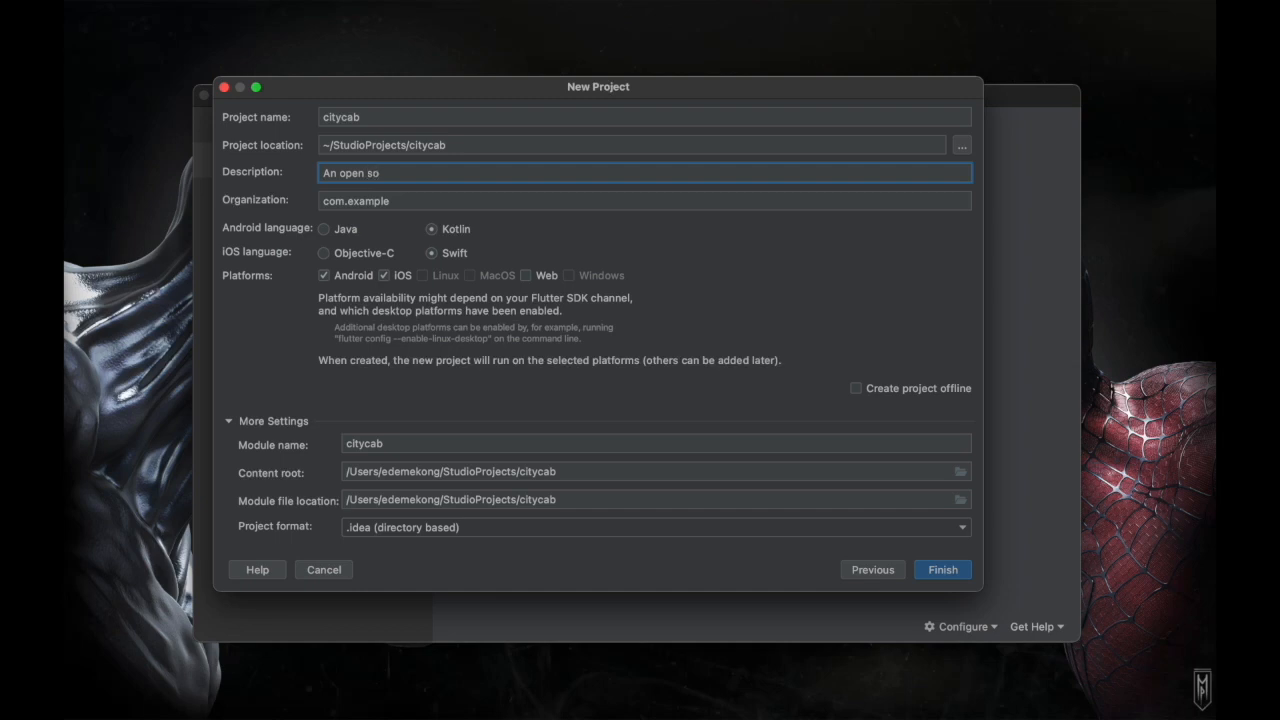
text(urce)
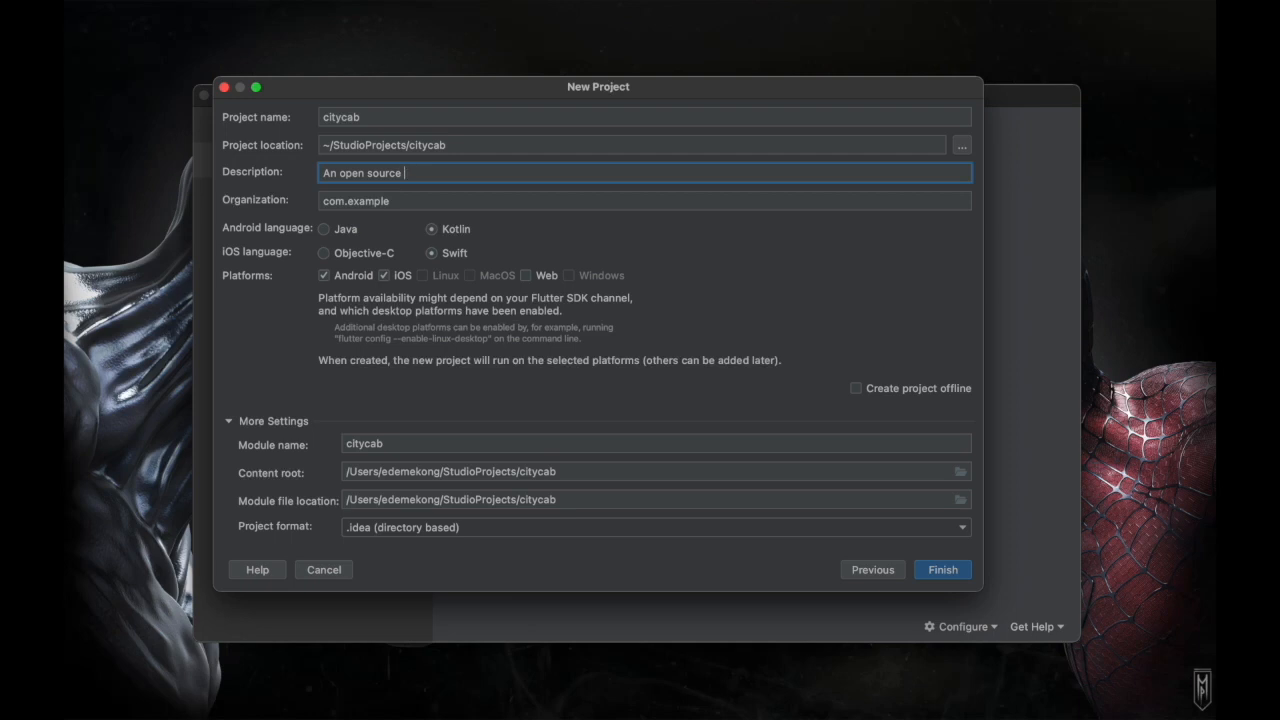
text(ride)
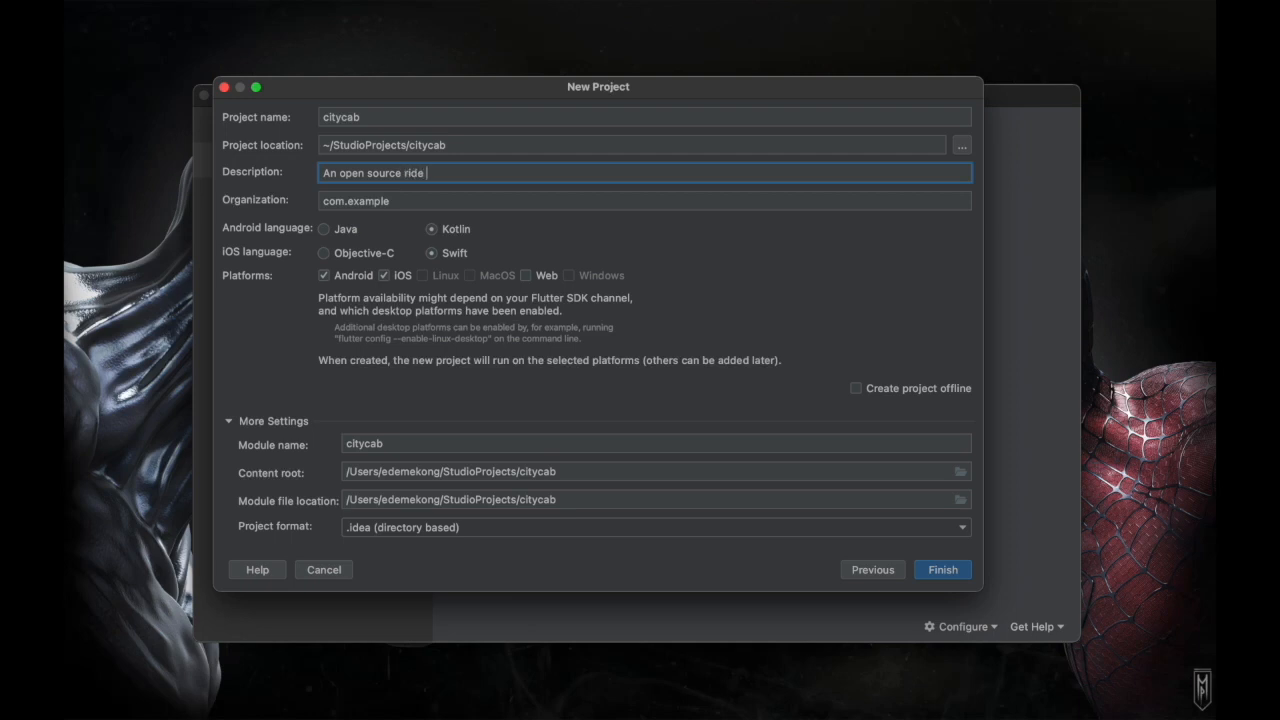
text(hailing app with flutter)
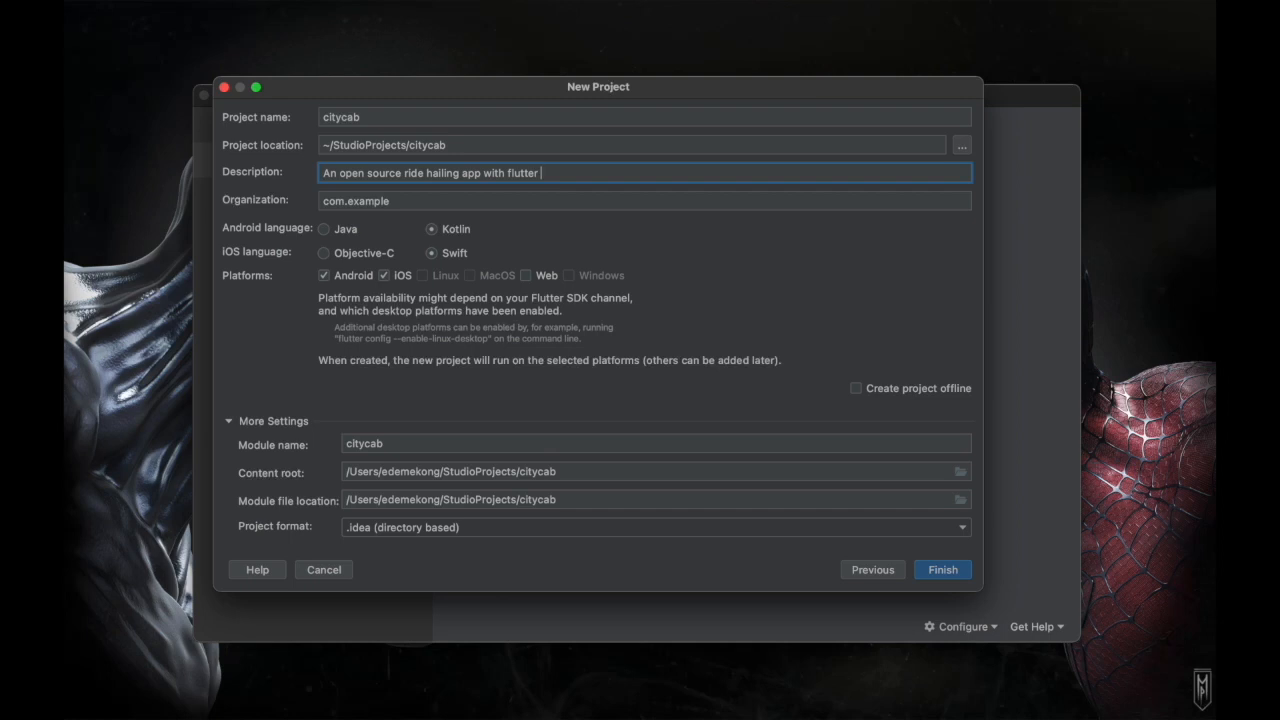
text(.)
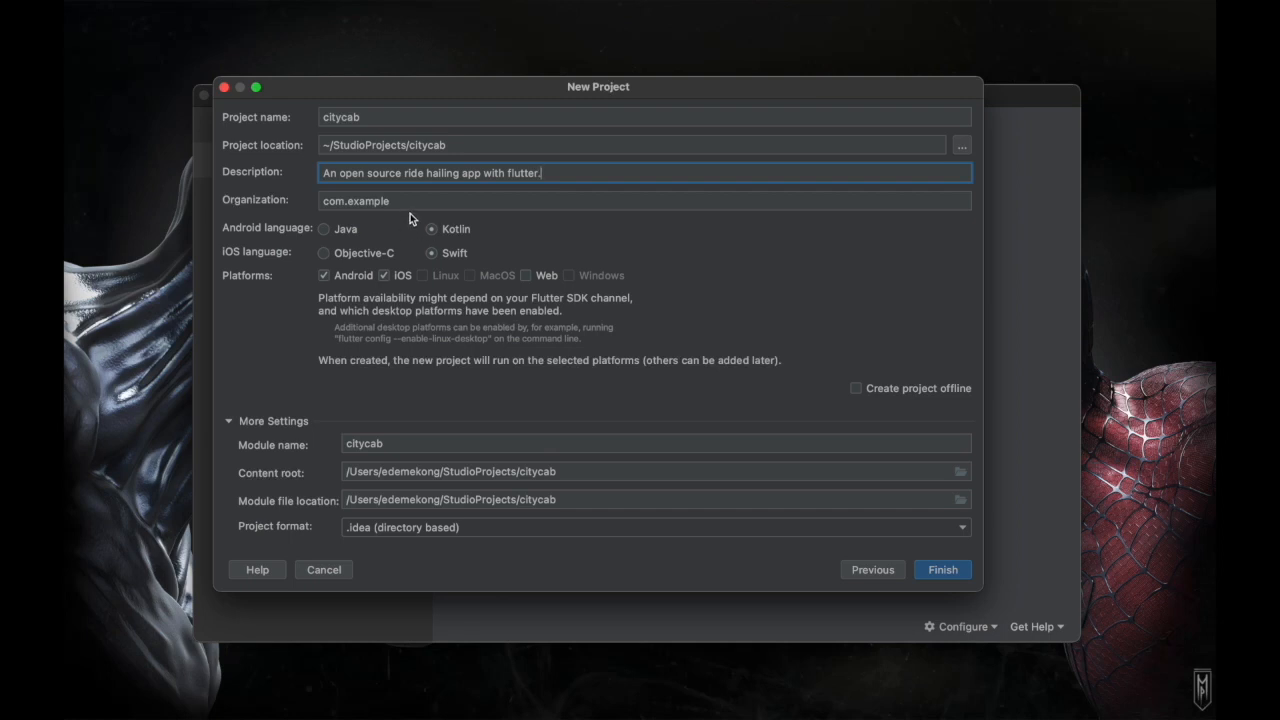
- Set the organization to com.flutterfairy and finish with Android and iOS platforms
click(644, 200)
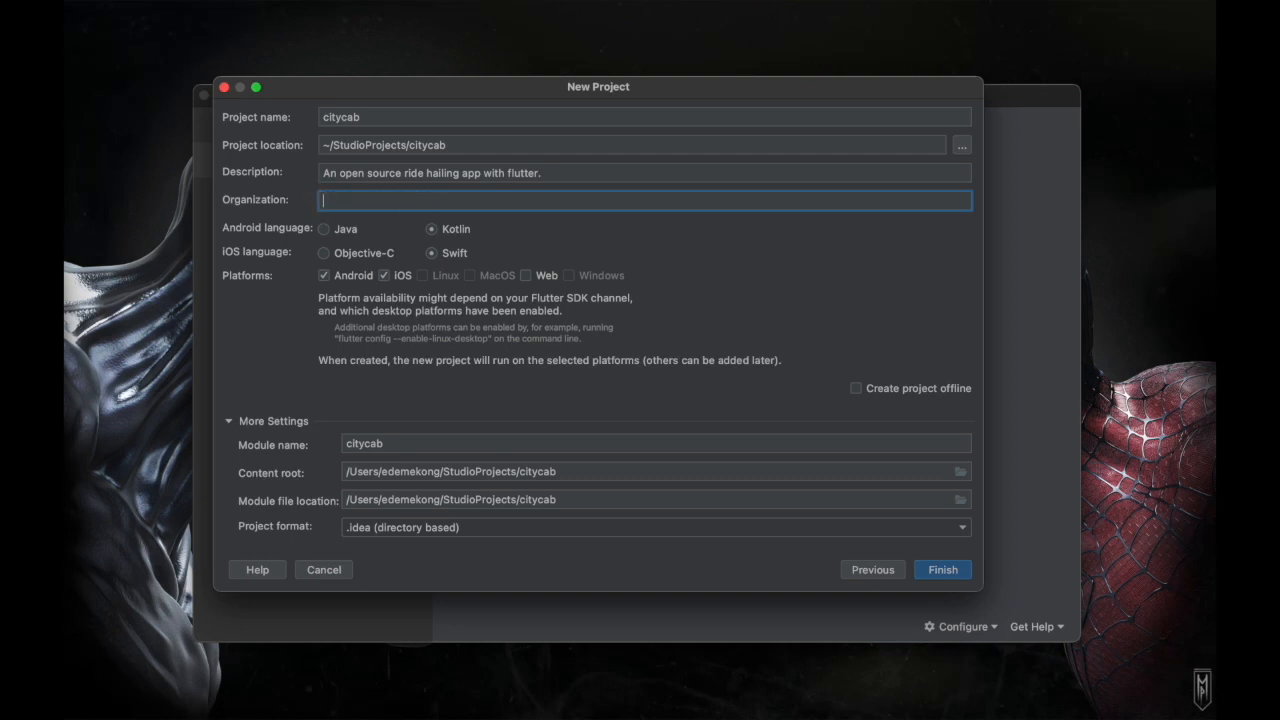
text(de)
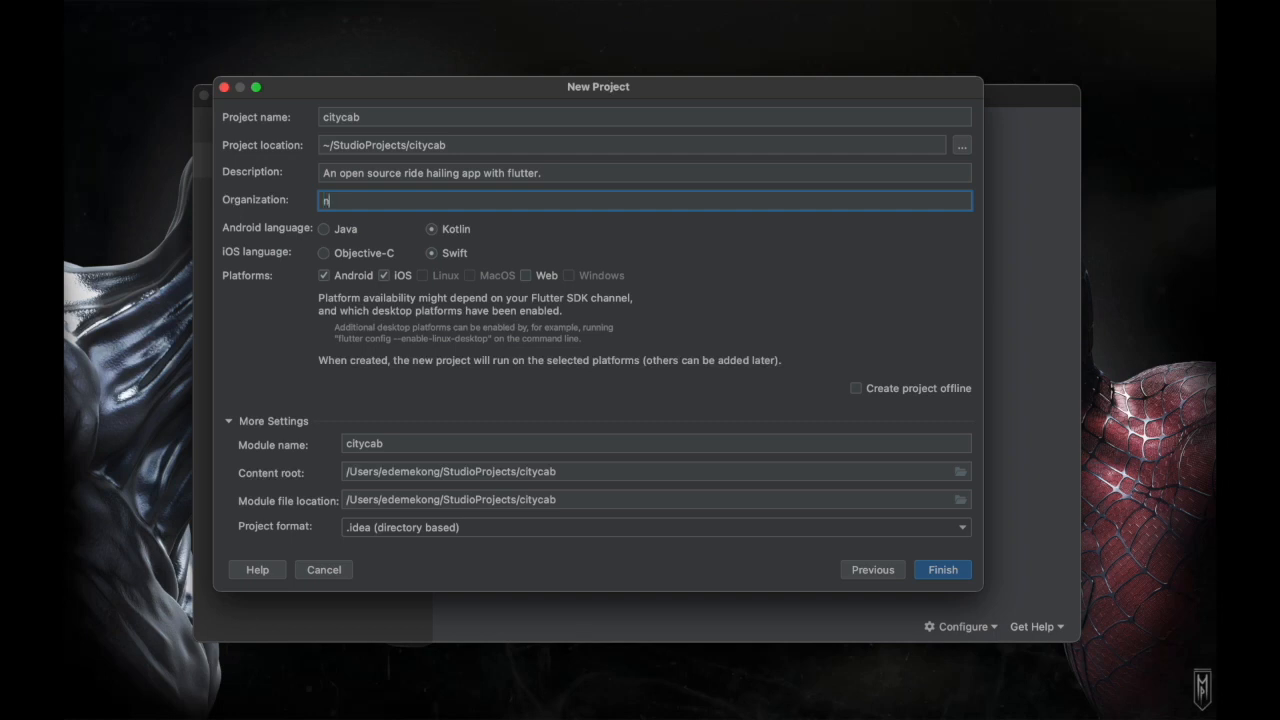
text(com.fluttert)
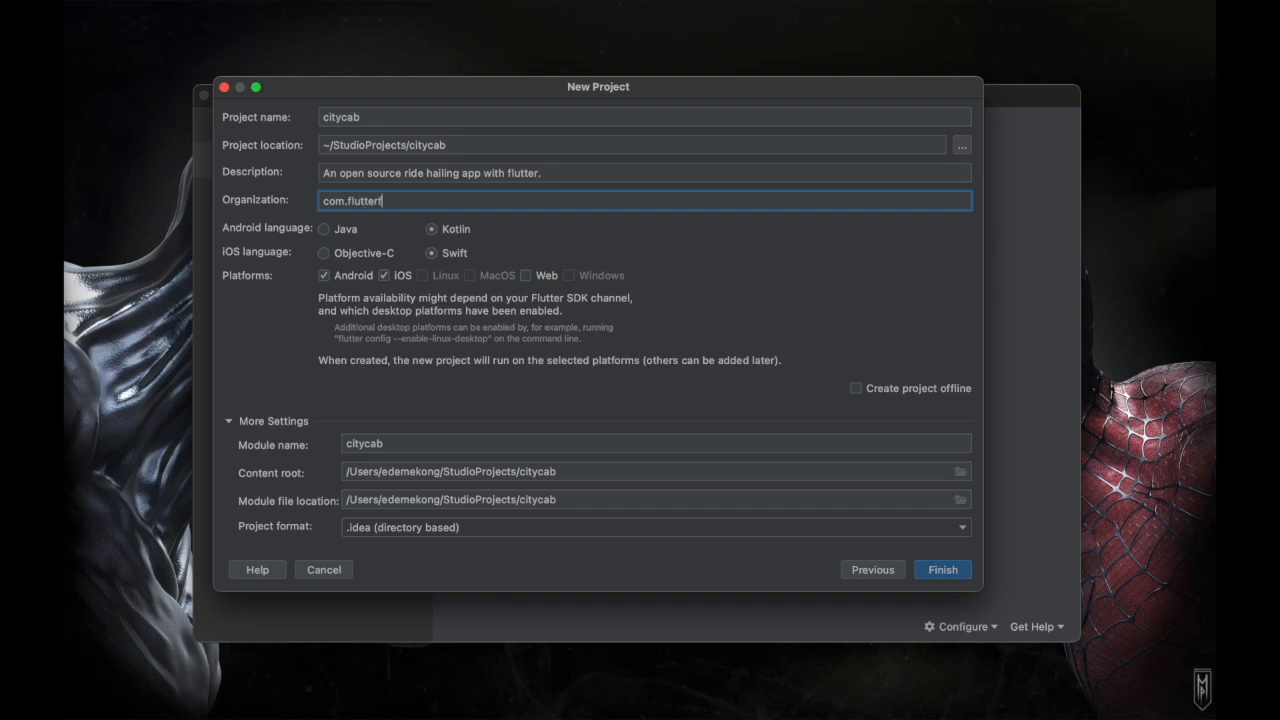
text(airy)
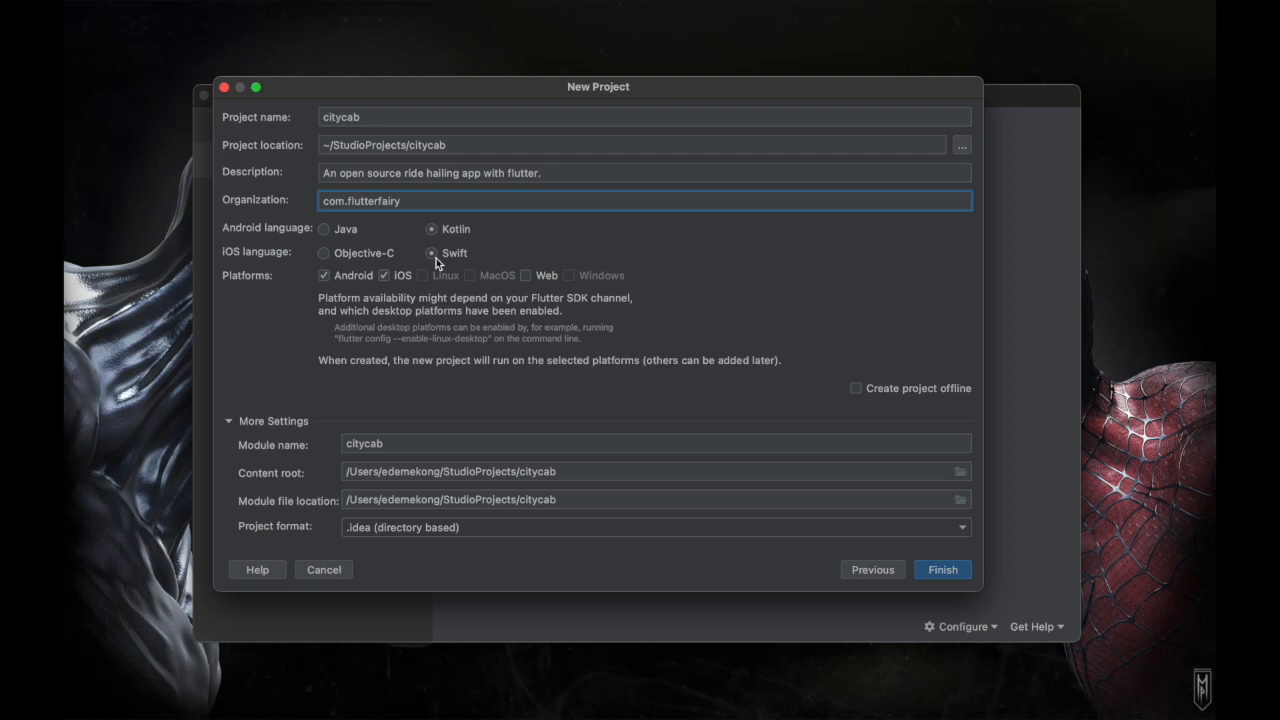
click(324, 276)
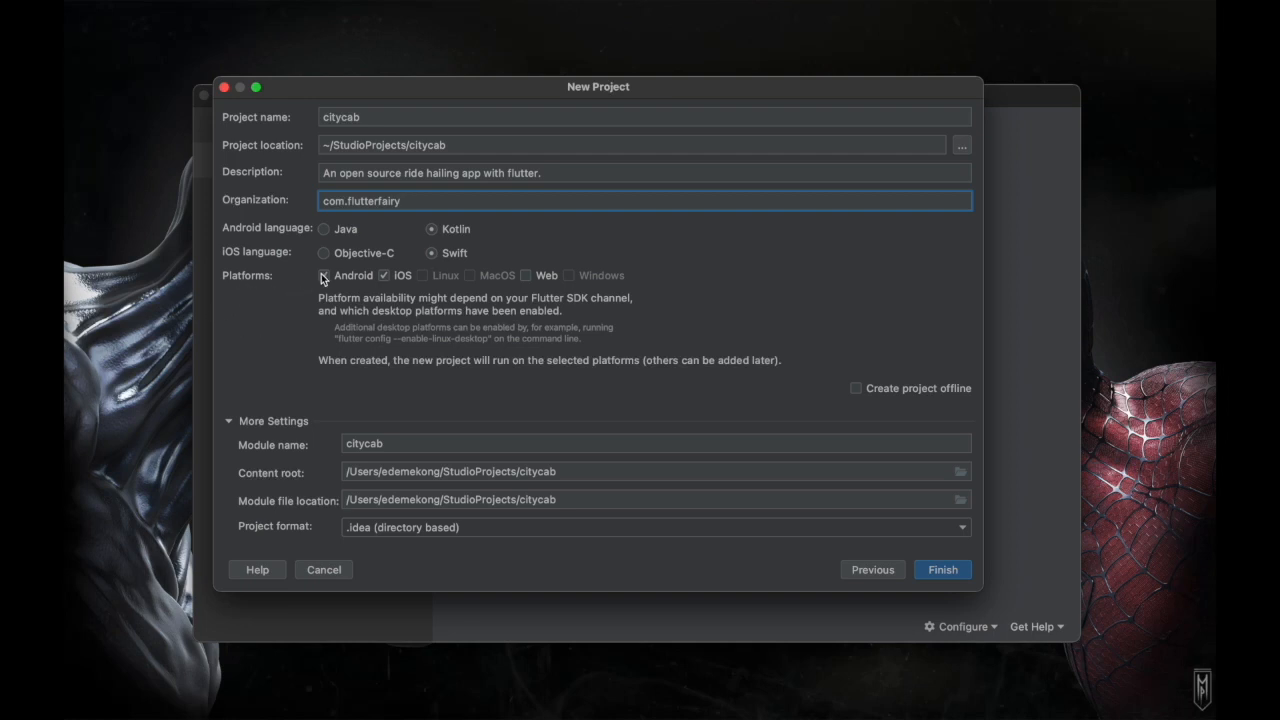
click(324, 276)
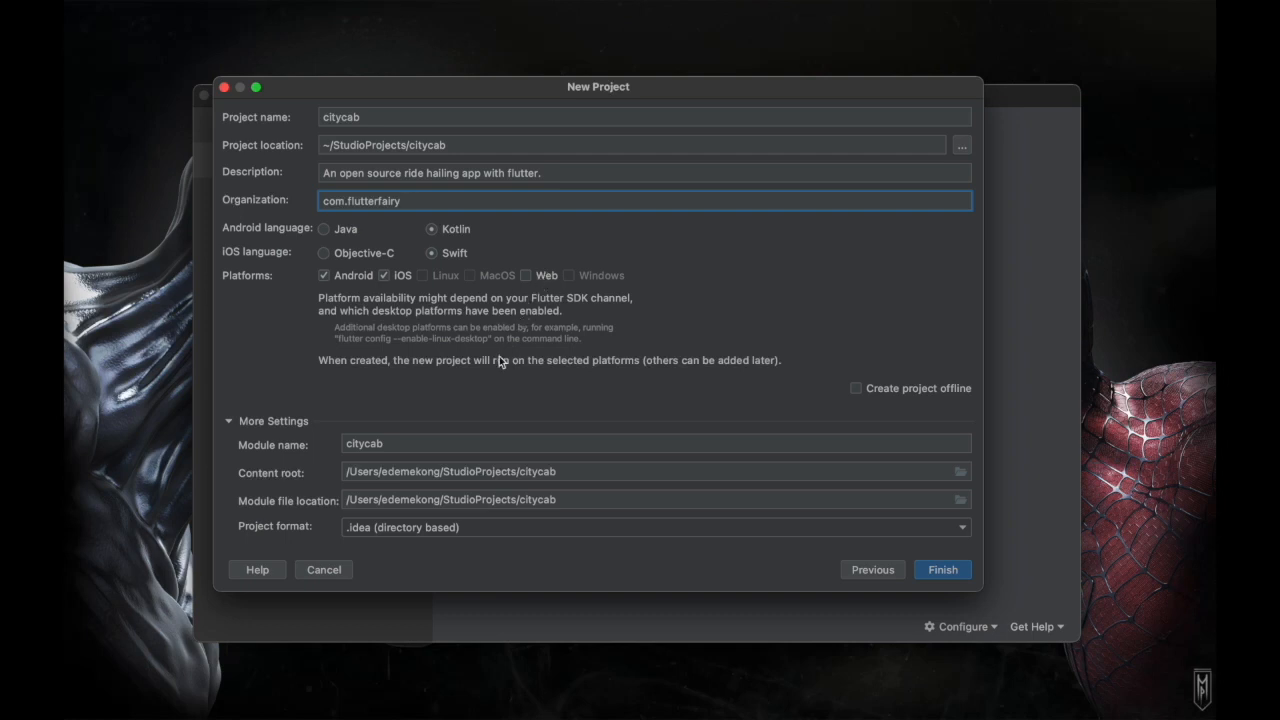
mouse_move(336, 458)
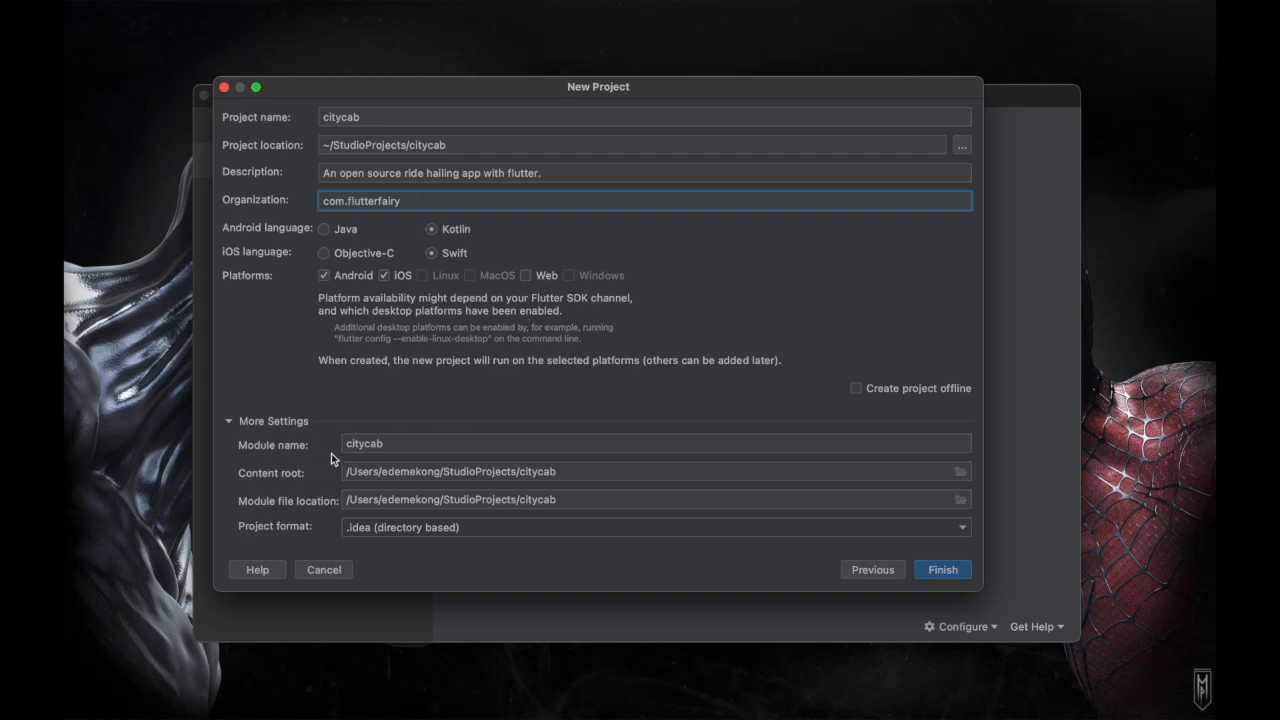
mouse_move(908, 462)
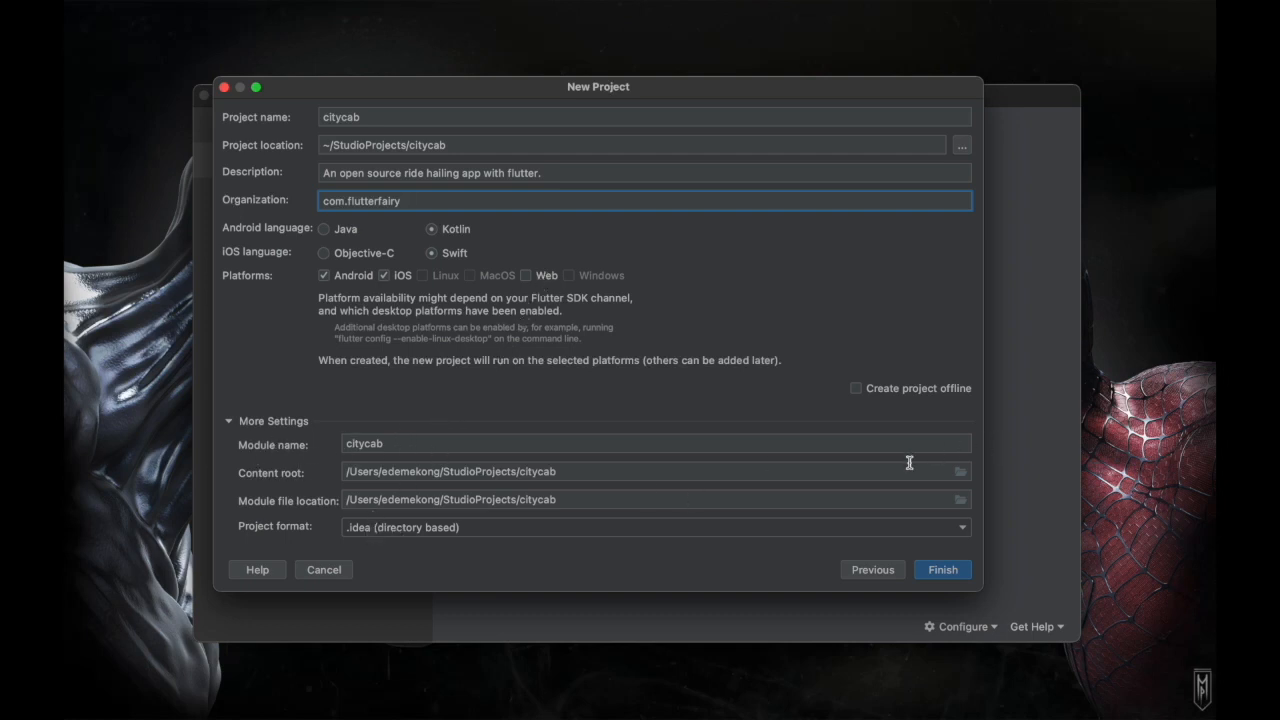
mouse_move(890, 394)
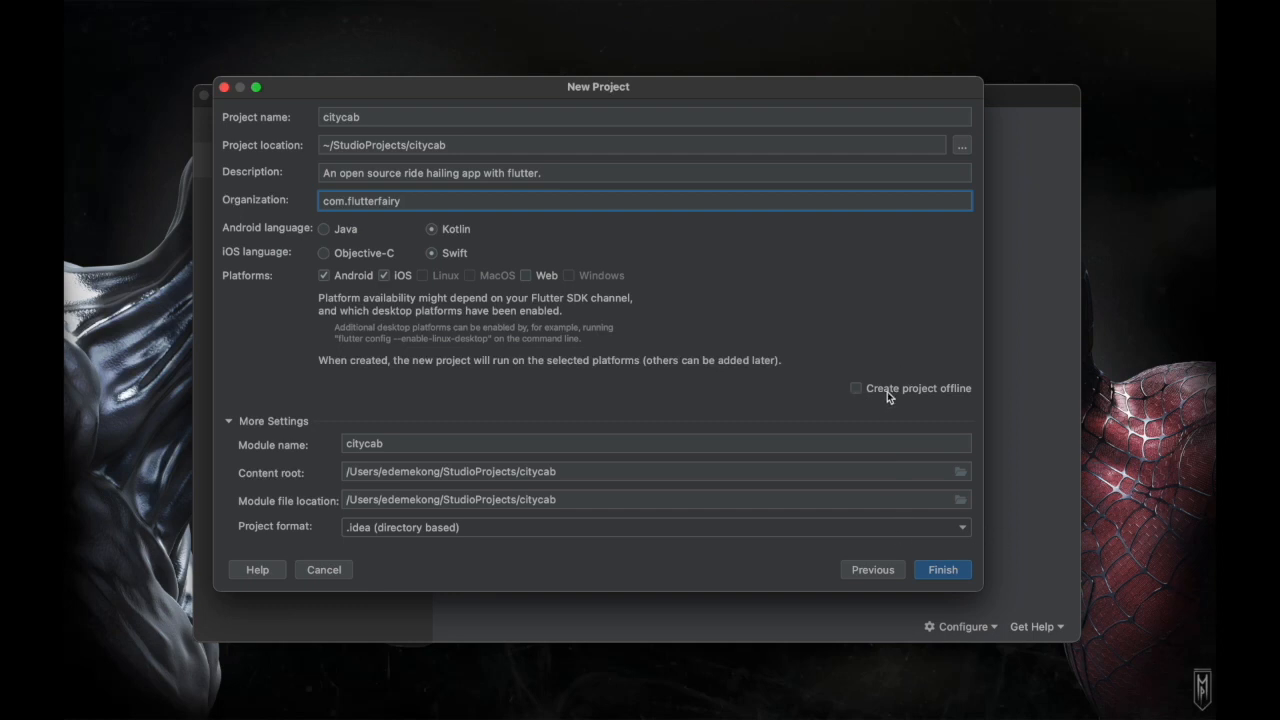
mouse_move(896, 172)
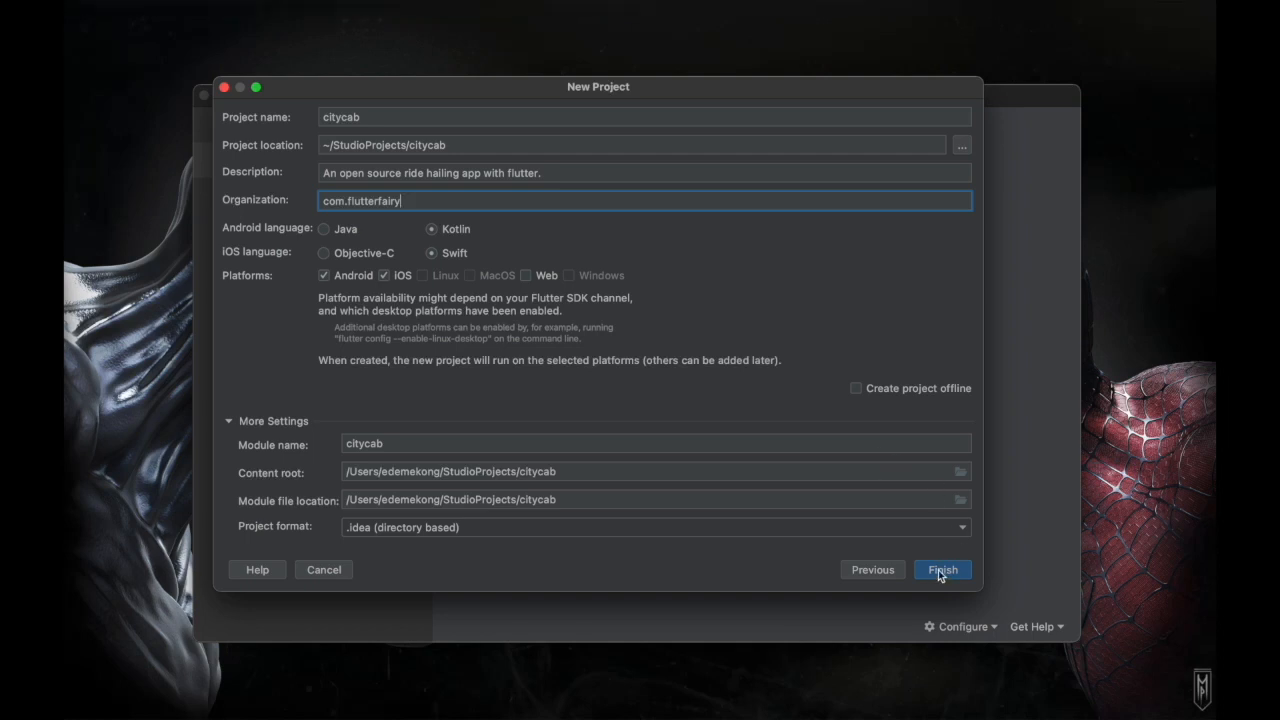
mouse_move(938, 578)
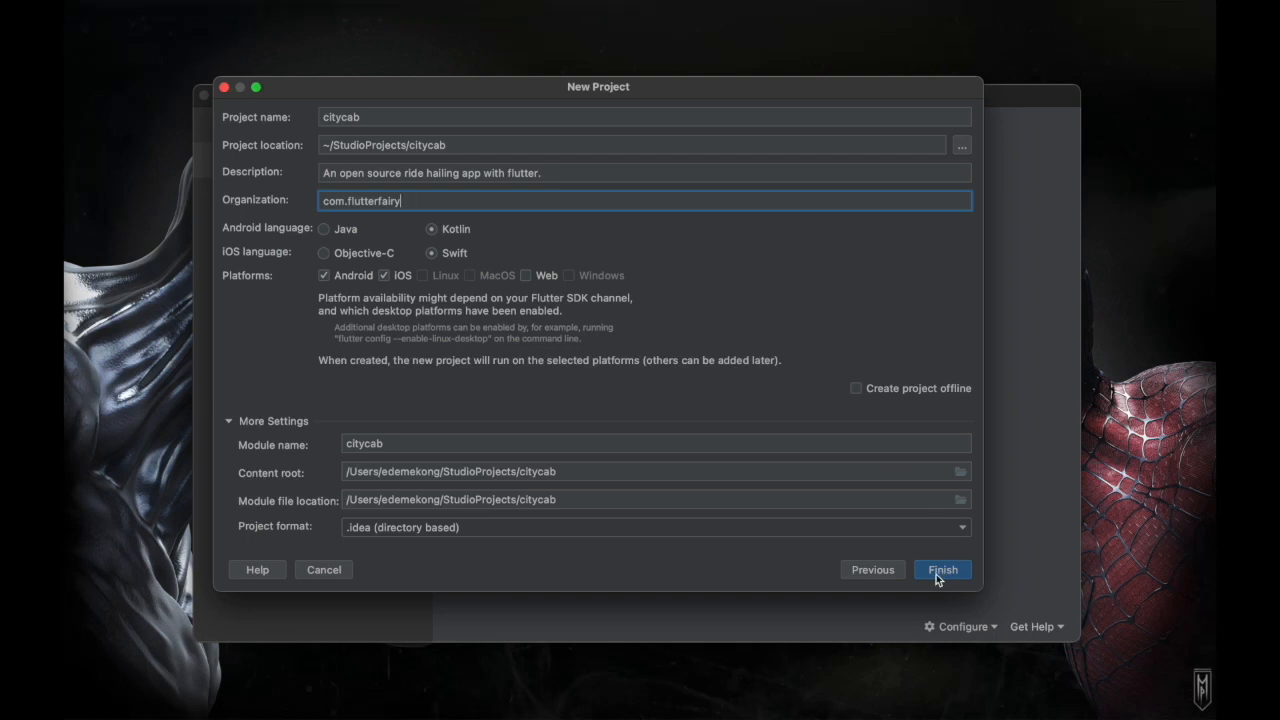
click(940, 568)
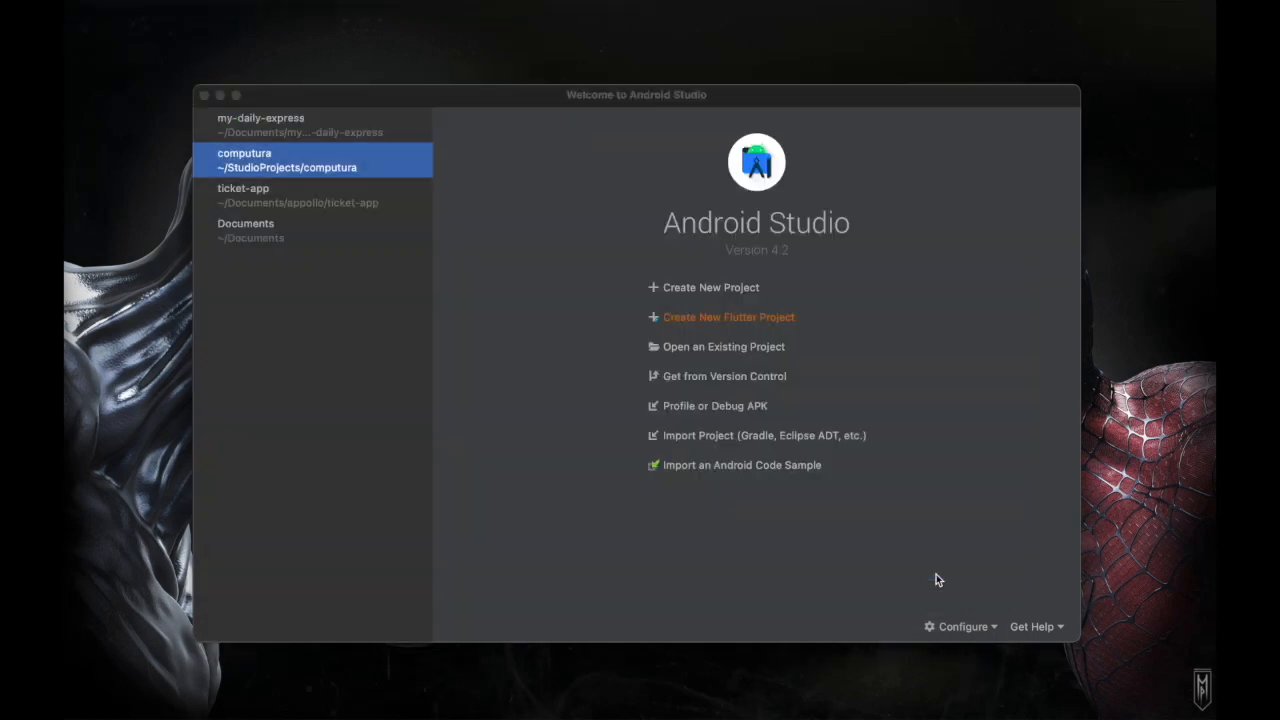
click(728, 316)
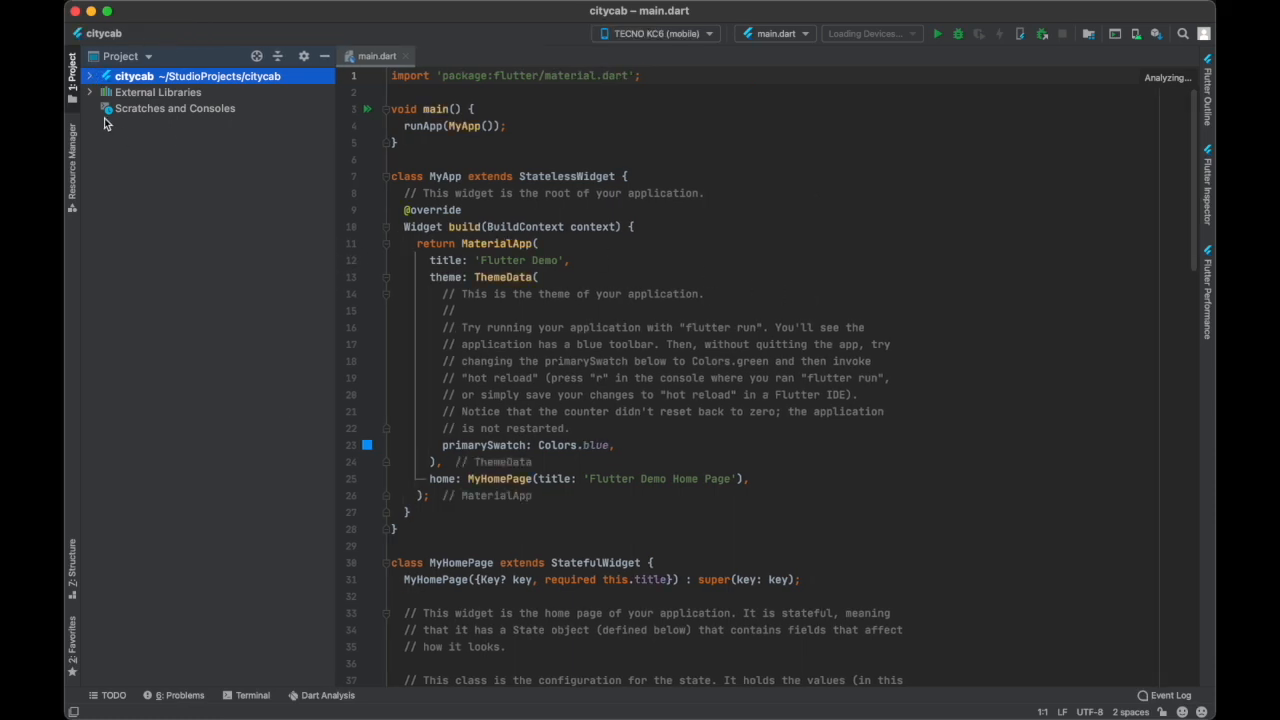
click(132, 76)
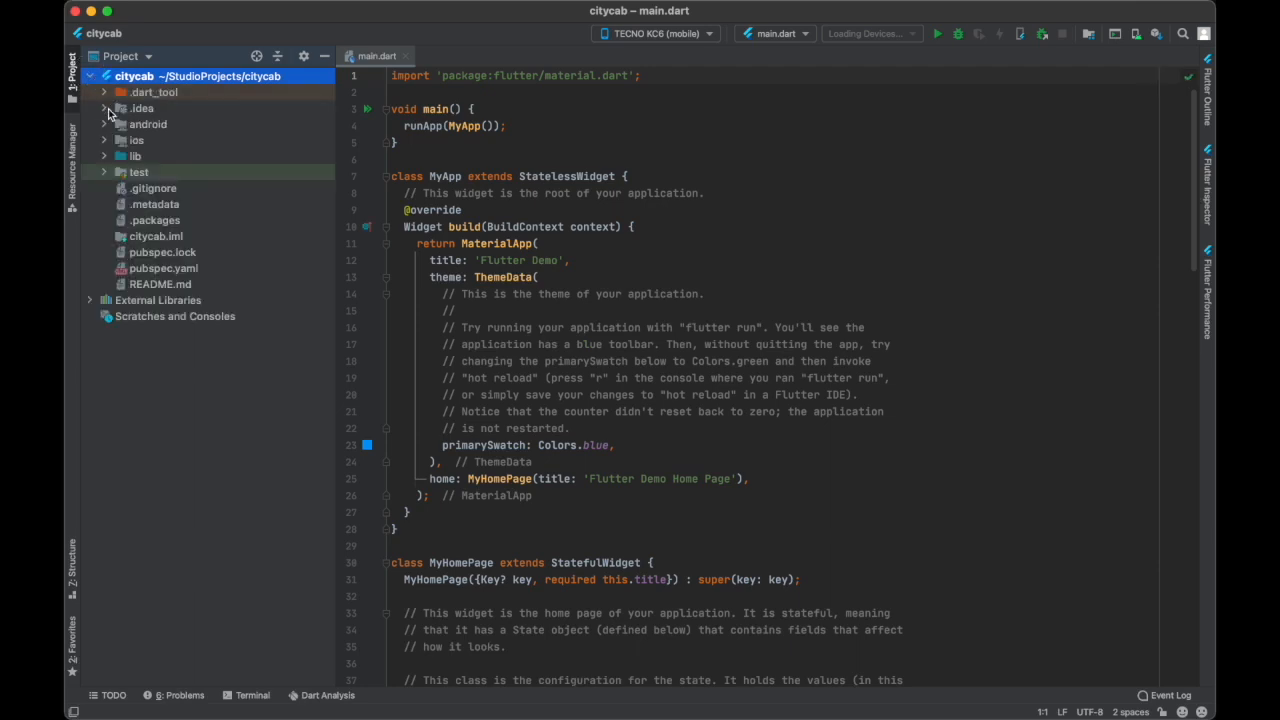
mouse_move(108, 110)
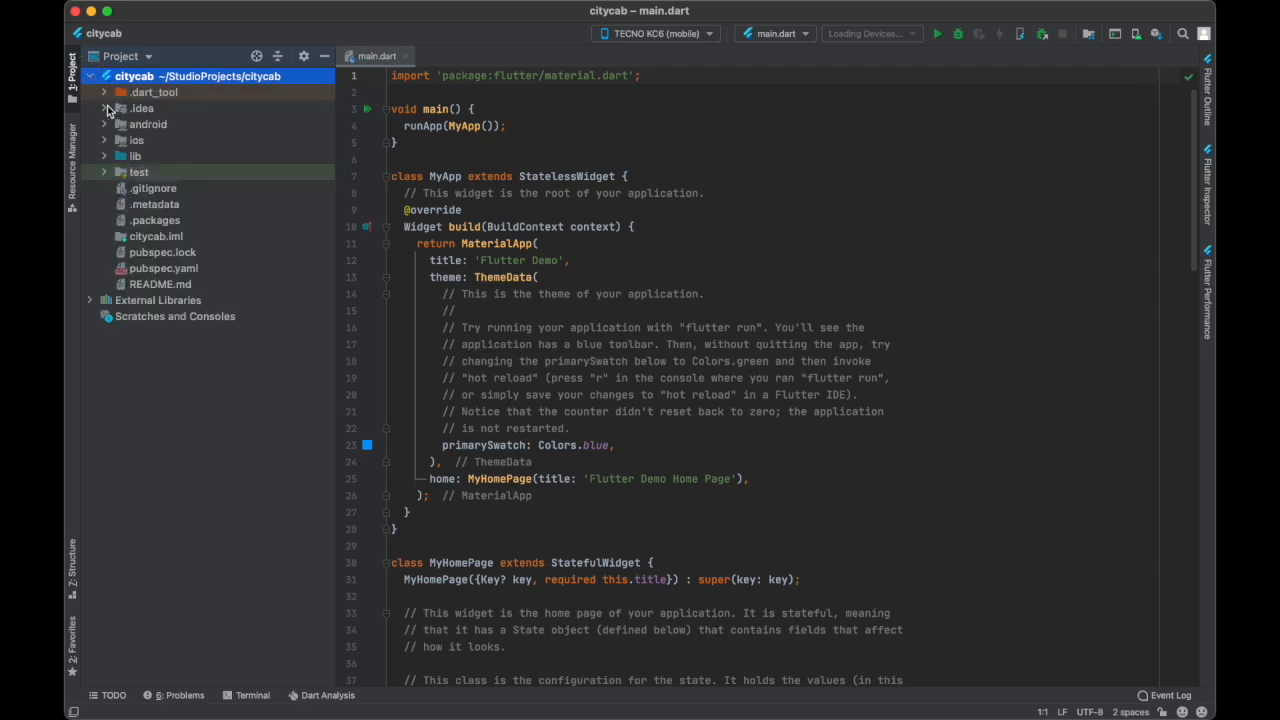
click(104, 124)
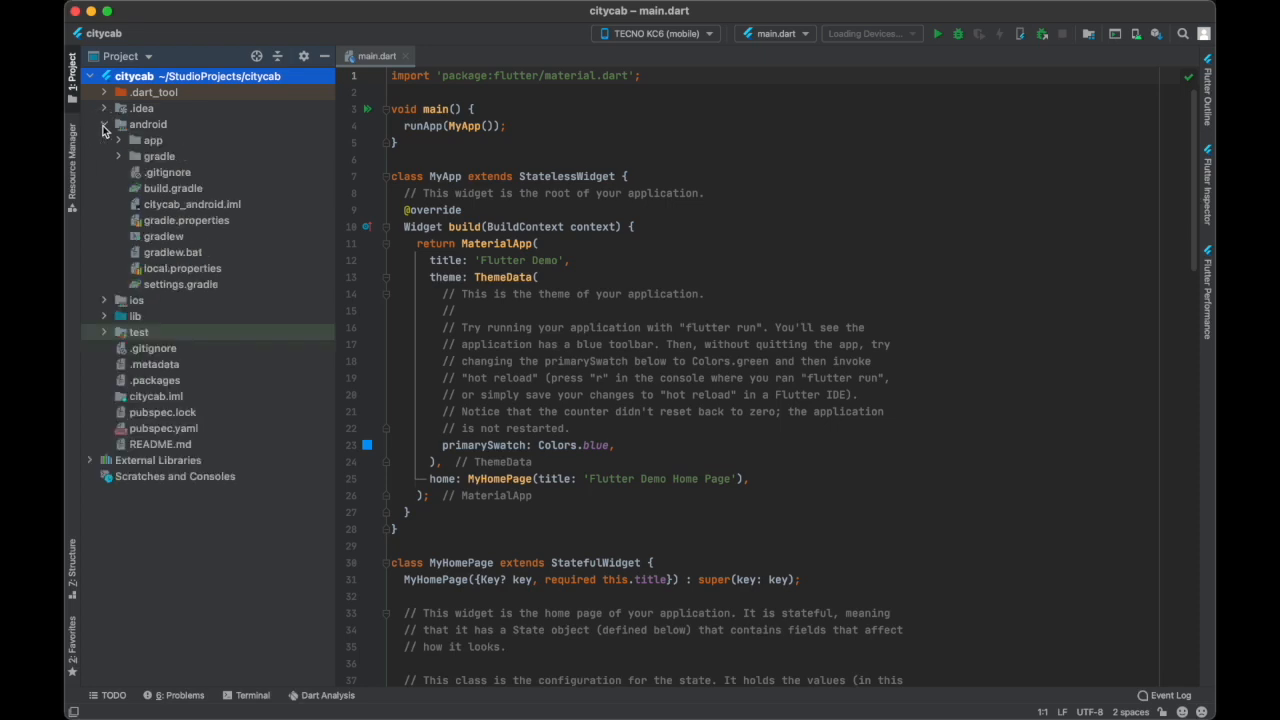
mouse_move(108, 136)
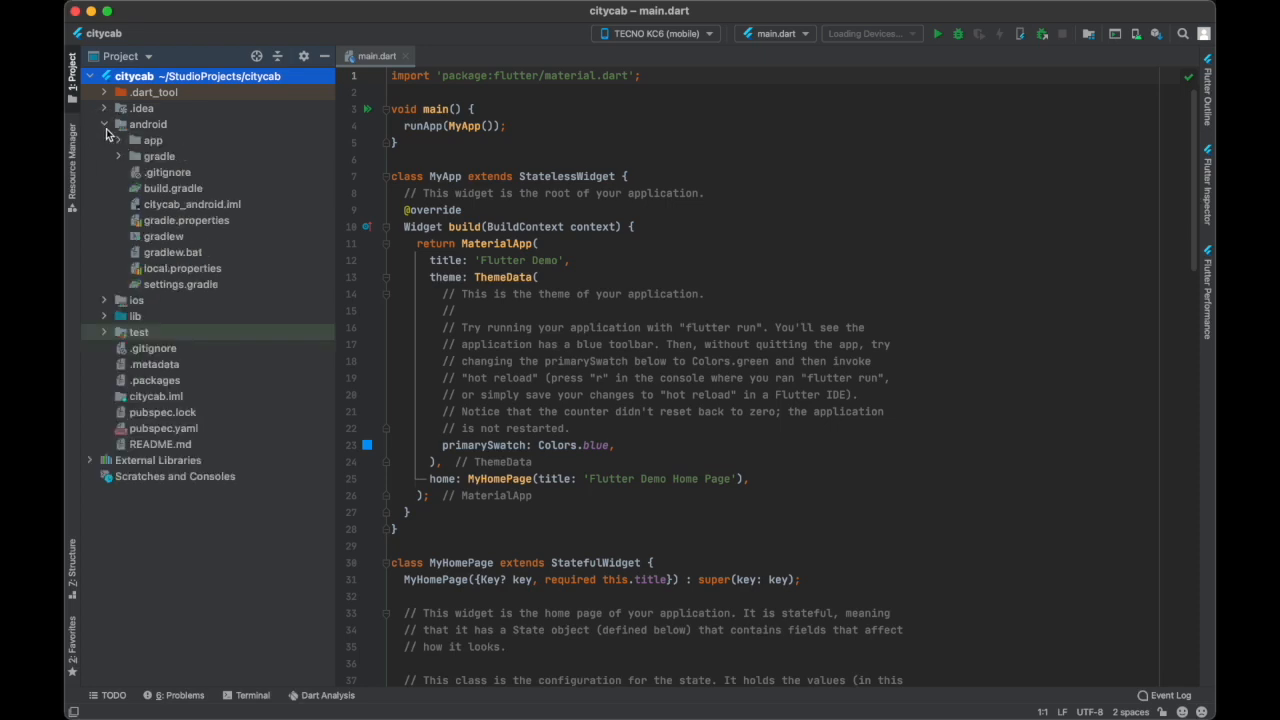
click(104, 140)
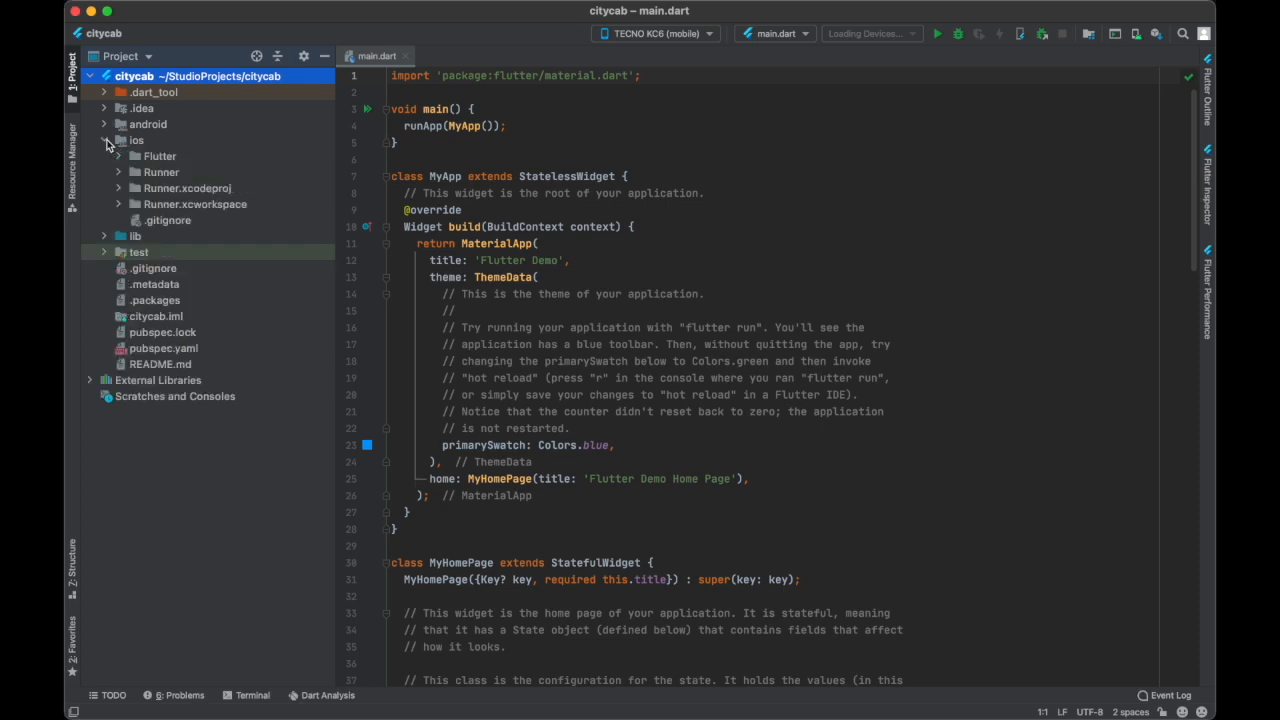
click(104, 140)
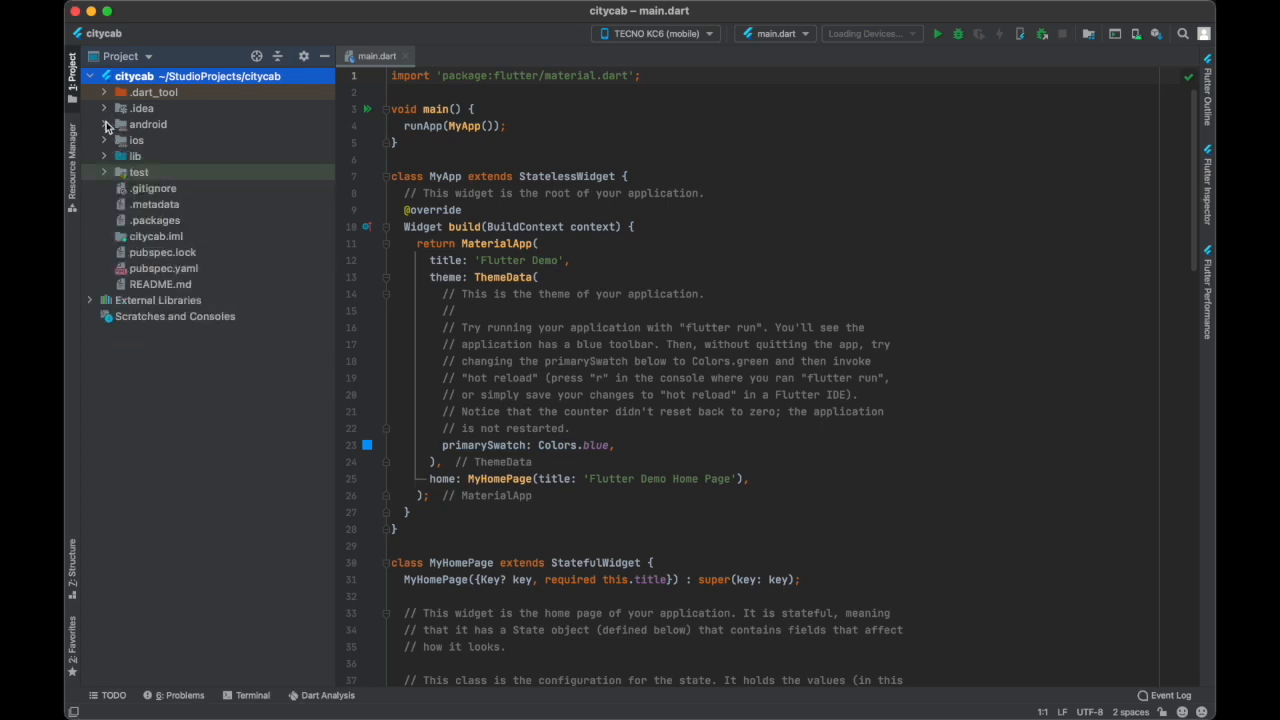
click(136, 156)
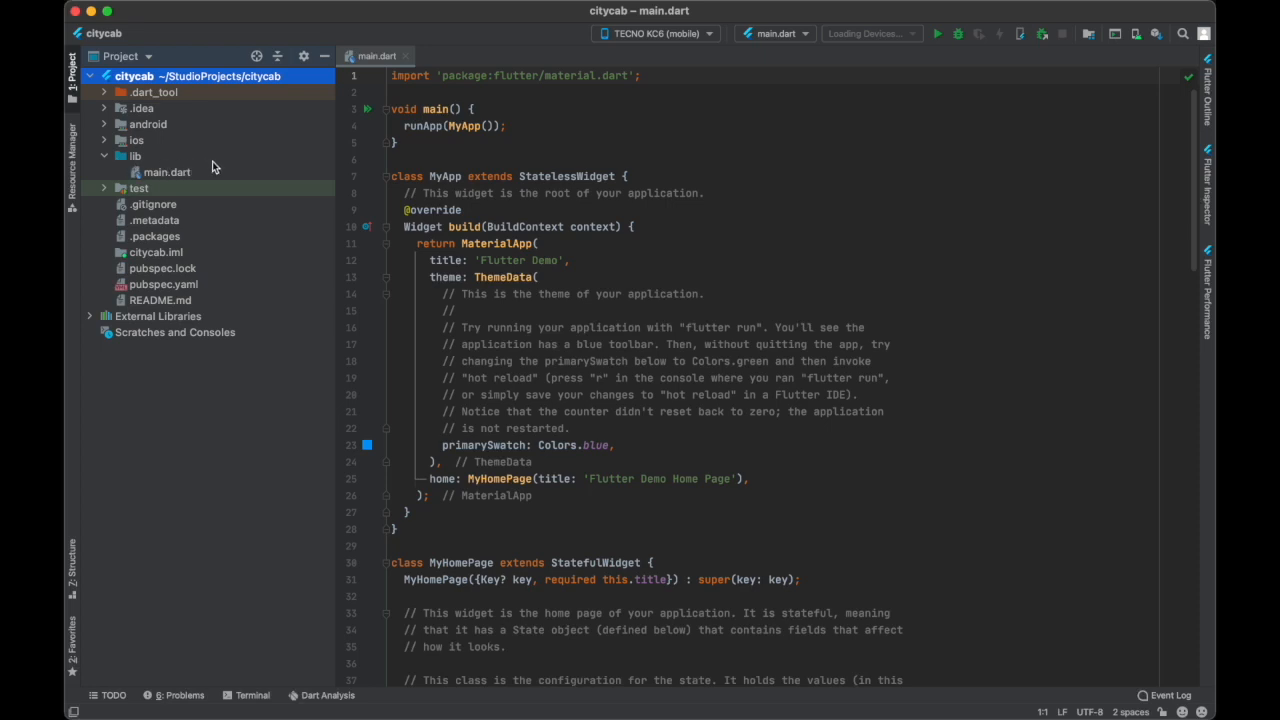
mouse_move(124, 174)
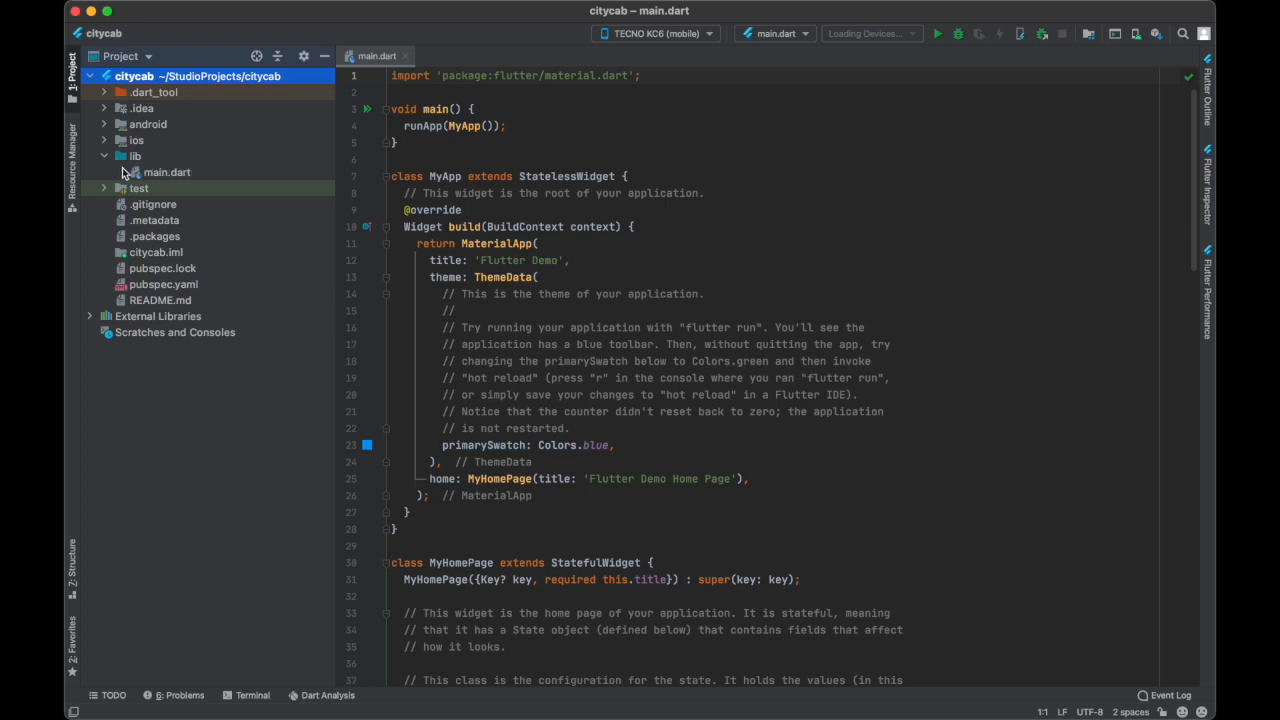
click(138, 188)
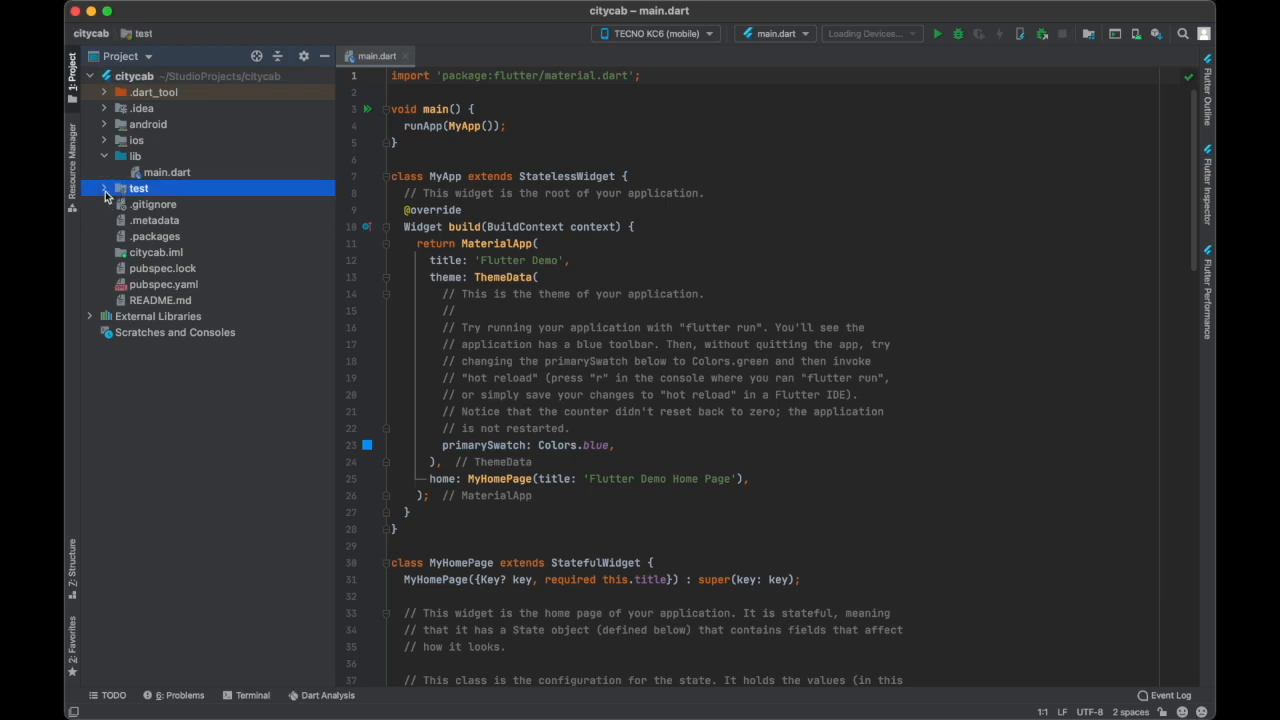
click(138, 188)
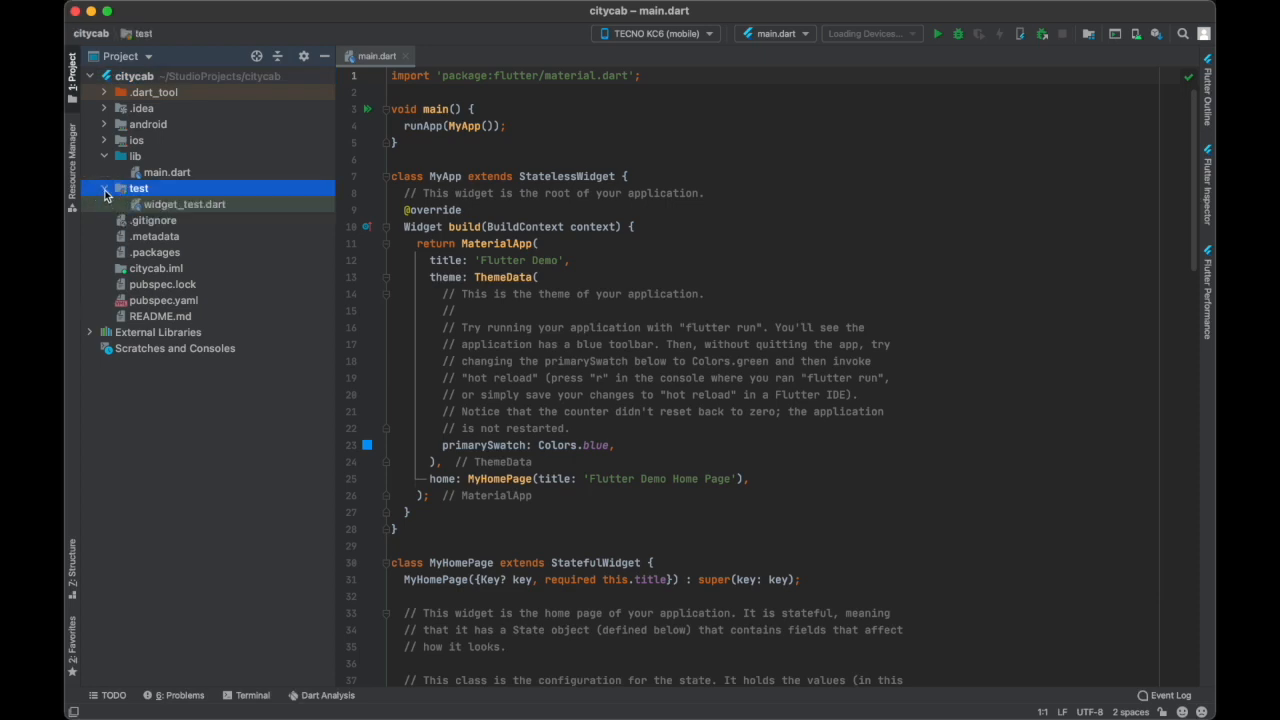
click(120, 188)
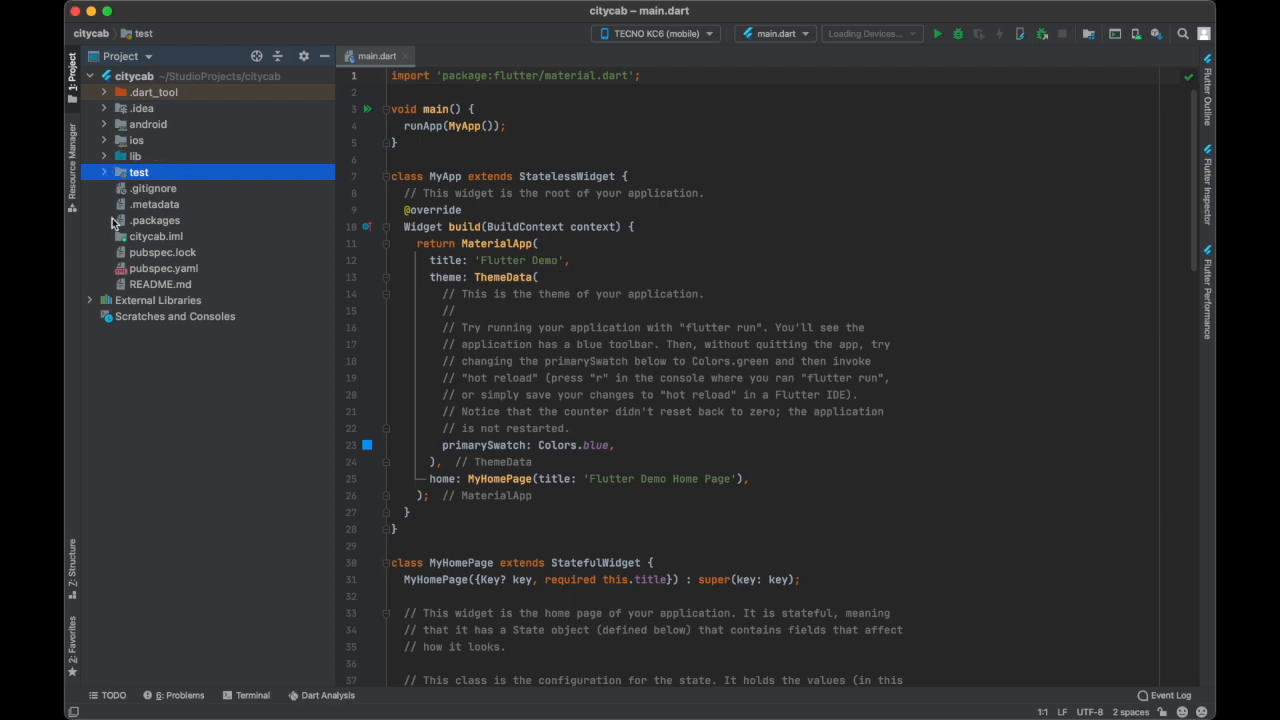
- Delete the publishing and explanatory comment blocks from citycab's pubspec.yaml
click(164, 268)
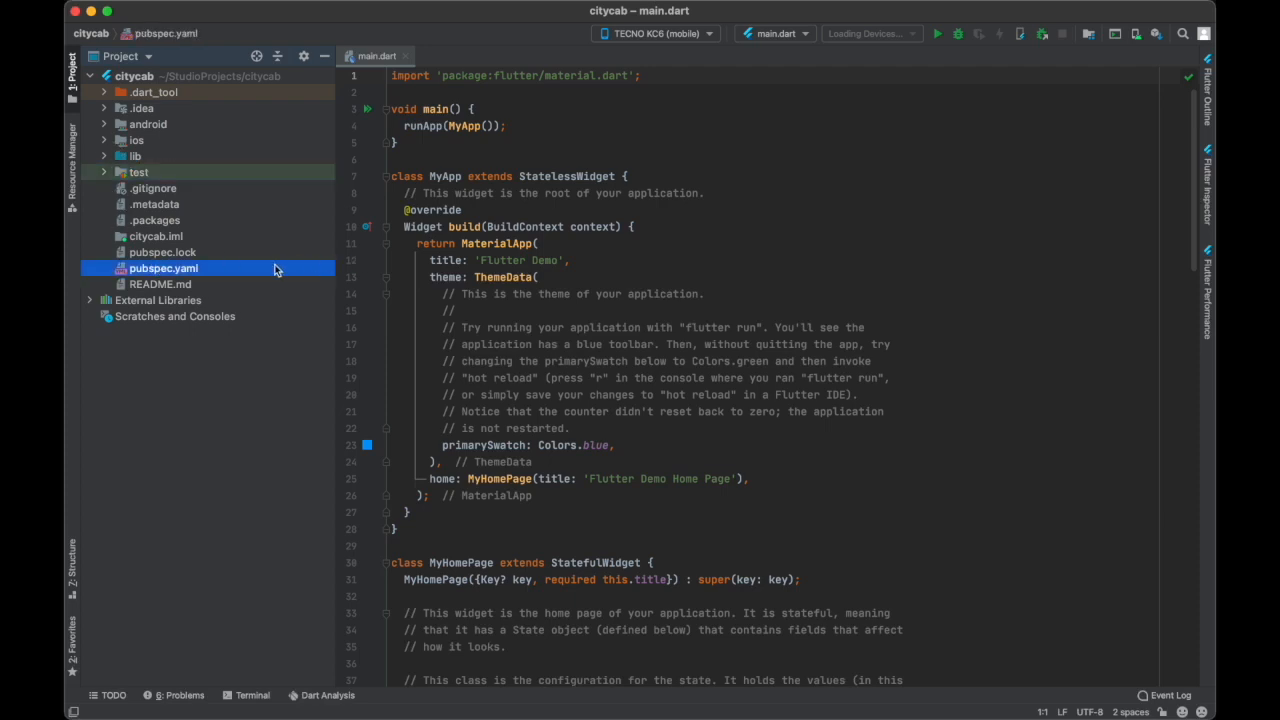
double_click(164, 268)
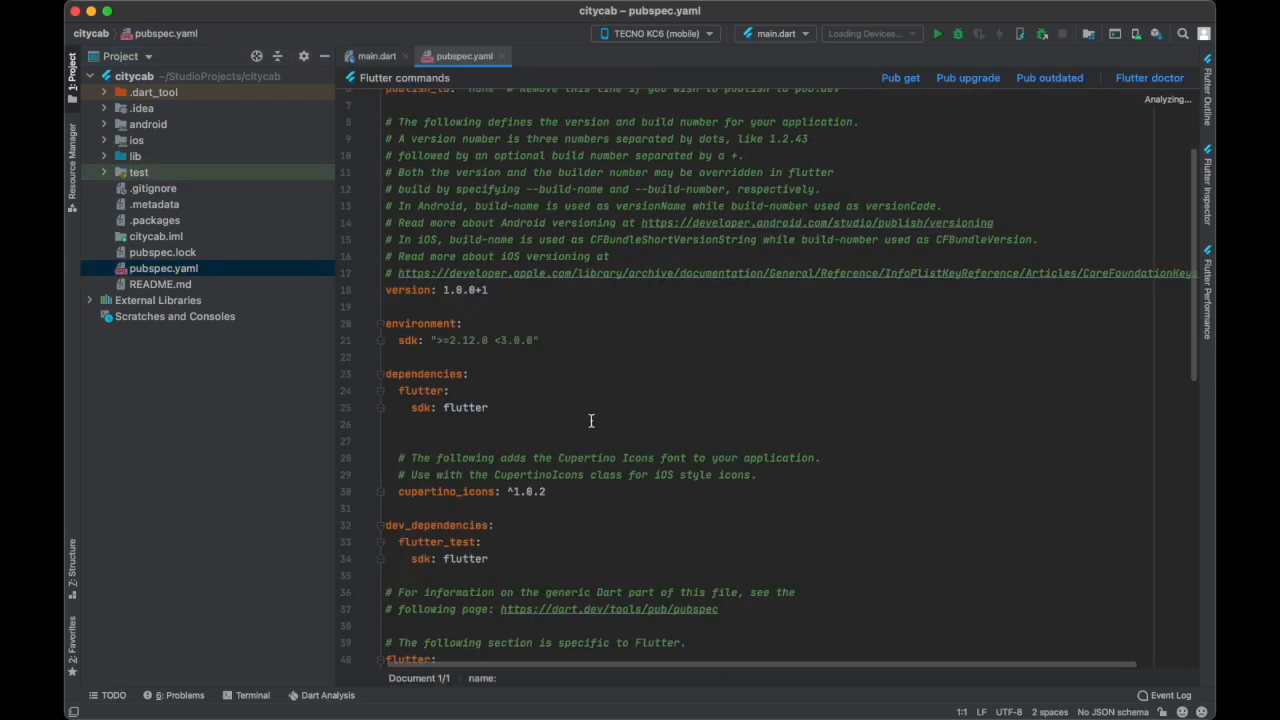
scroll(down, 3)
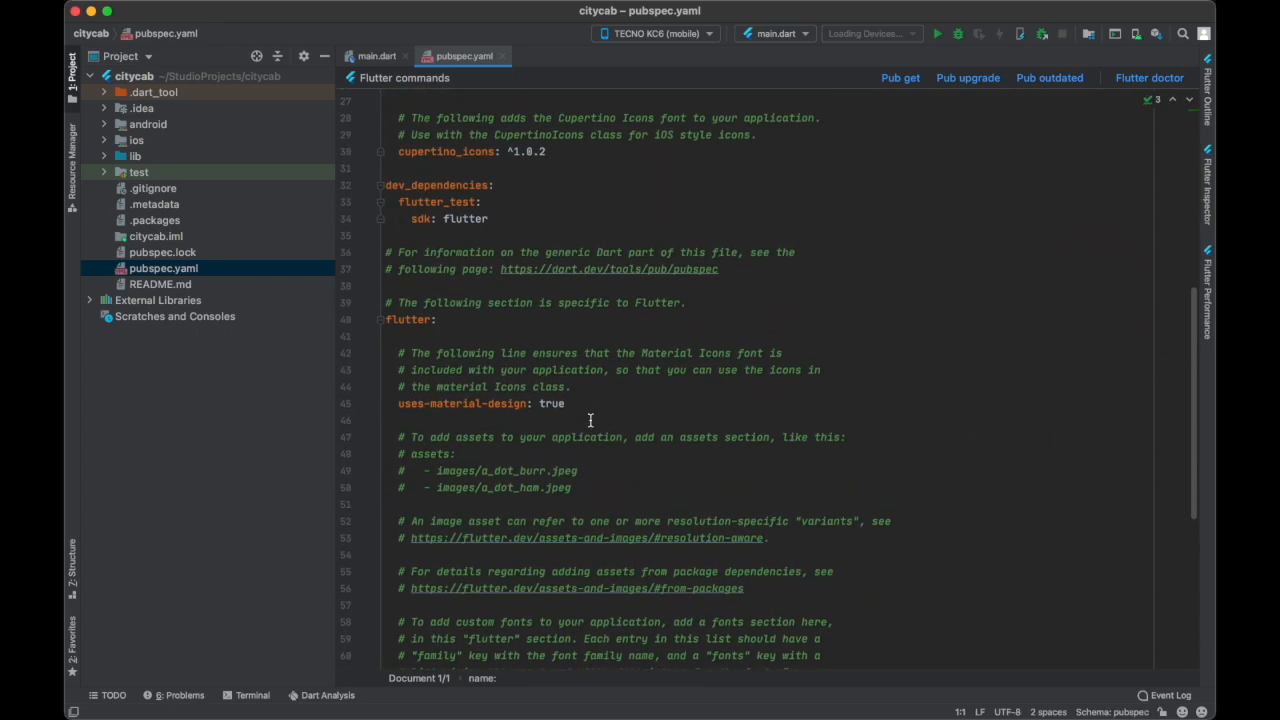
scroll(up, 3)
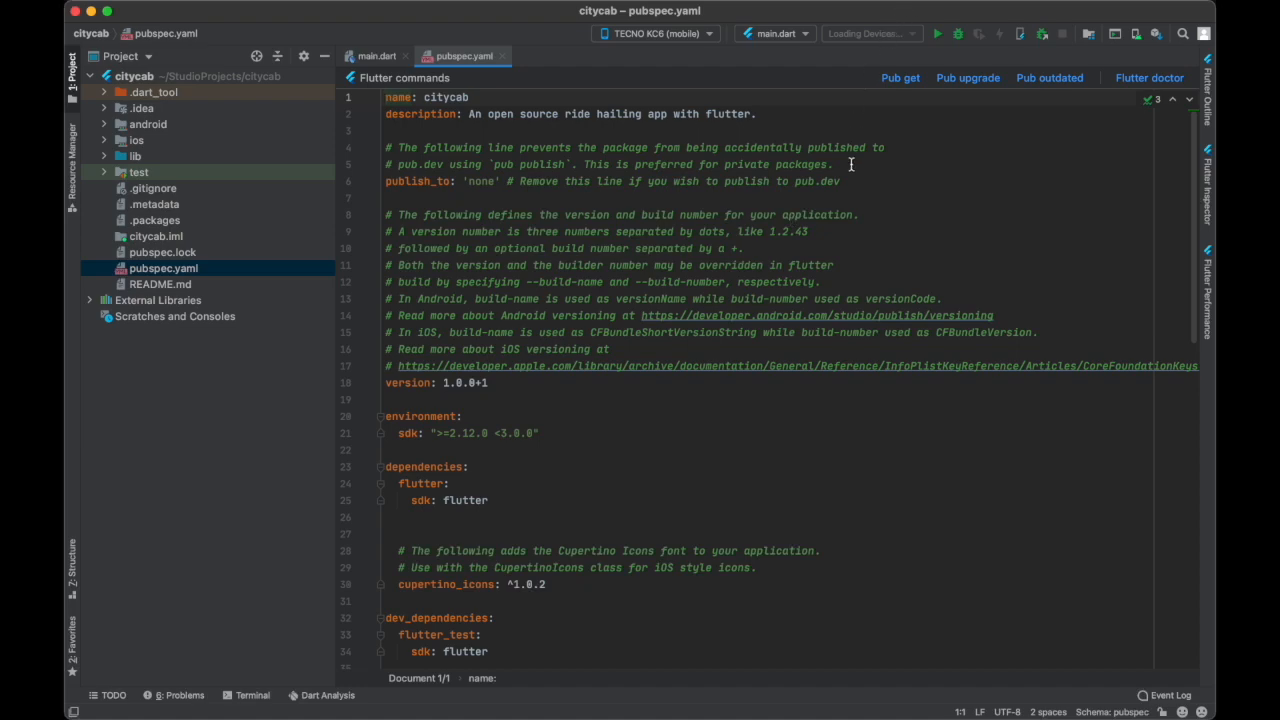
click(830, 164)
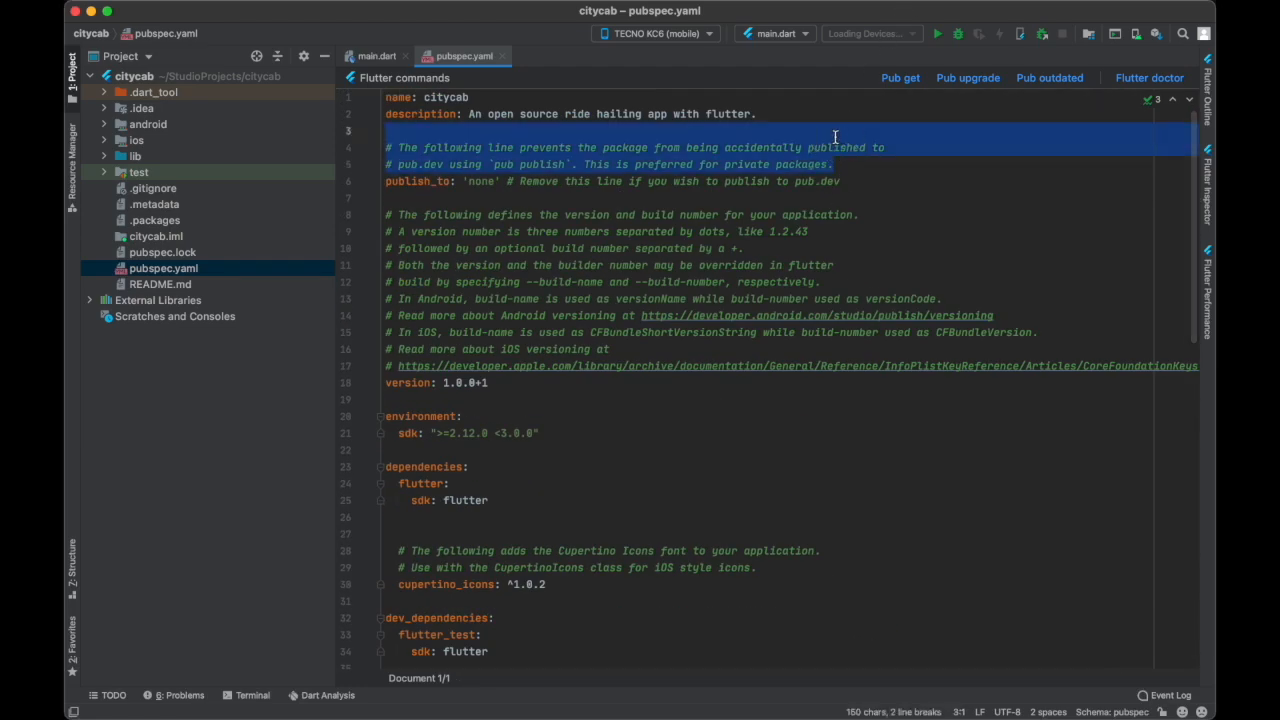
key(Delete)
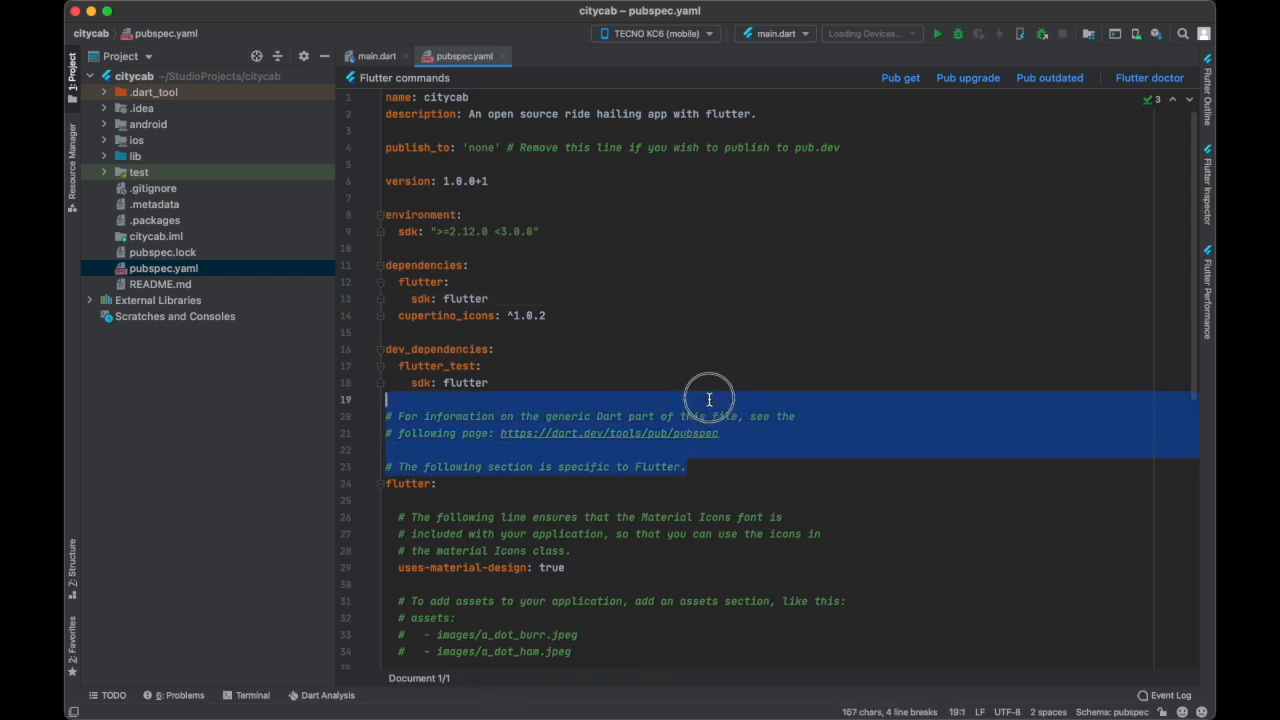
key(Delete)
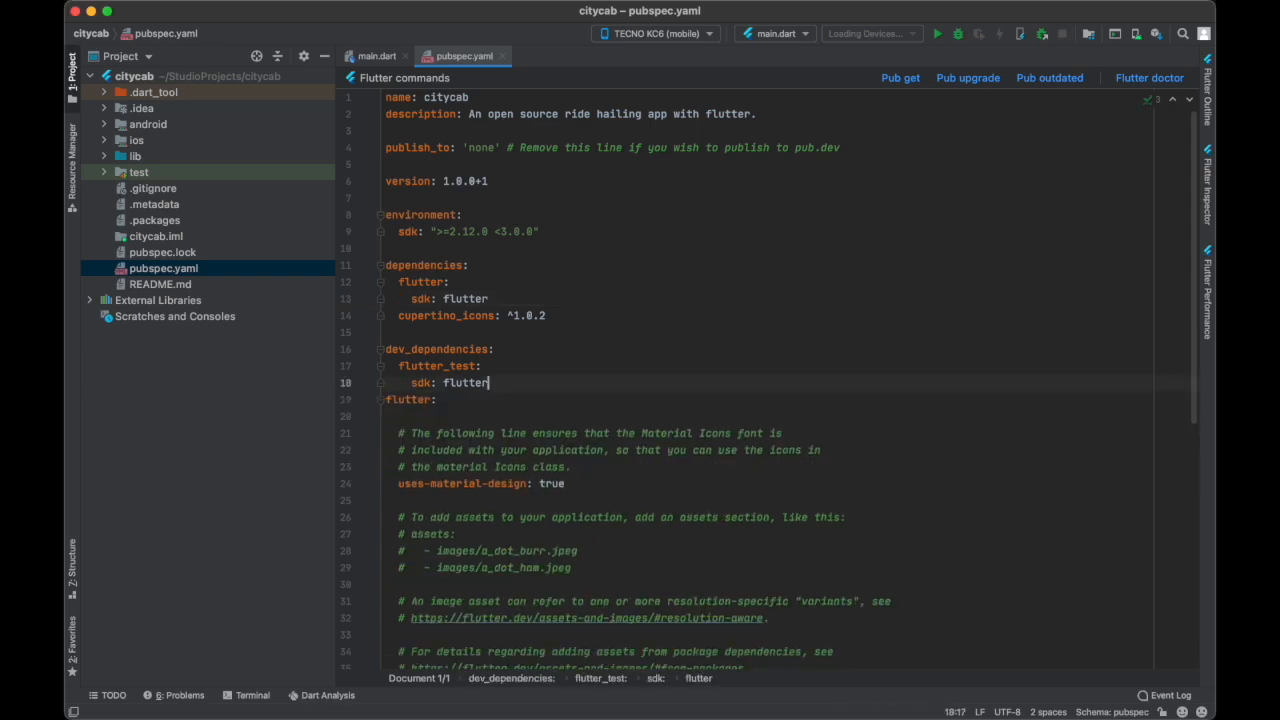
- Check the remaining dependencies and assets sections, then close pubspec.yaml for main.dart
scroll(down, 3)
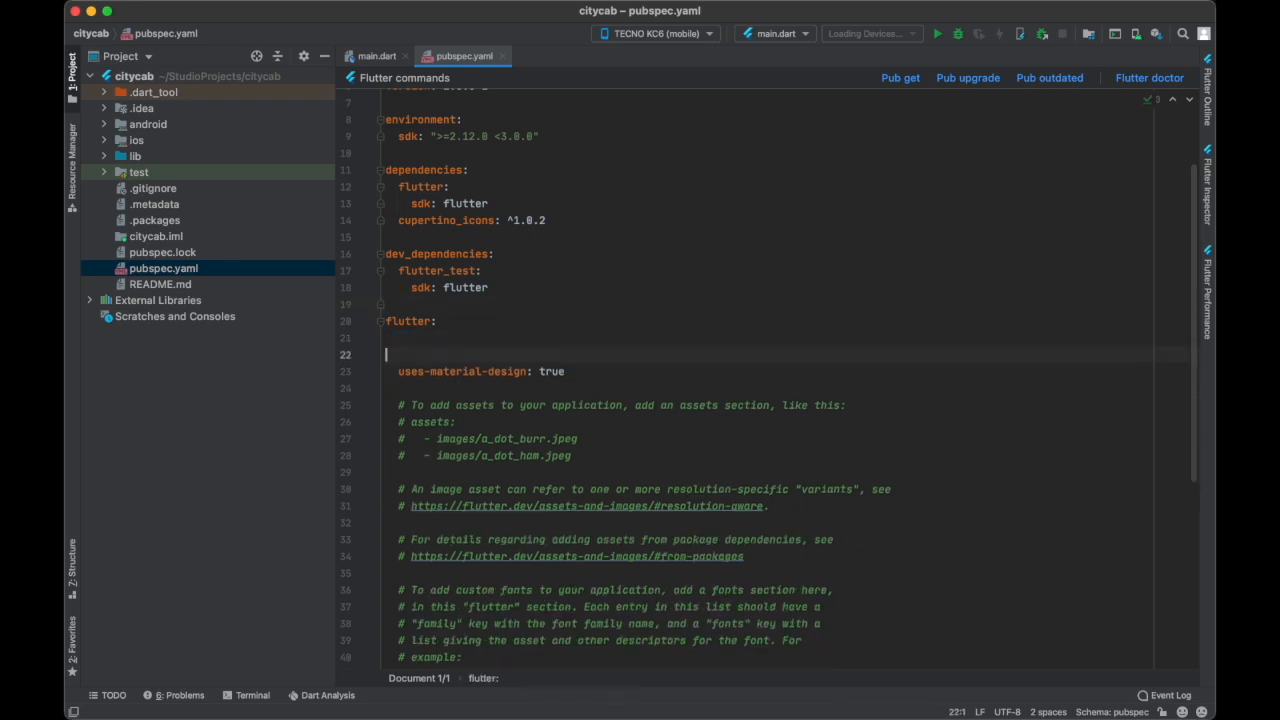
scroll(down, 3)
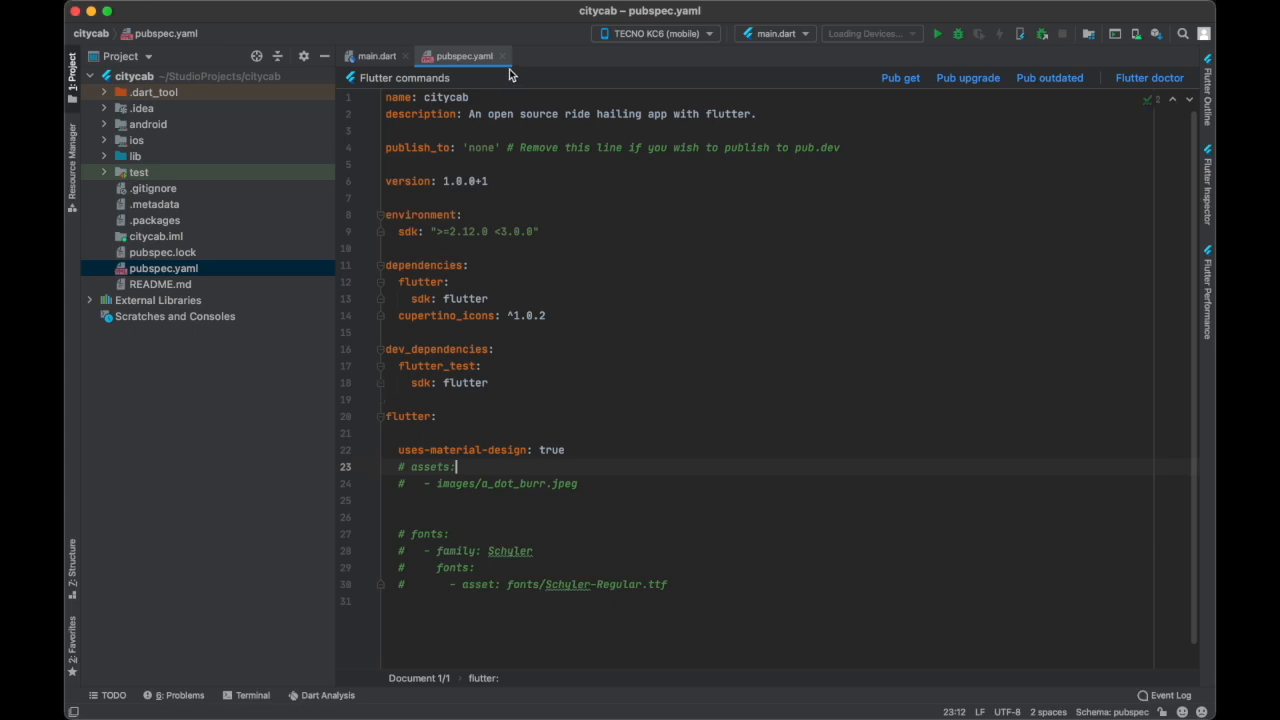
click(376, 56)
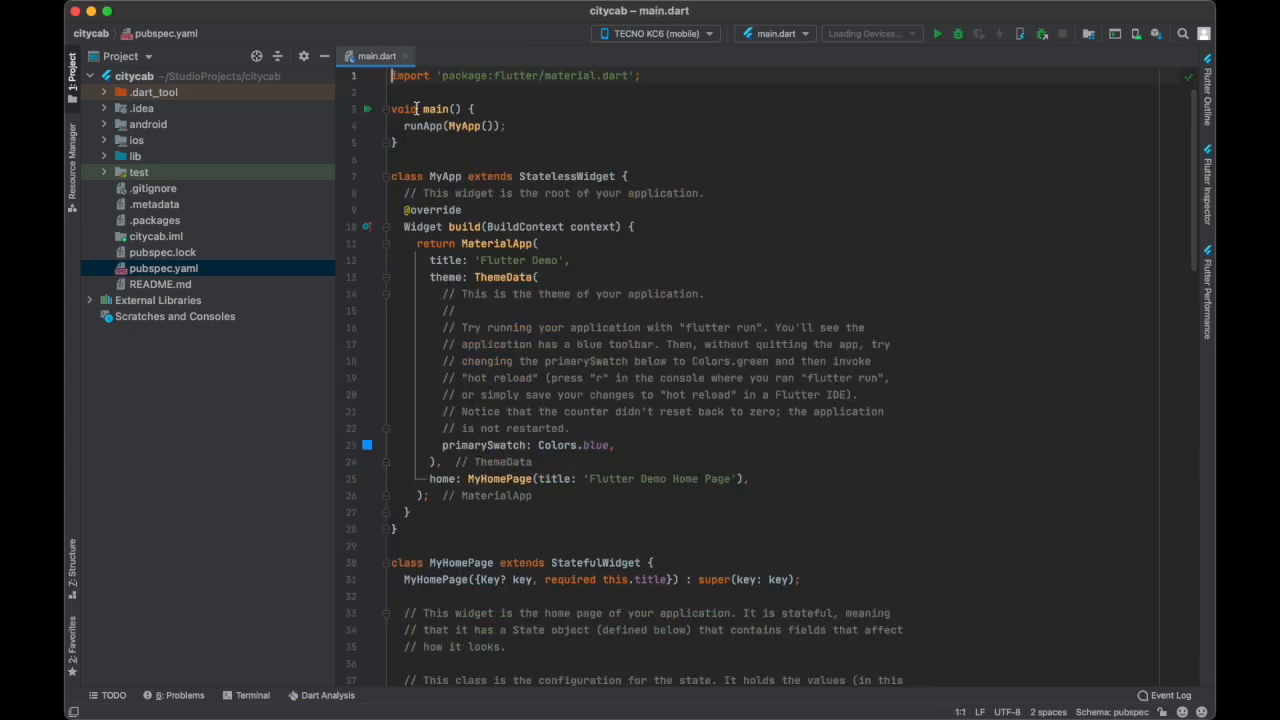
- Get dependencies, then strip main.dart's comments and counter code down to return Scaffold()
click(104, 156)
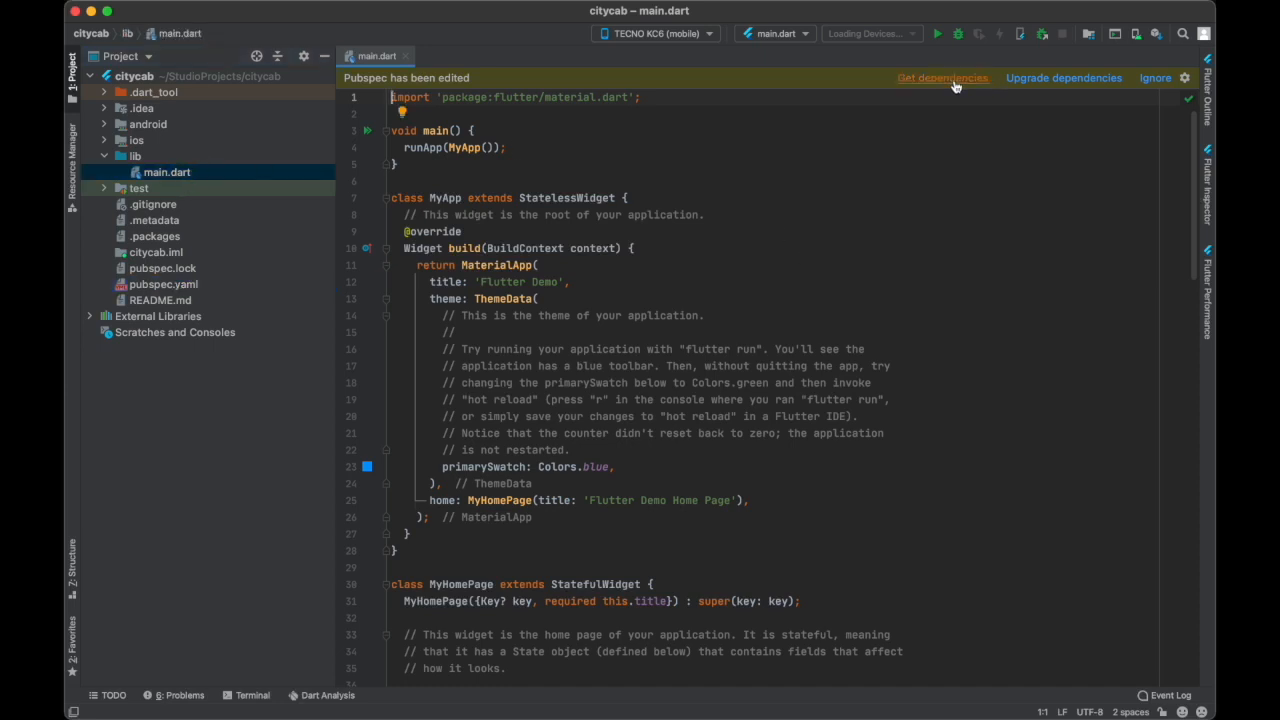
click(940, 76)
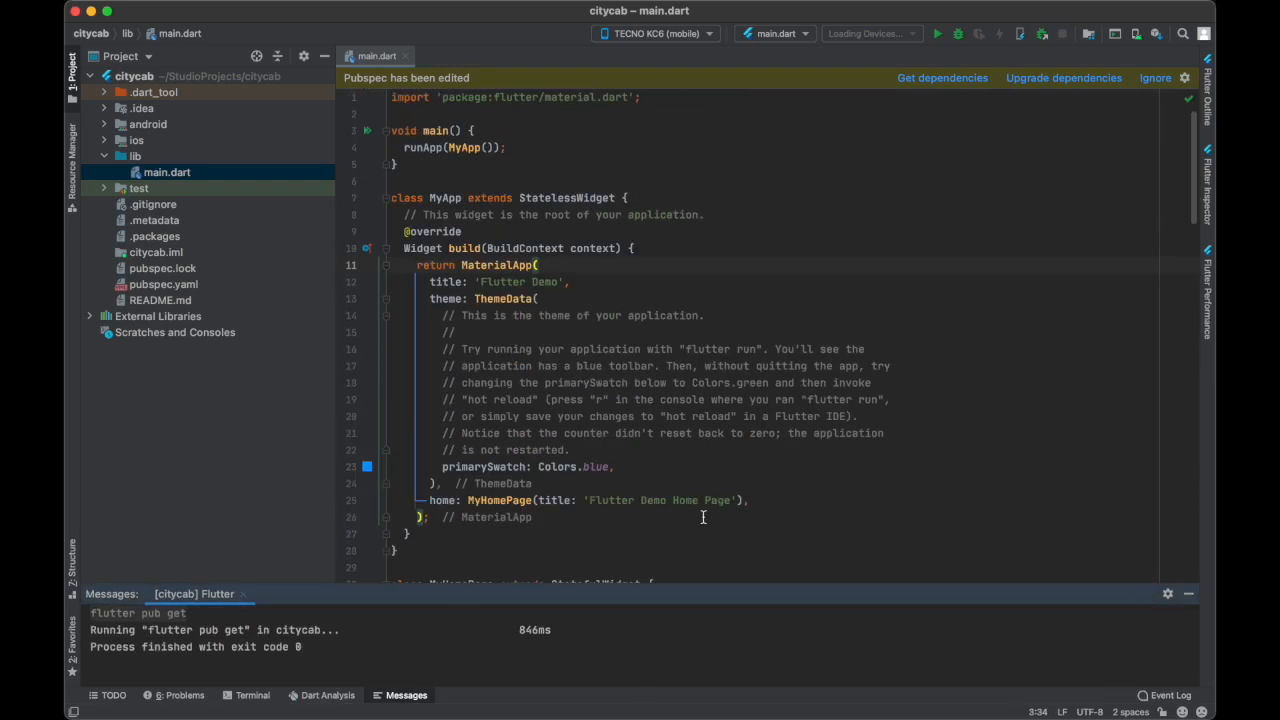
scroll(down, 3)
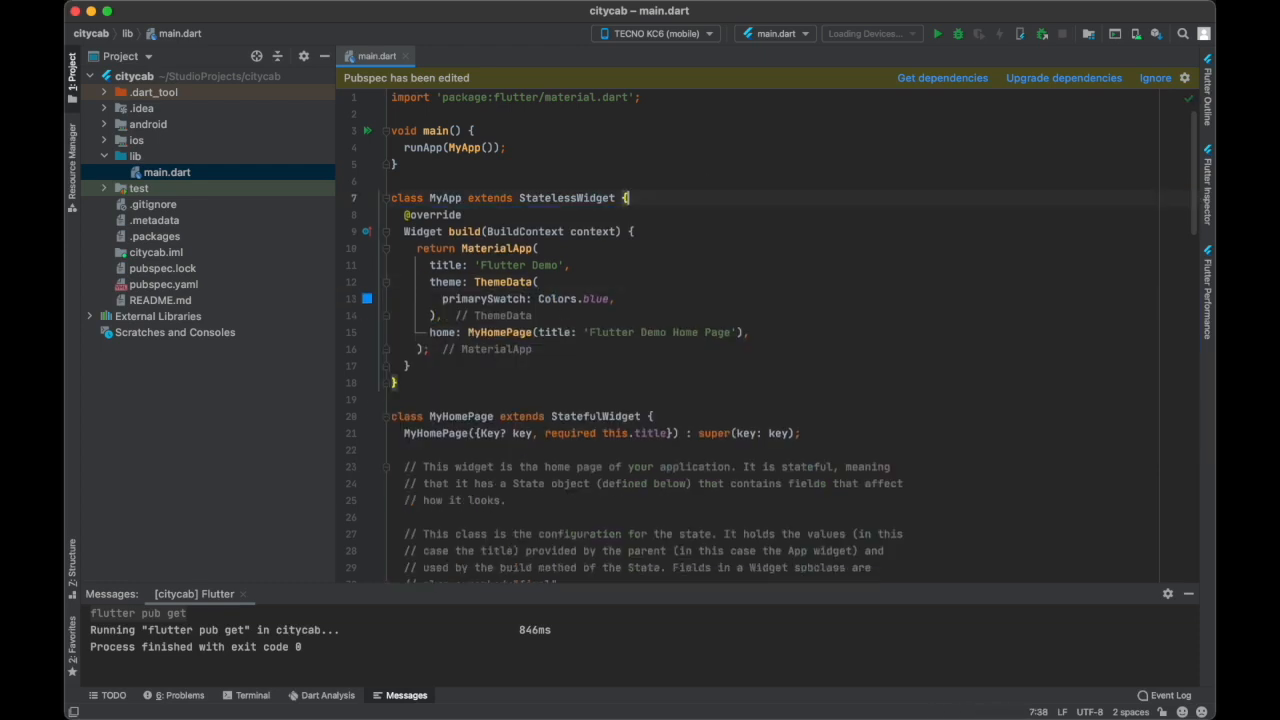
scroll(down, 3)
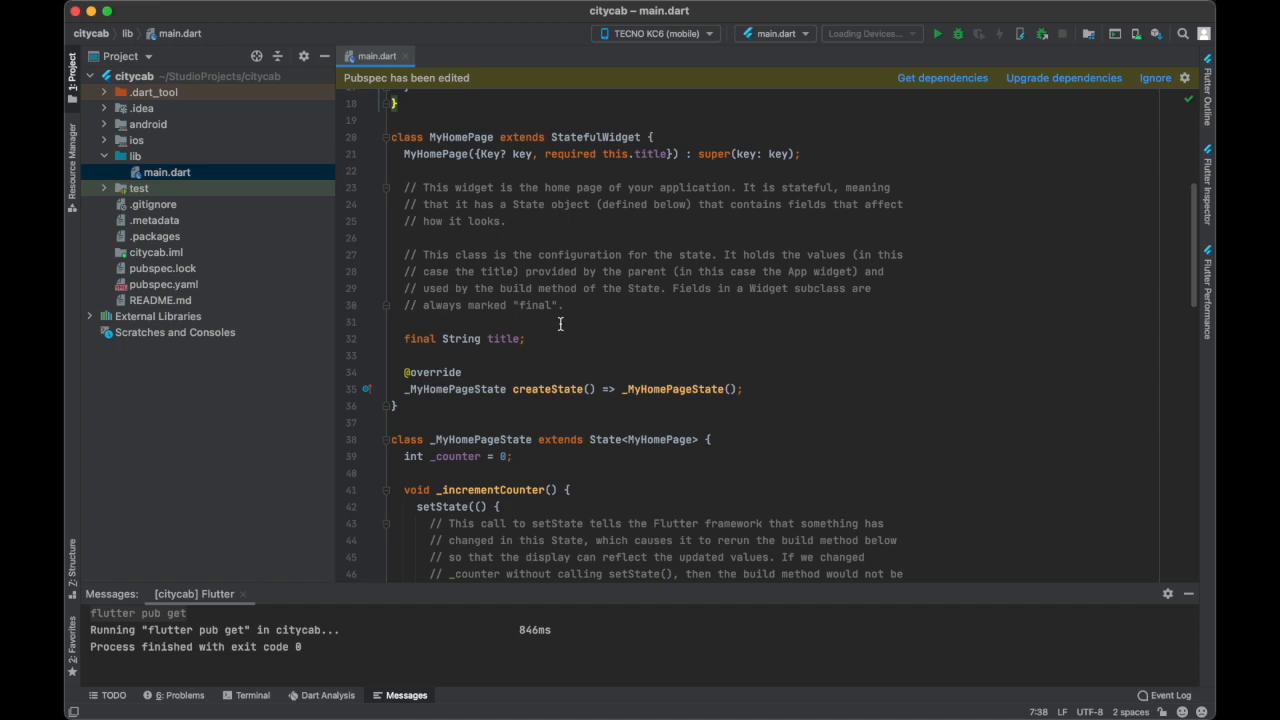
drag(800, 152, 564, 304)
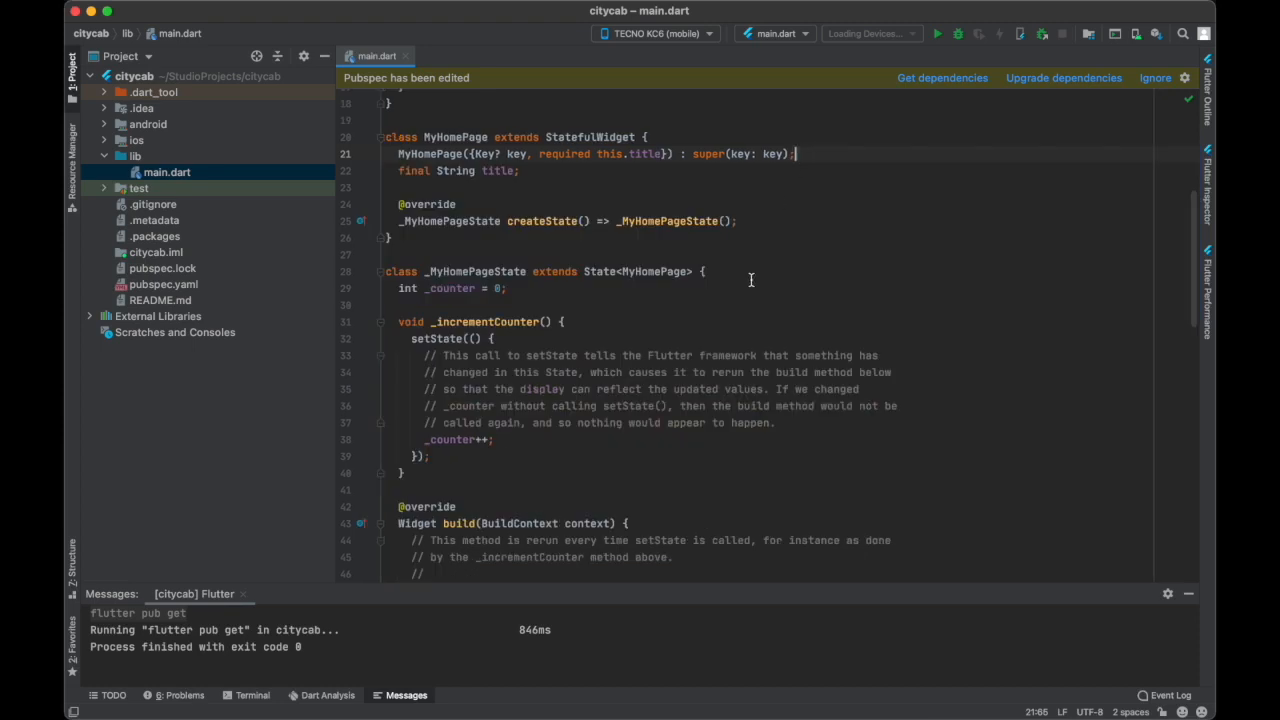
scroll(down, 3)
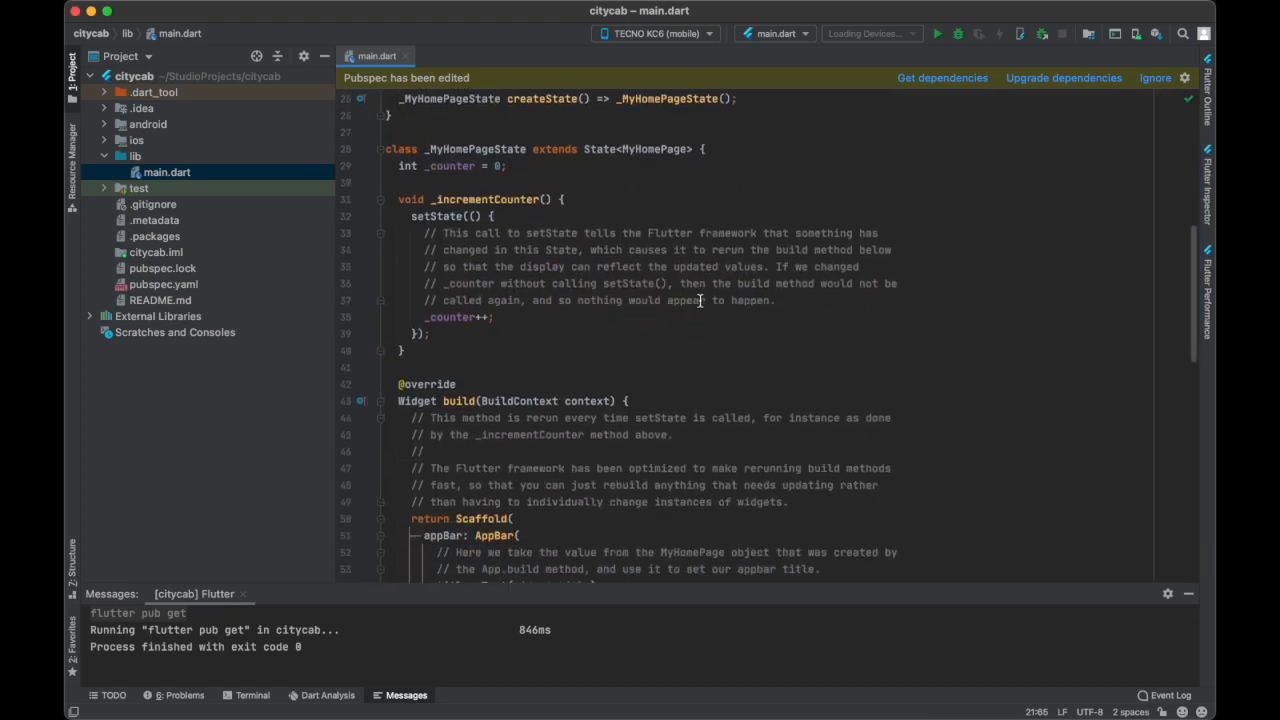
scroll(down, 3)
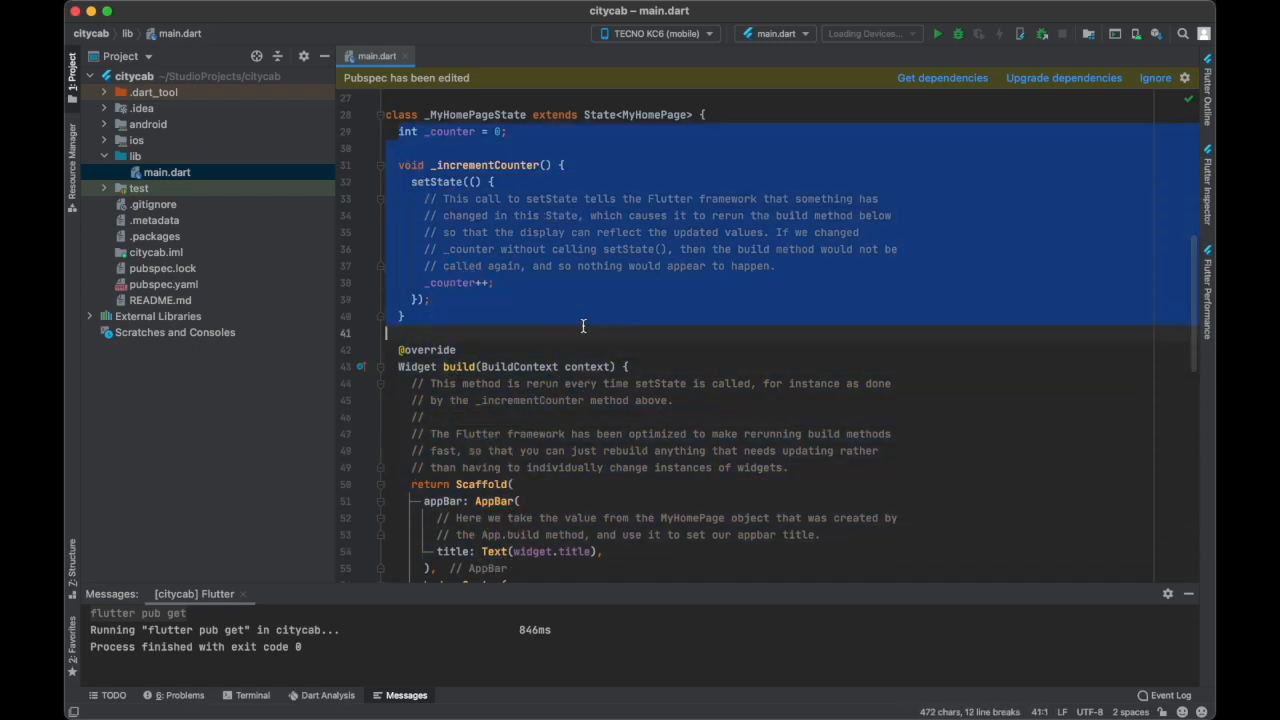
scroll(down, 3)
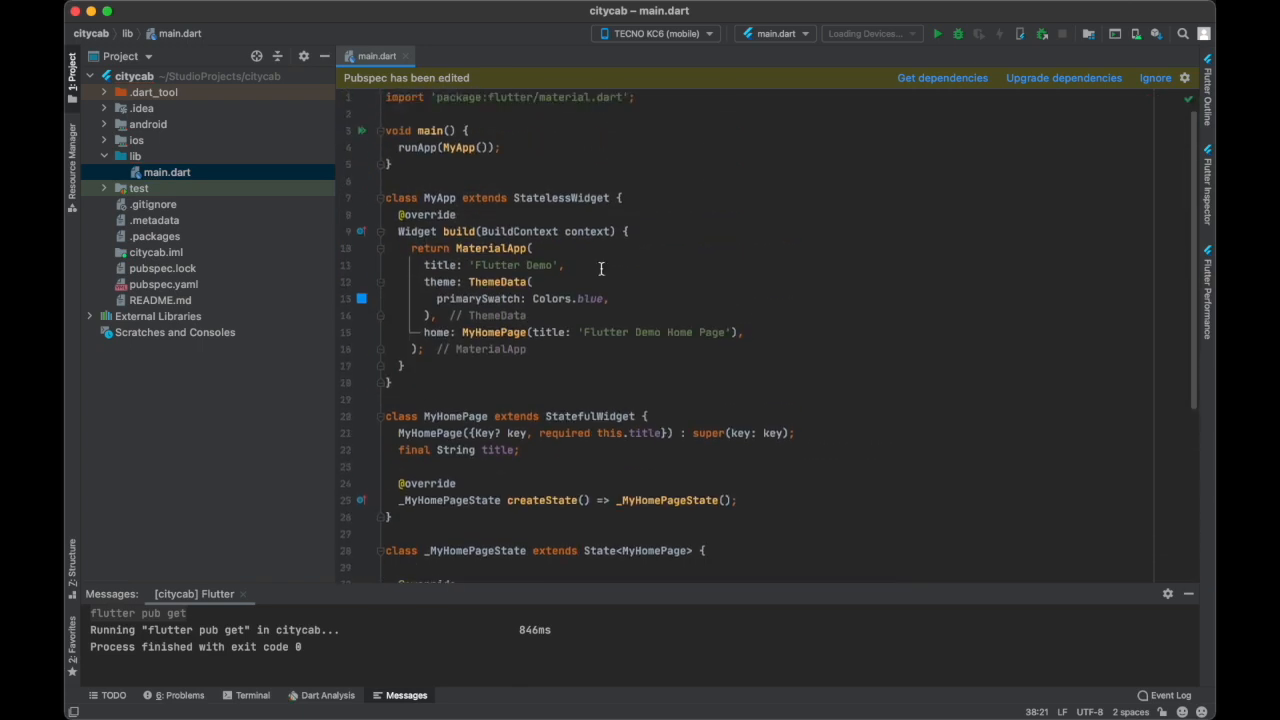
scroll(down, 3)
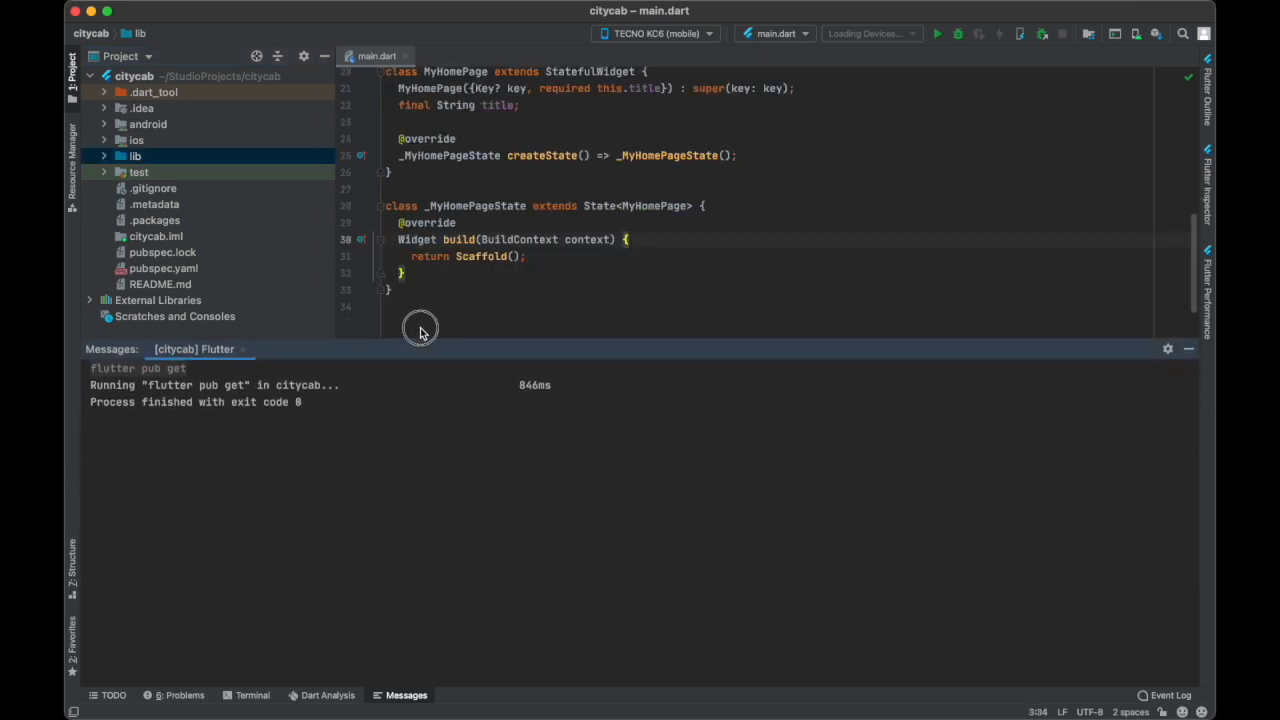
- In the built-in terminal run git init, then git add . to stage all project files
click(252, 696)
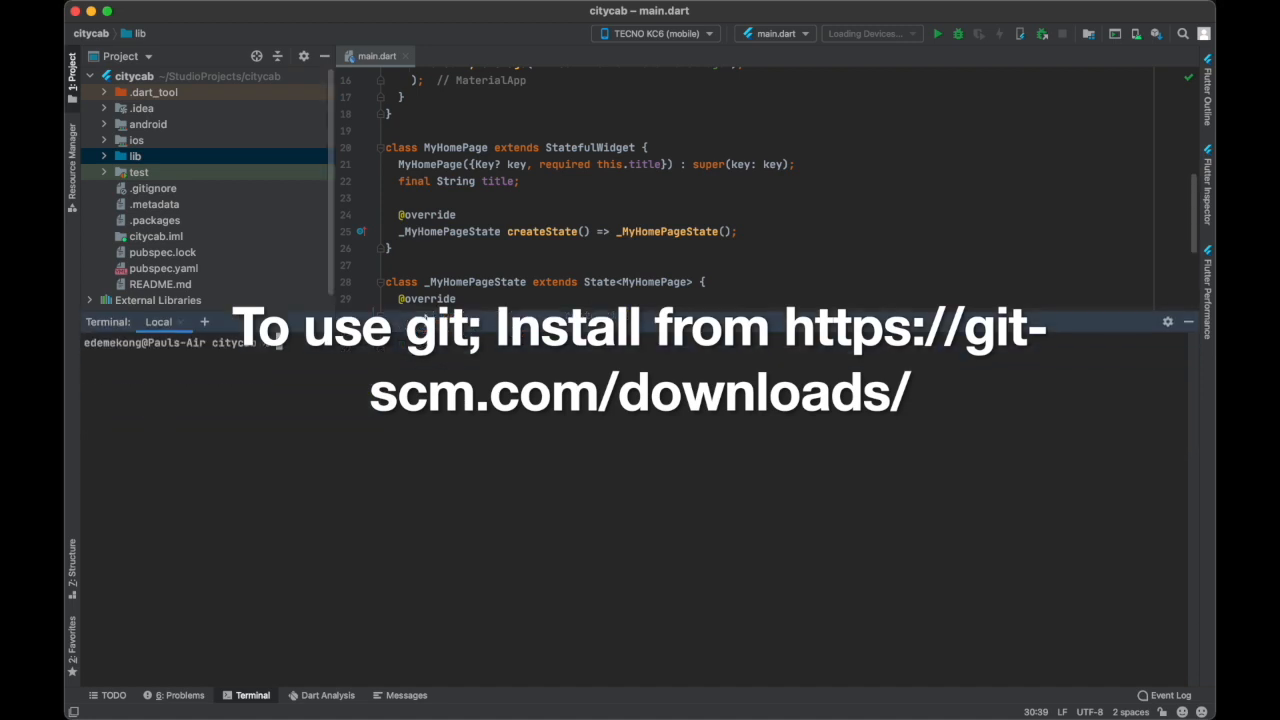
mouse_move(424, 390)
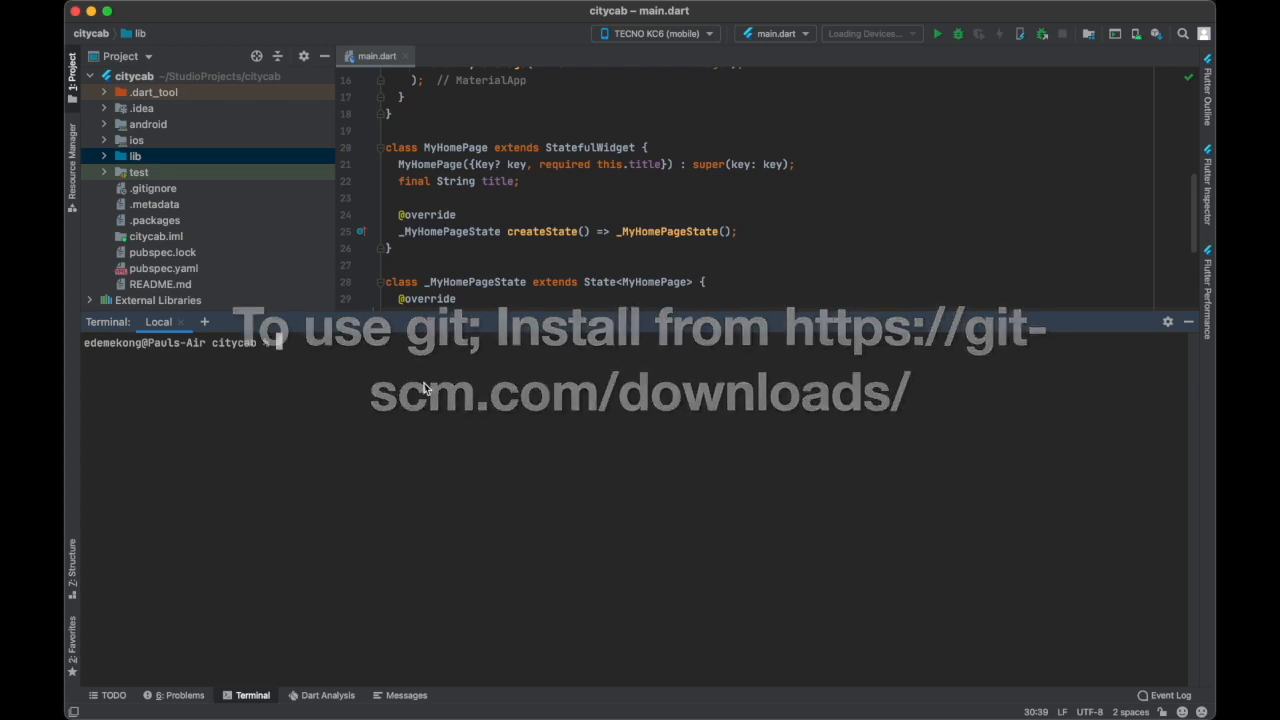
text(GI)
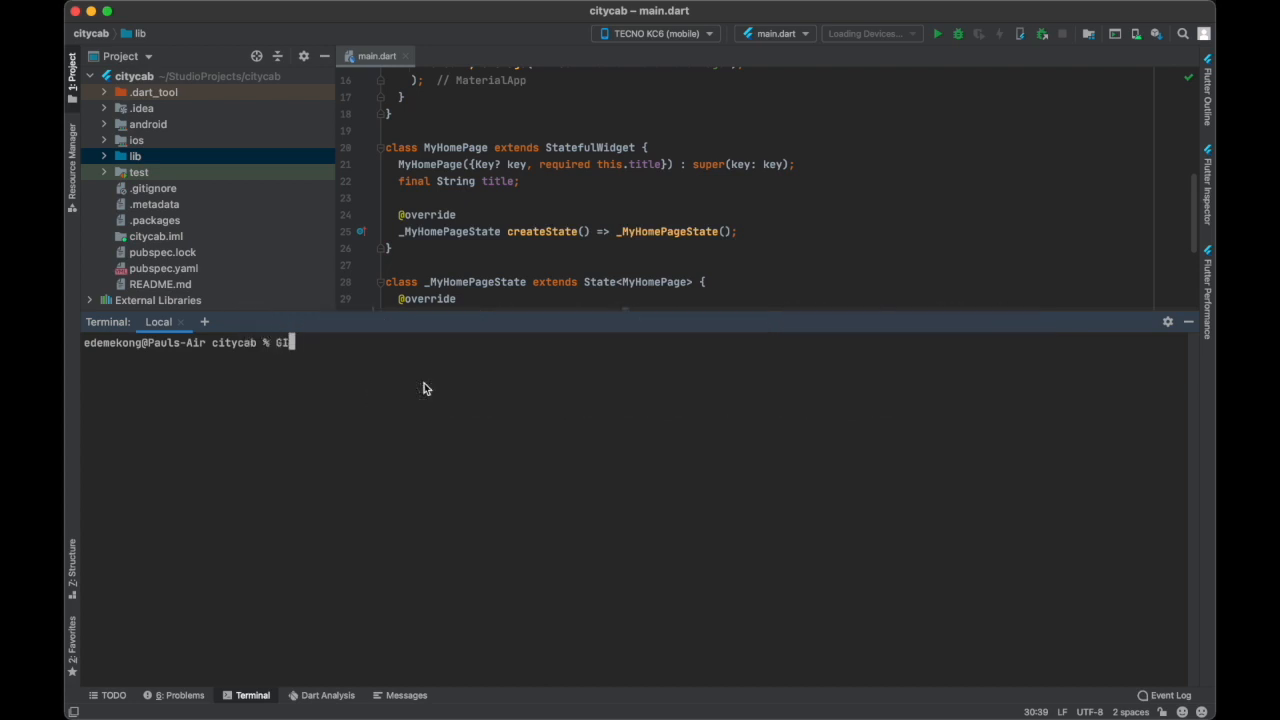
key(Backspace)
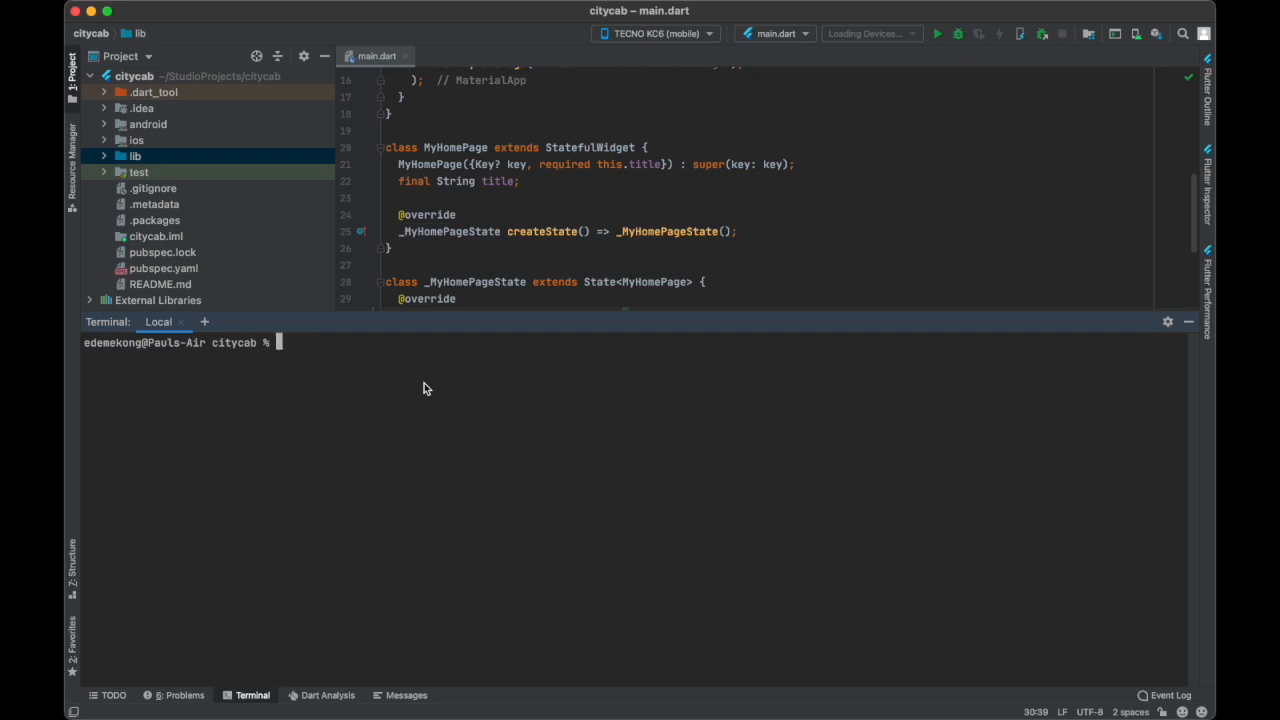
text(git init)
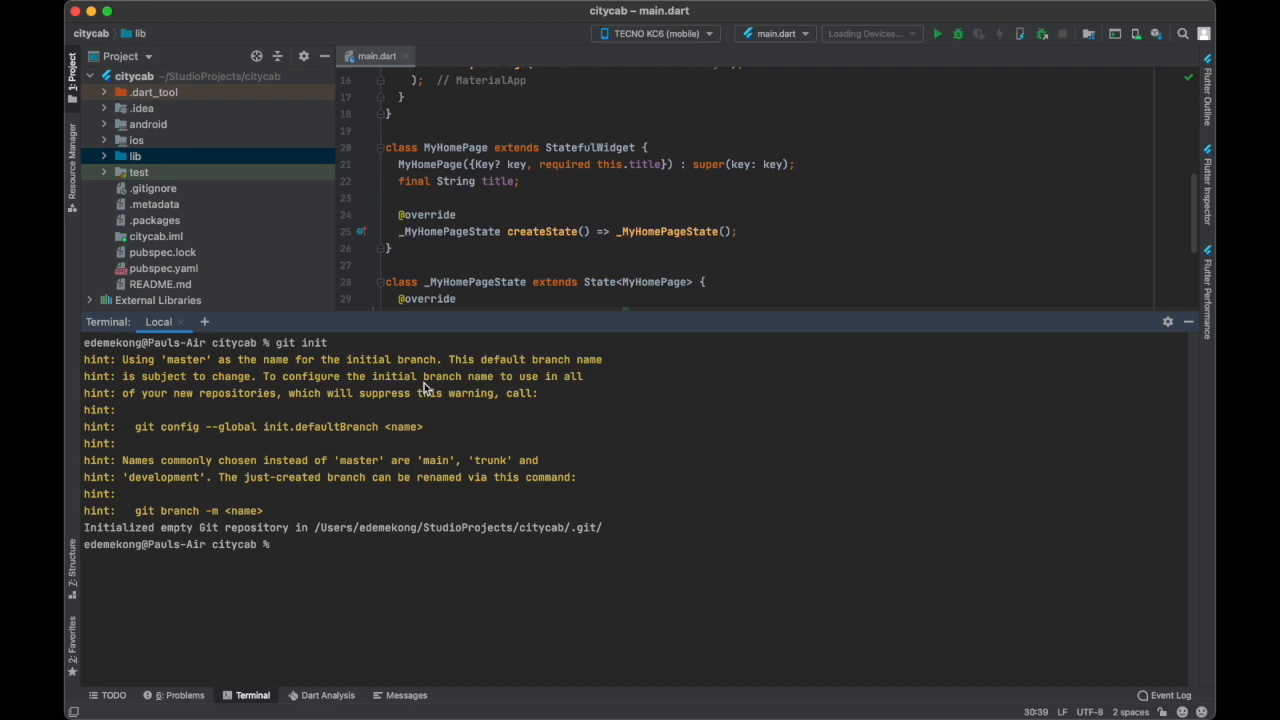
mouse_move(280, 588)
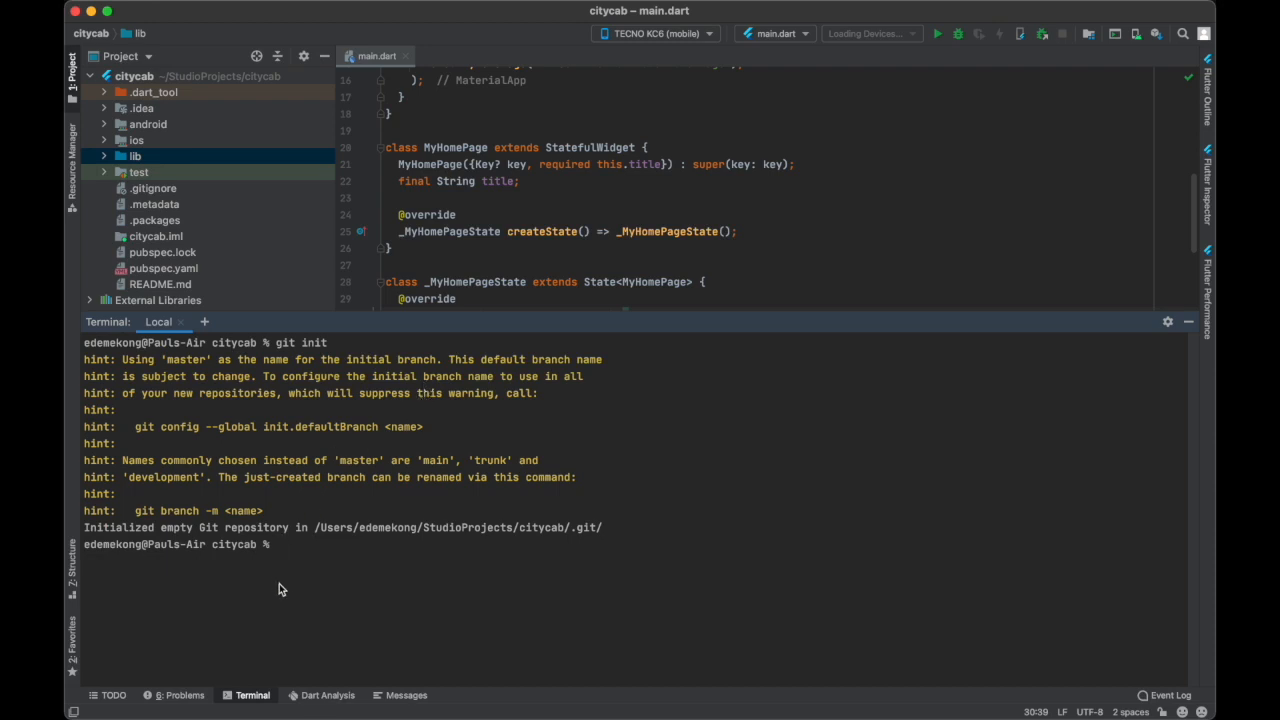
mouse_move(320, 576)
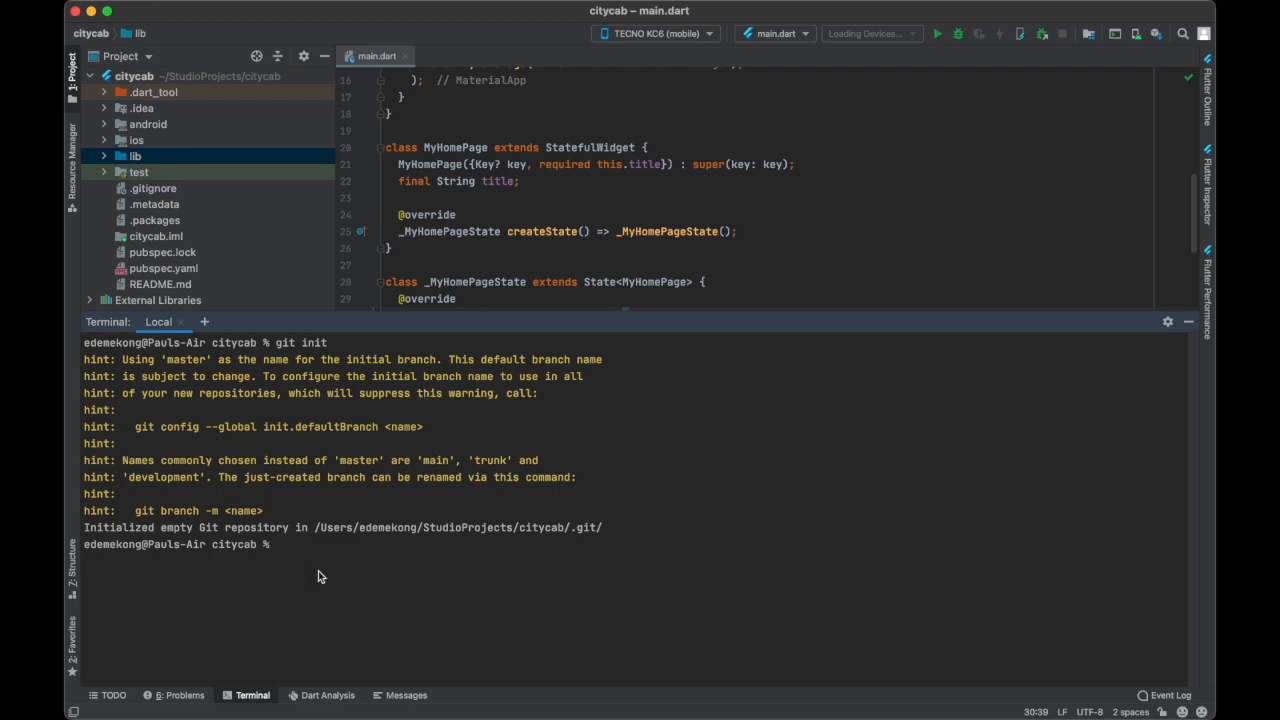
text(git add .)
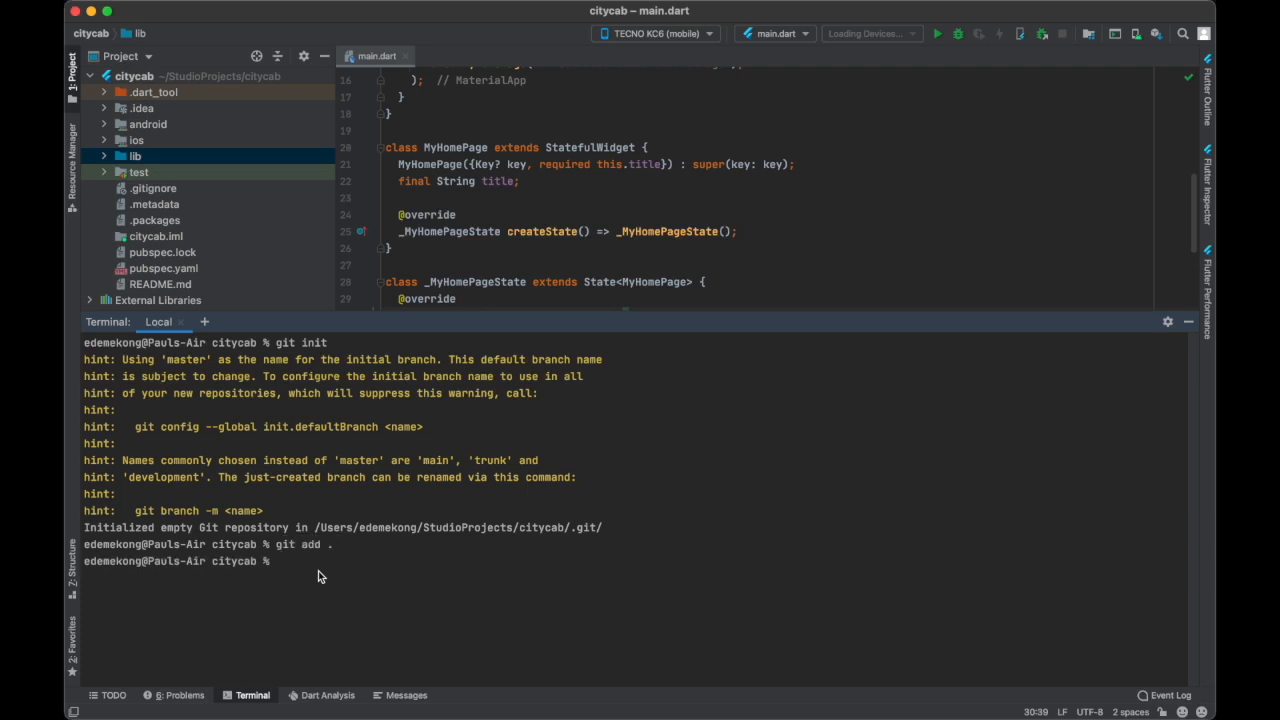
text(git s)
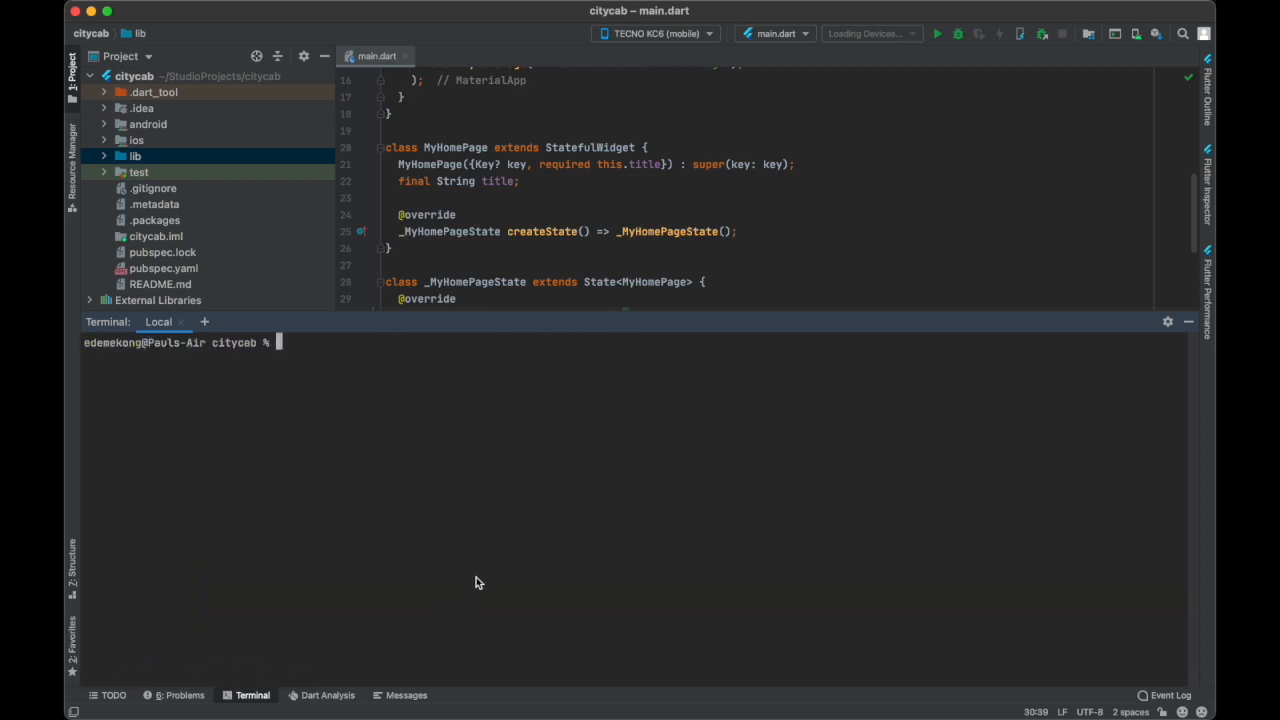
- Commit the staged citycab files with the message "first commit"
text(git commit)
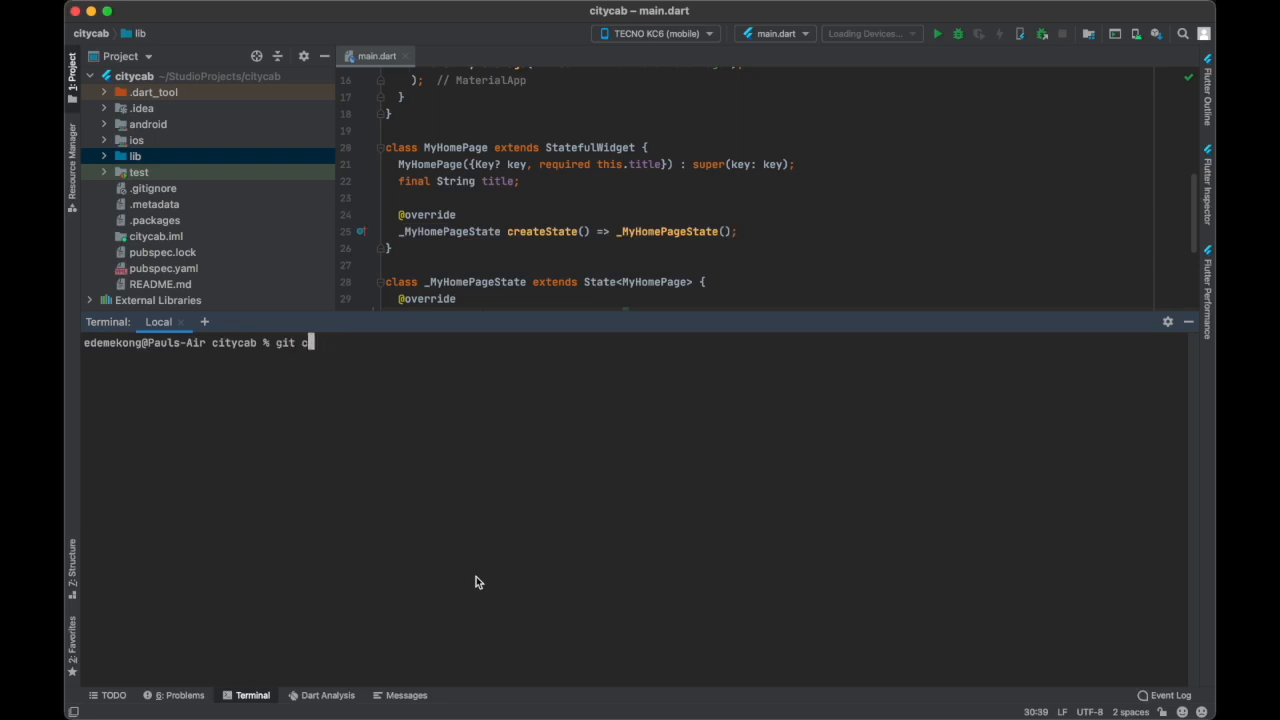
text(ommit -)
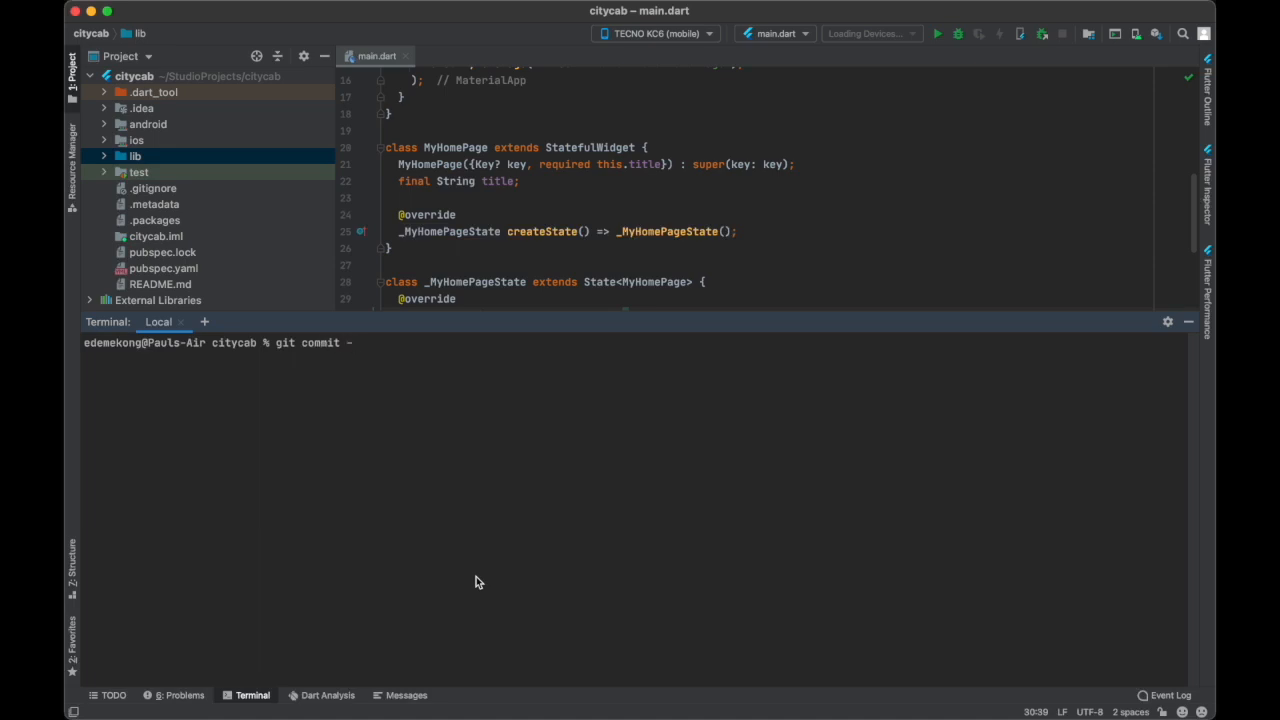
text(m)
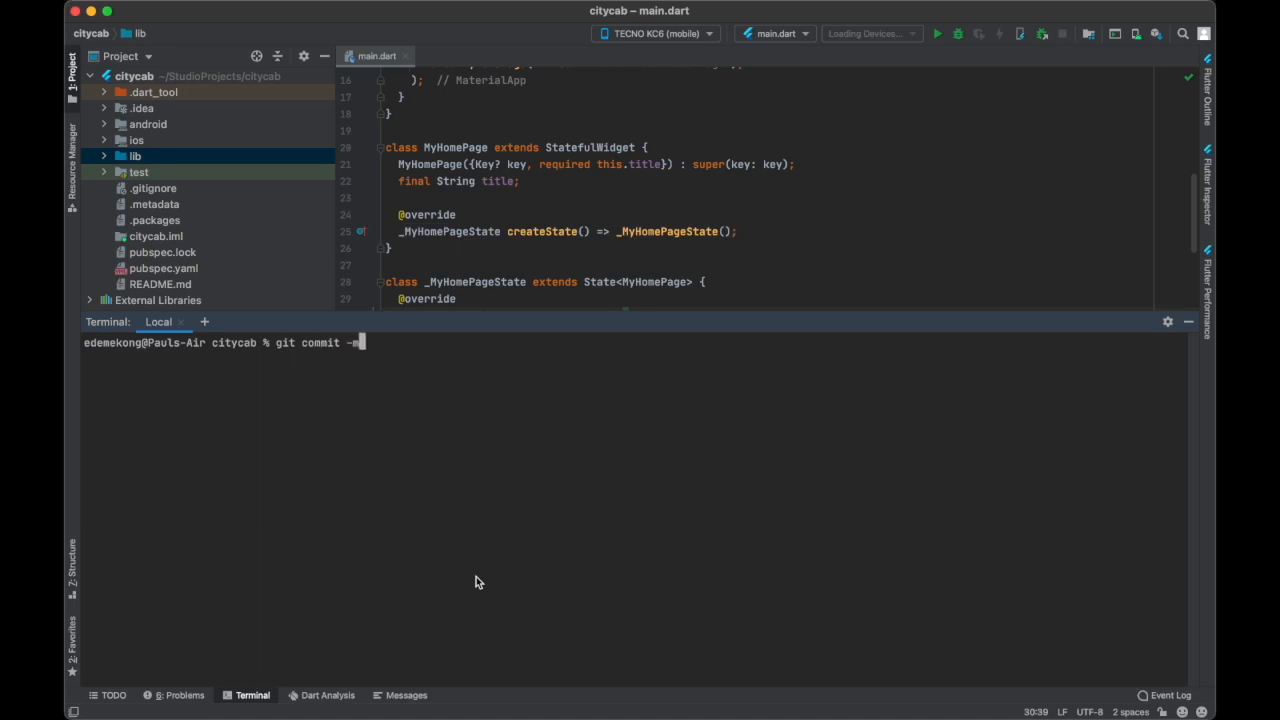
text(")
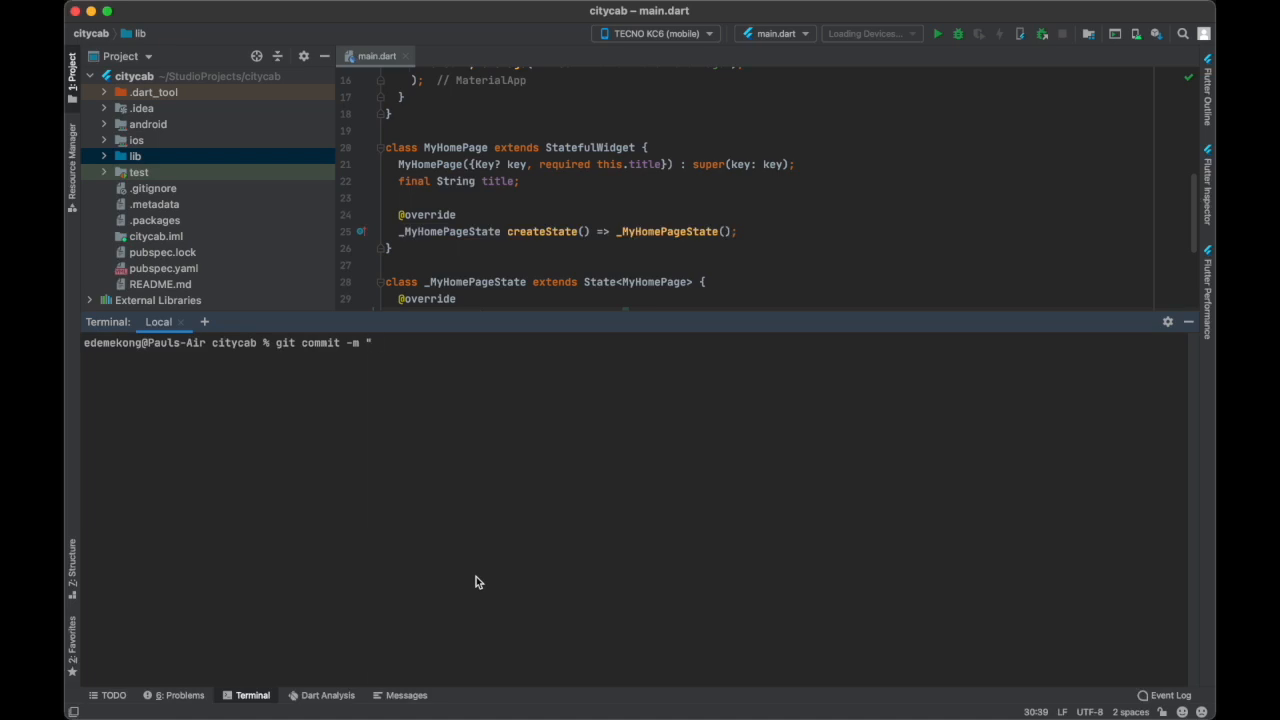
text(ini)
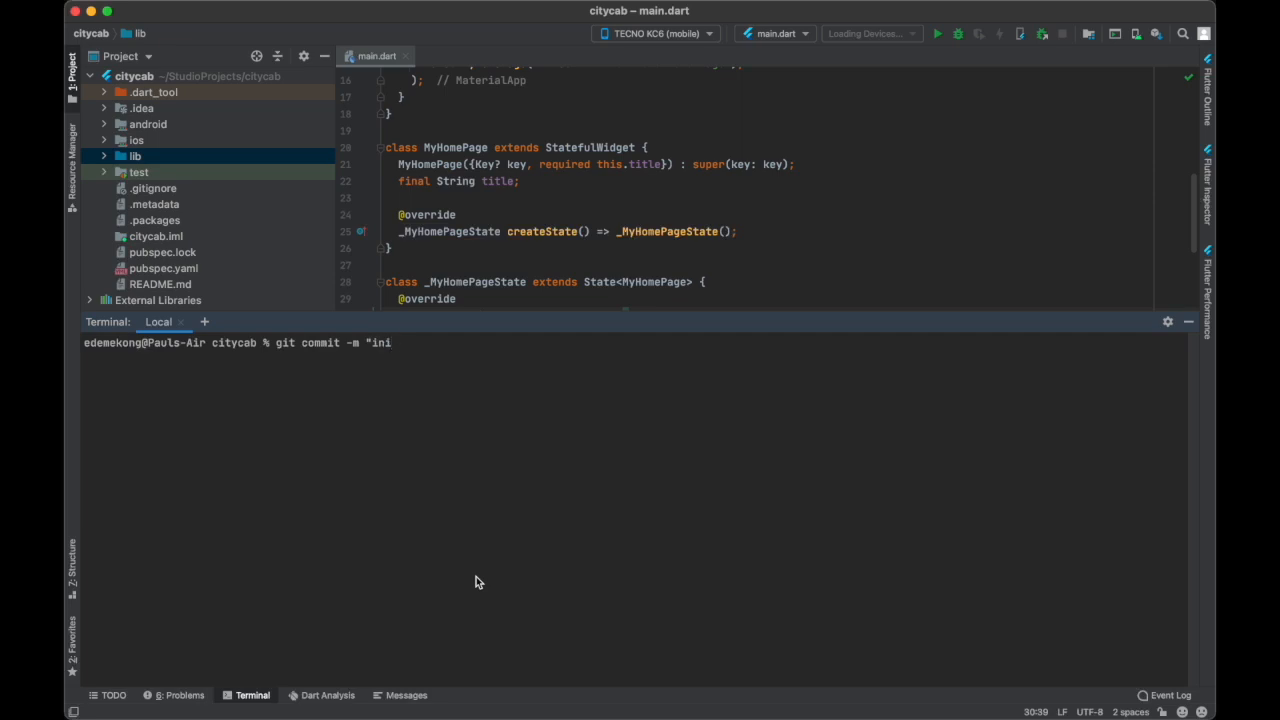
text(firs)
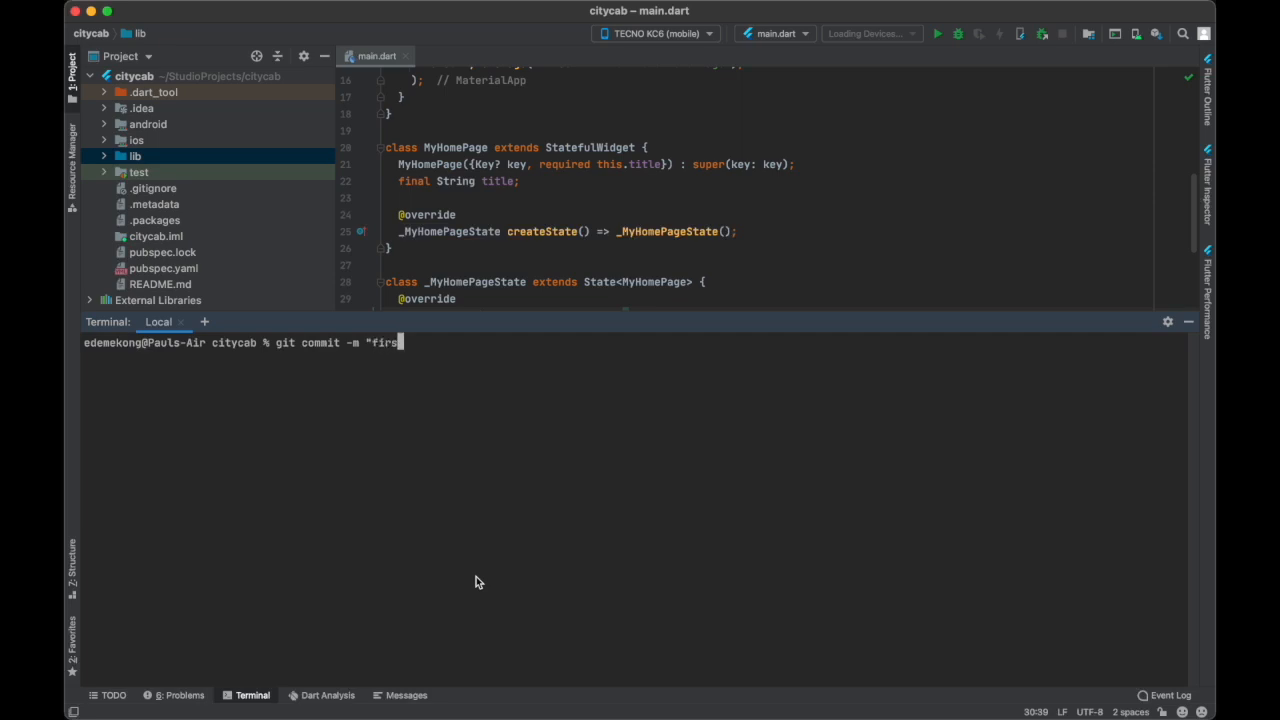
text(t commit)
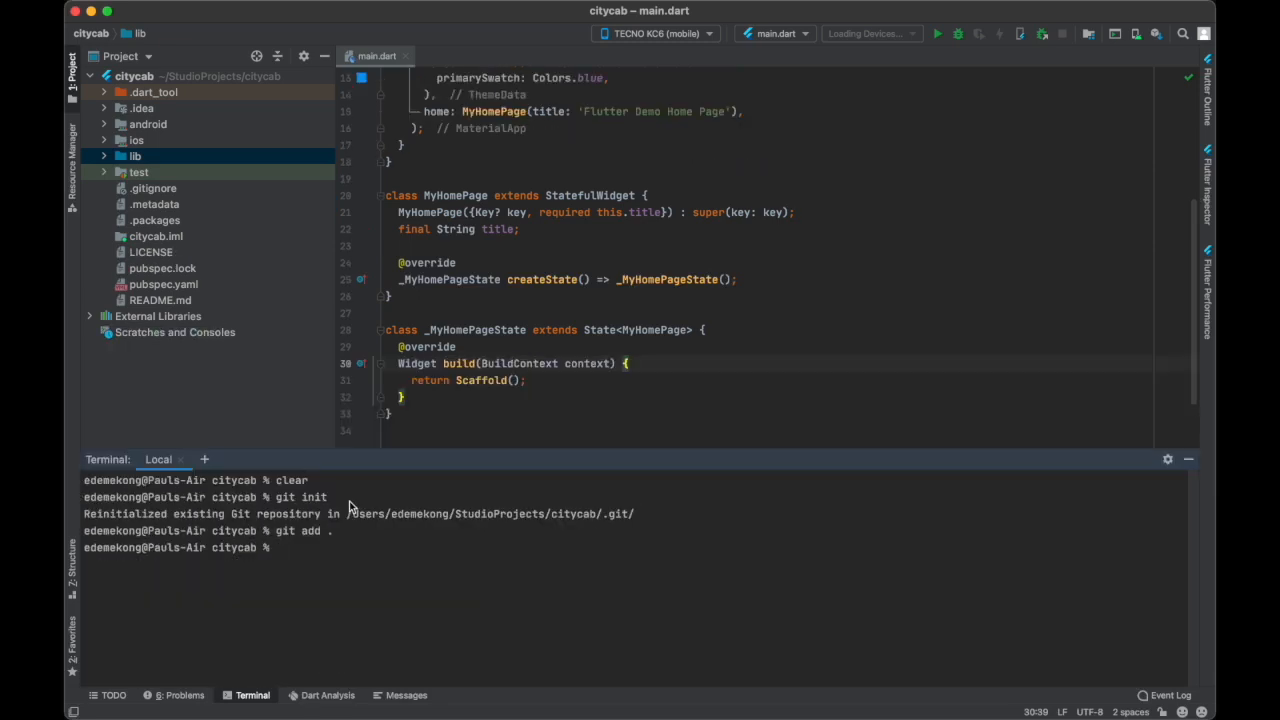
- Pull origin master with --allow-unrelated-histories to merge the remote's initial commit
text(git pull origin master --allow-unrelated-histories)
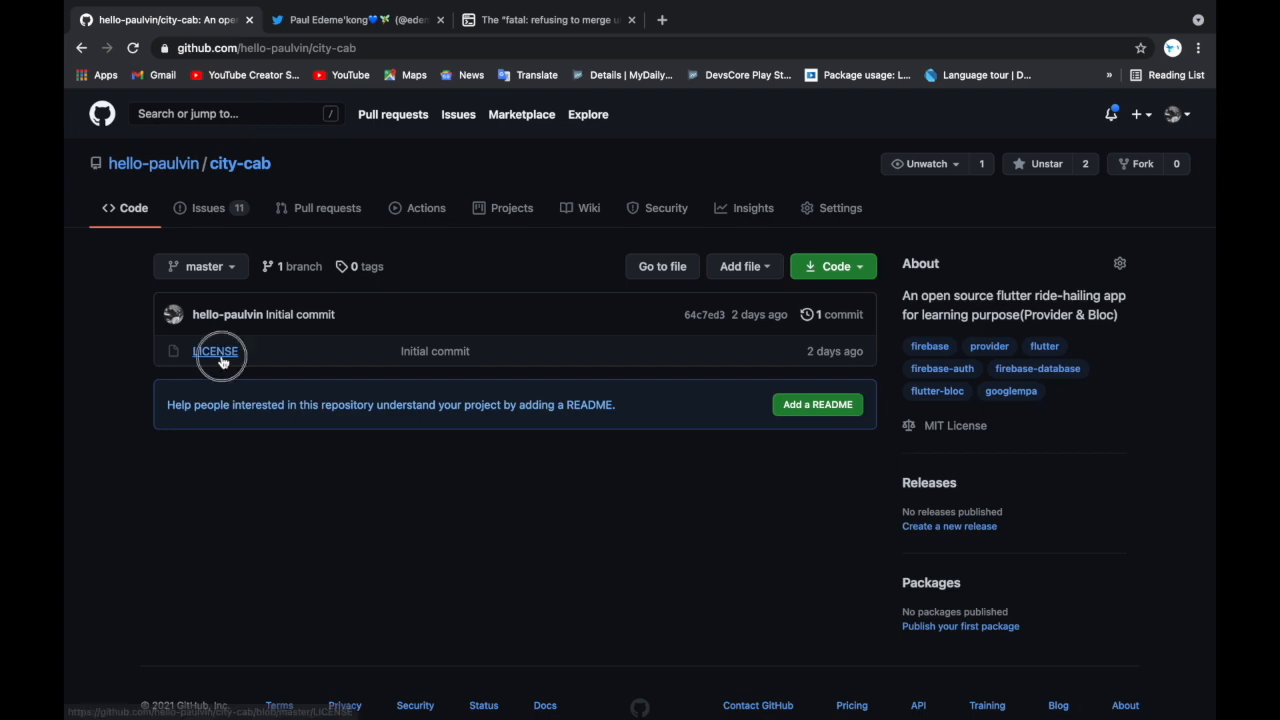
click(216, 352)
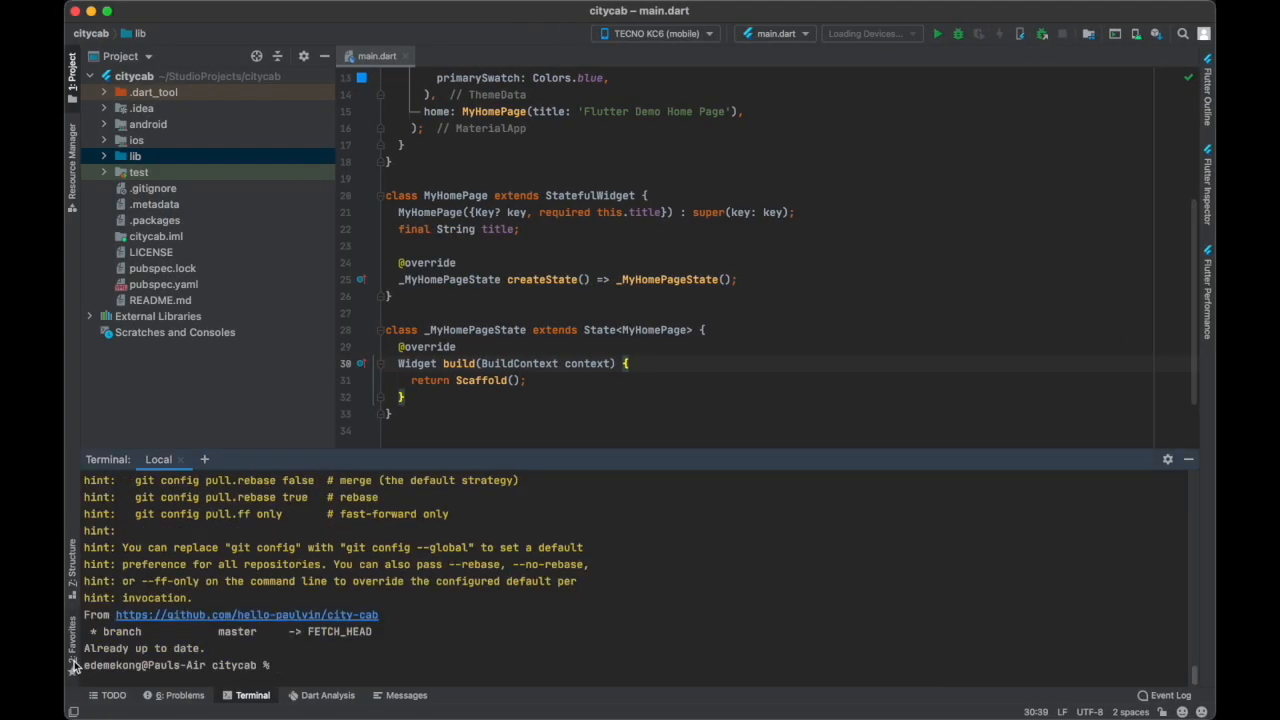
mouse_move(380, 684)
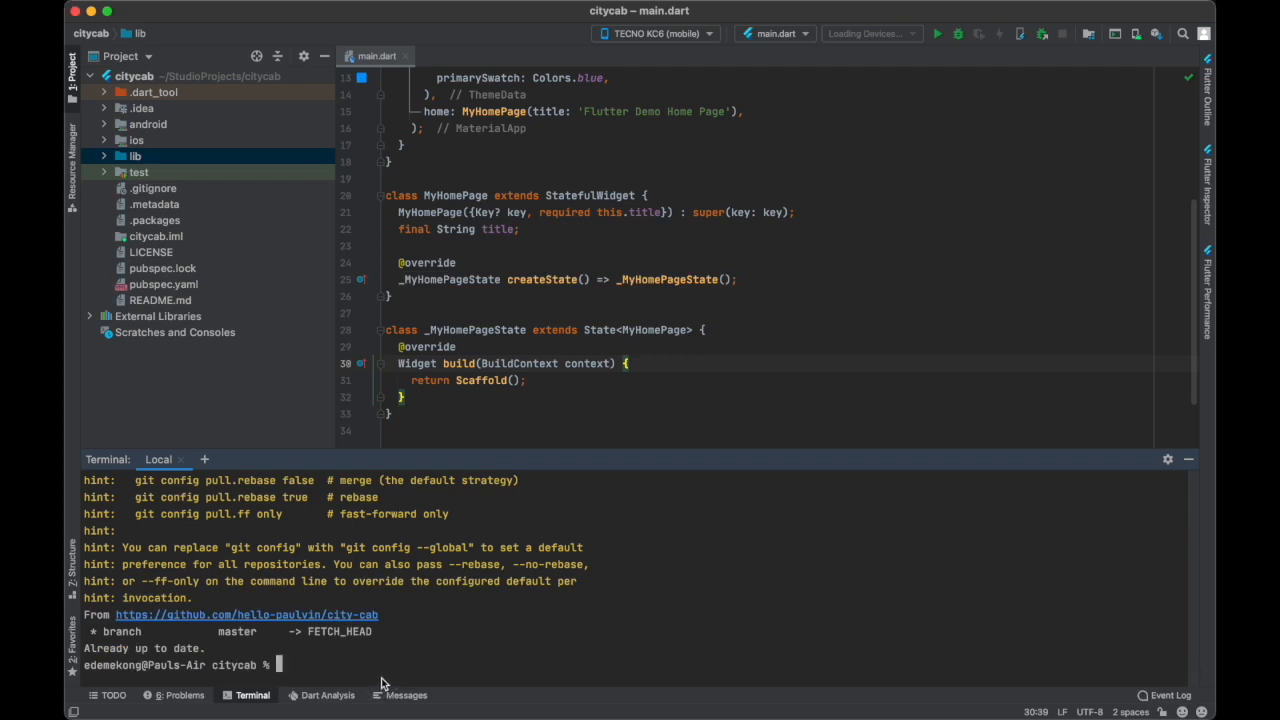
- Push master to the city-cab remote, setting origin master as the upstream branch
text(git push)
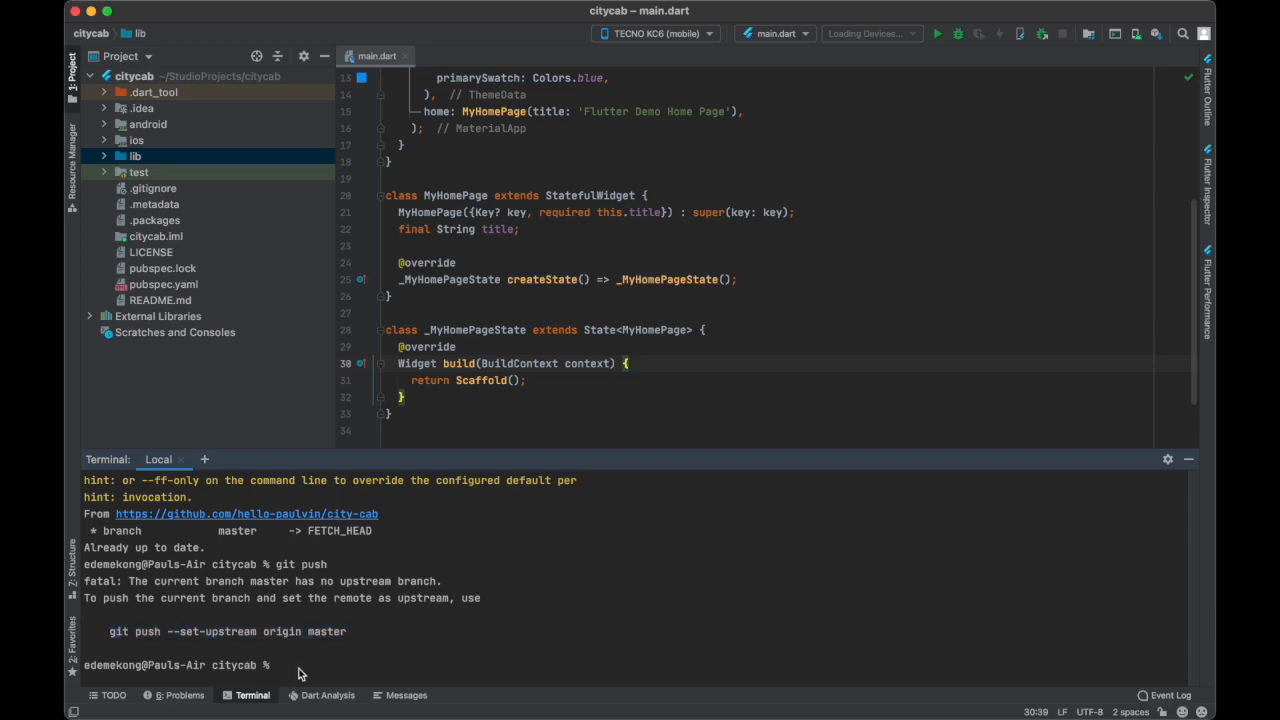
text(git push --set-upstream origin master)
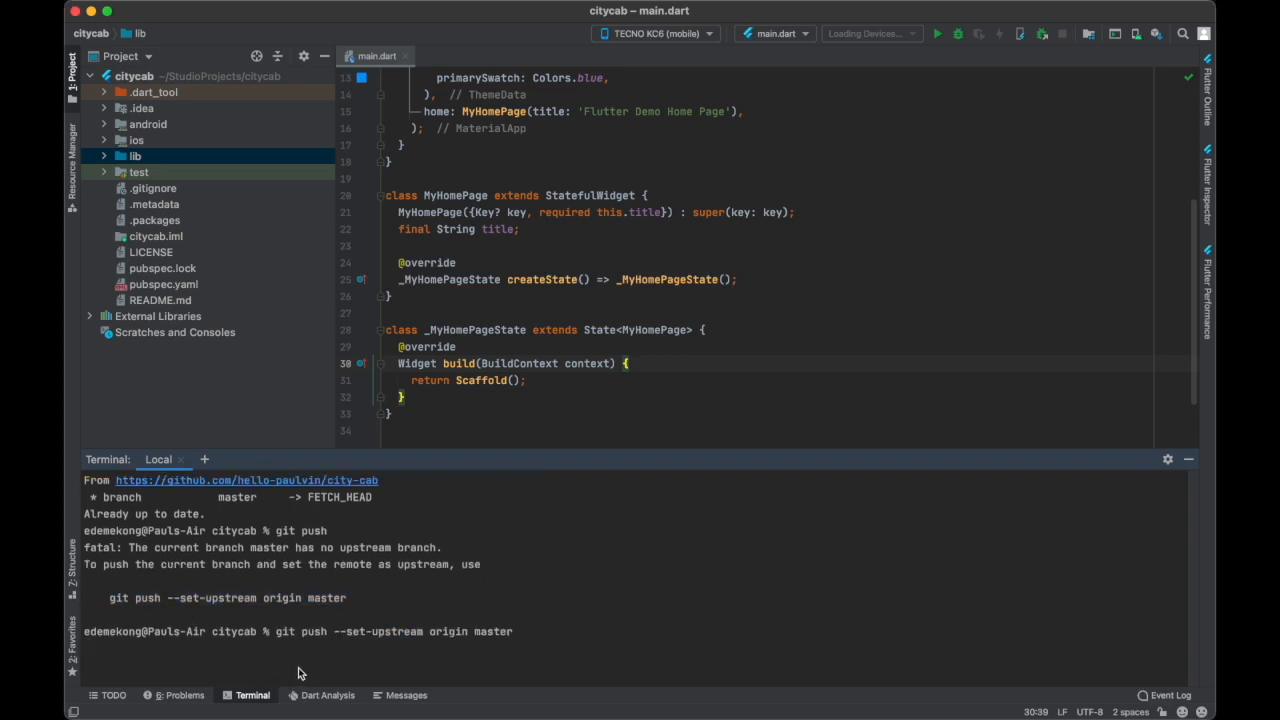
key(Return)
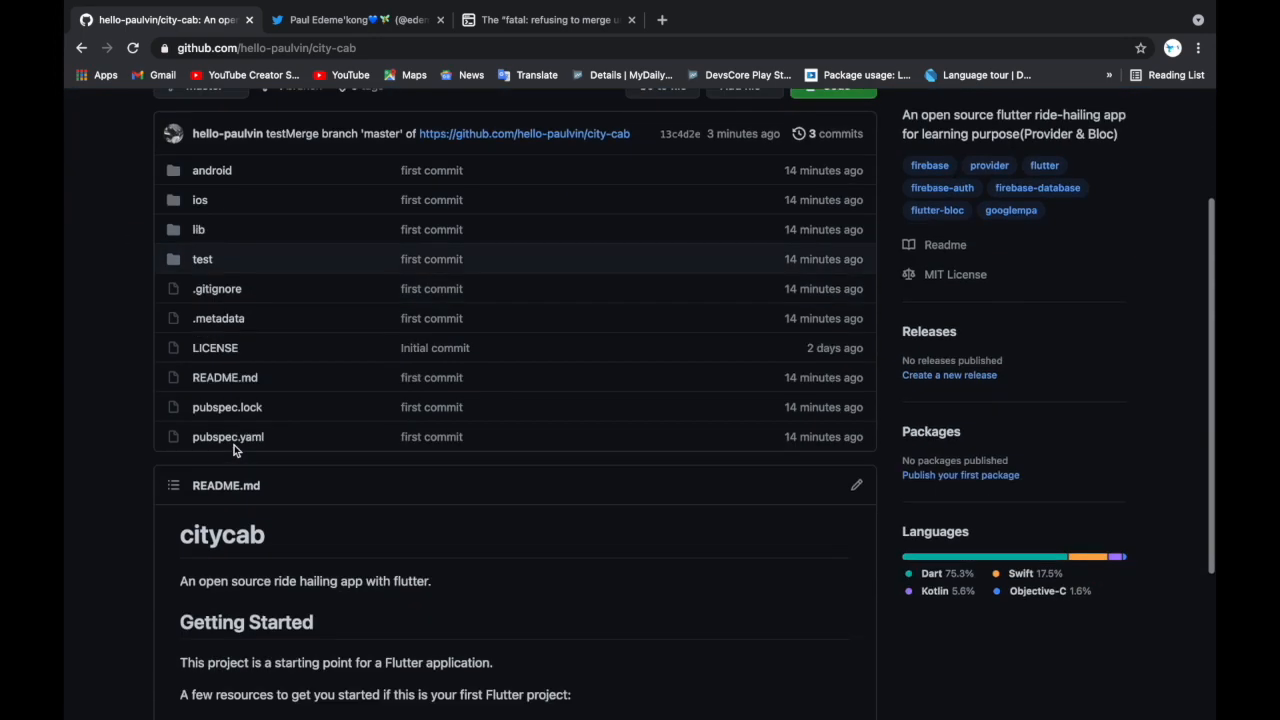
- Scroll through the repository's pushed folders and the citycab Flutter starter README
scroll(down, 3)
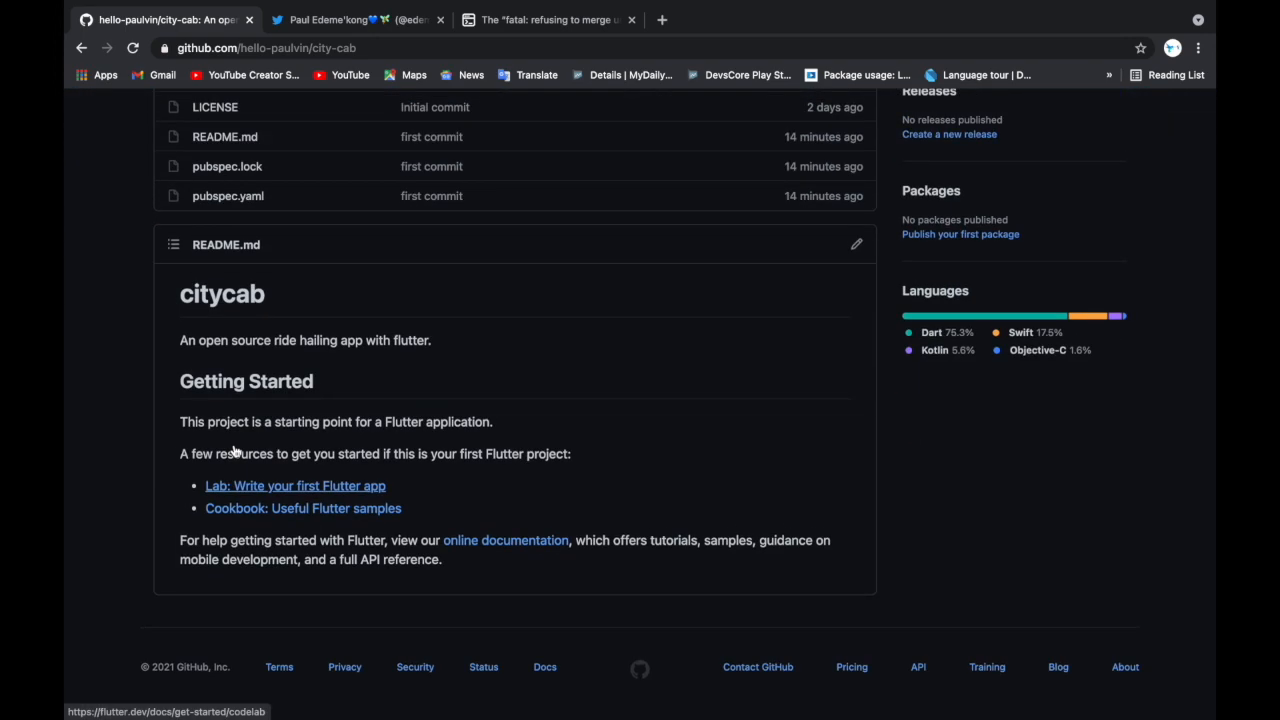
mouse_move(360, 324)
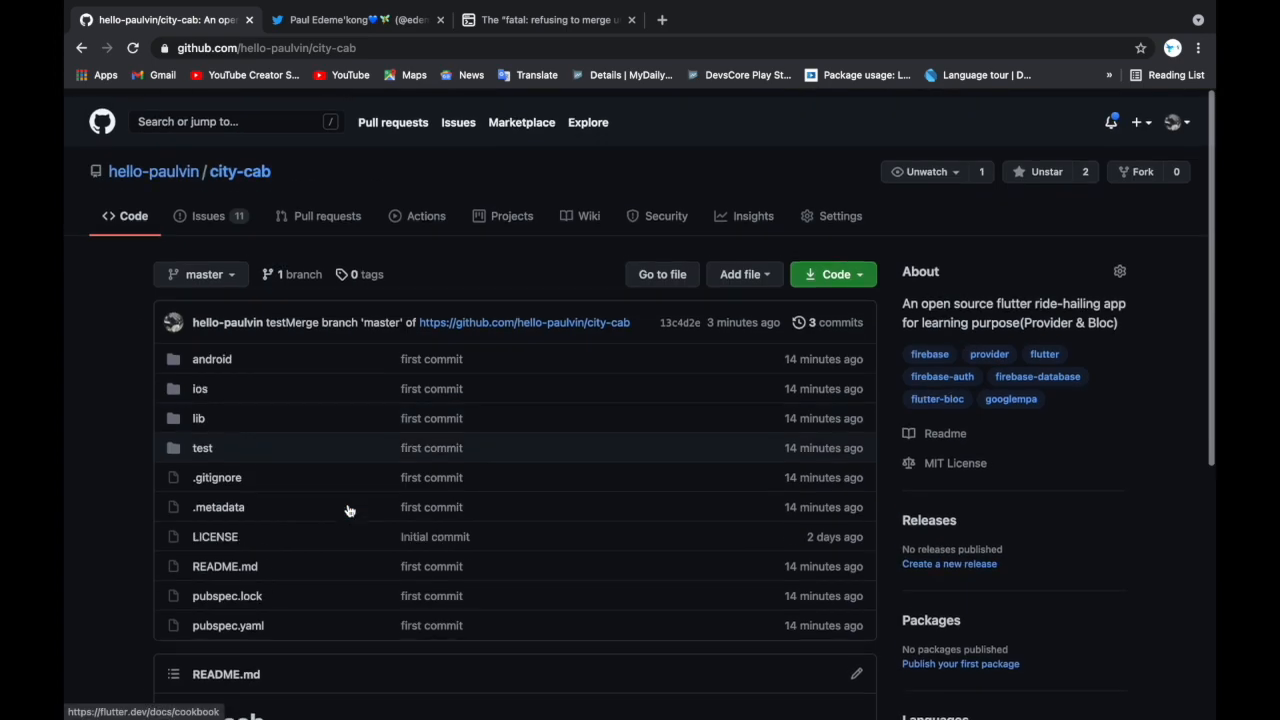
scroll(down, 3)
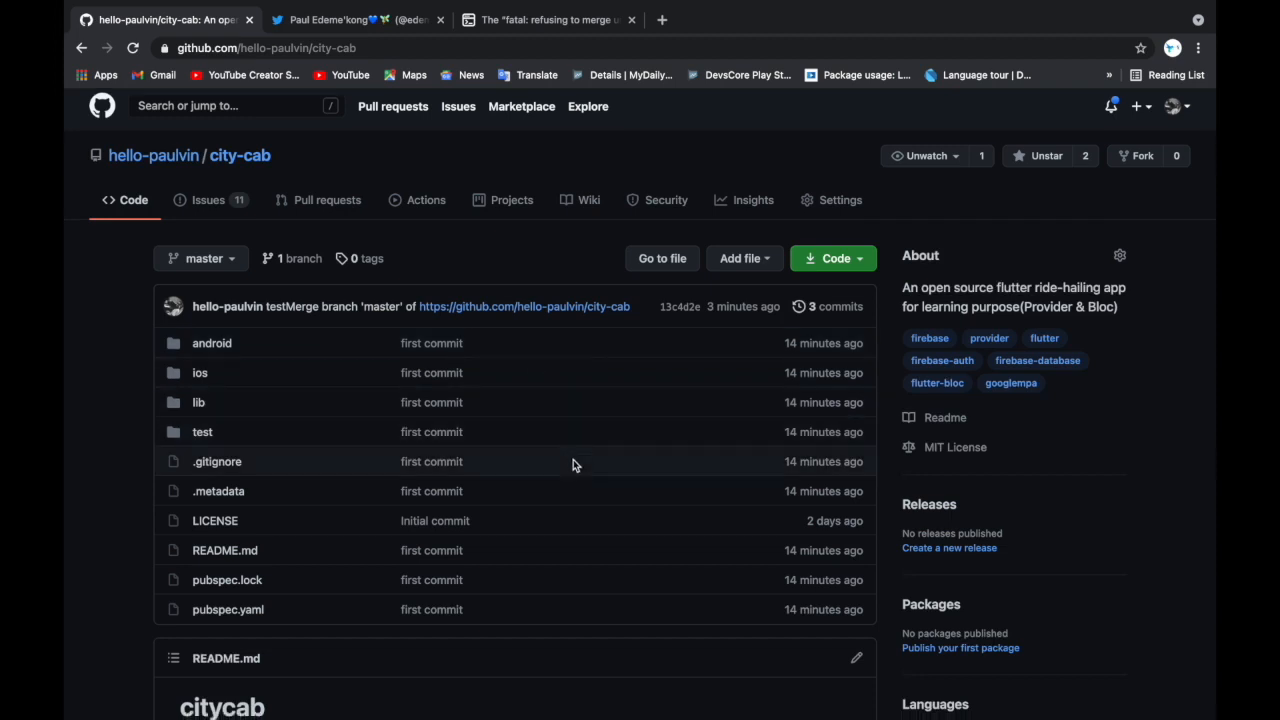
scroll(down, 3)
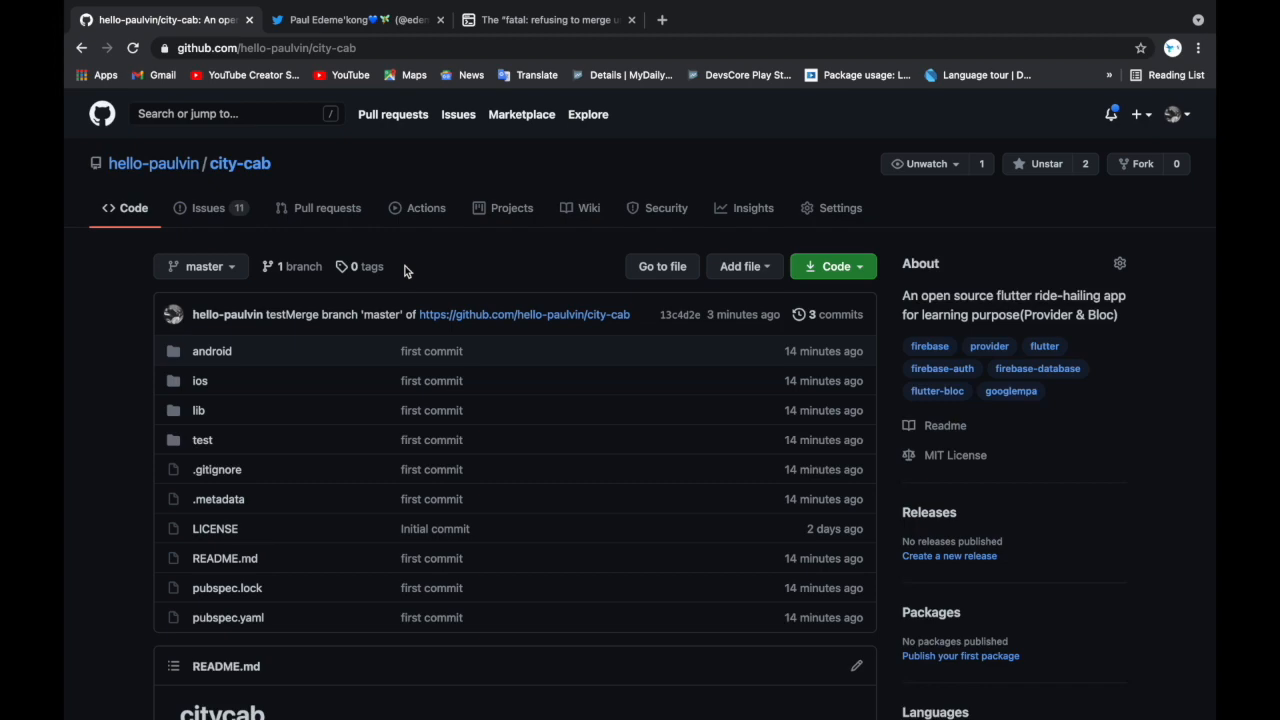
mouse_move(210, 206)
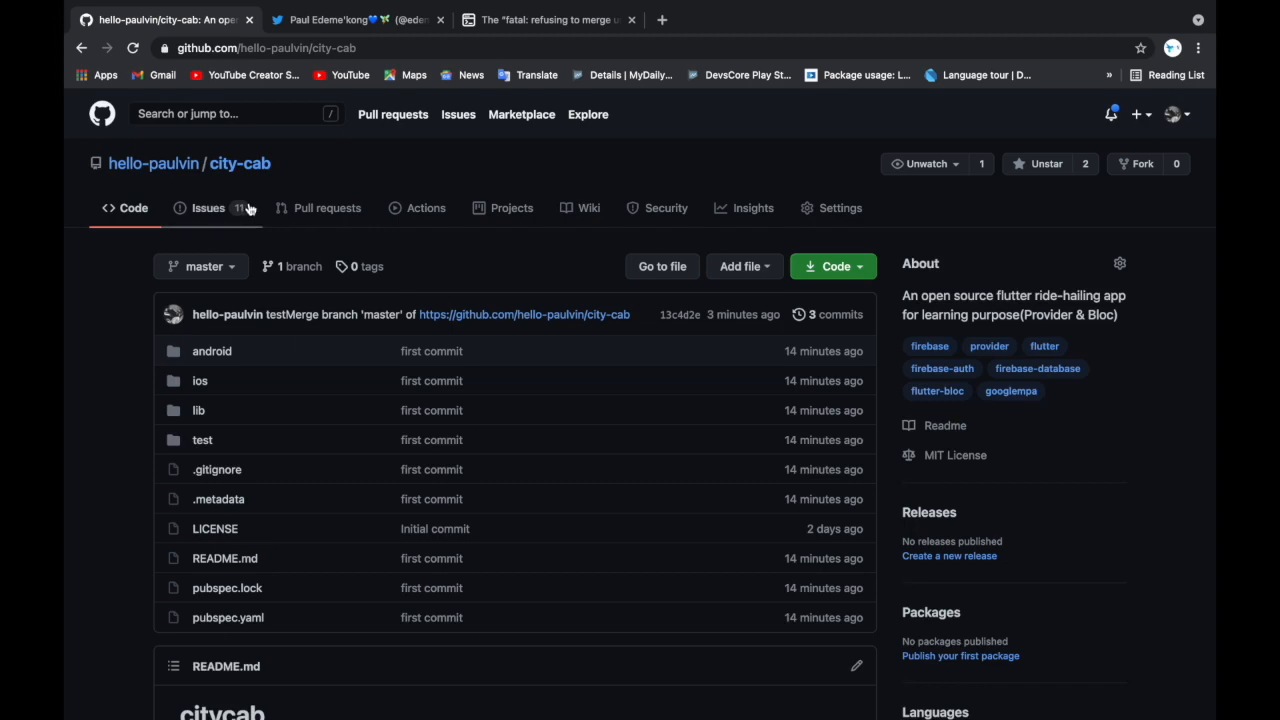
- Show the city-cab Issues list with its 11 open Todo issues
click(208, 208)
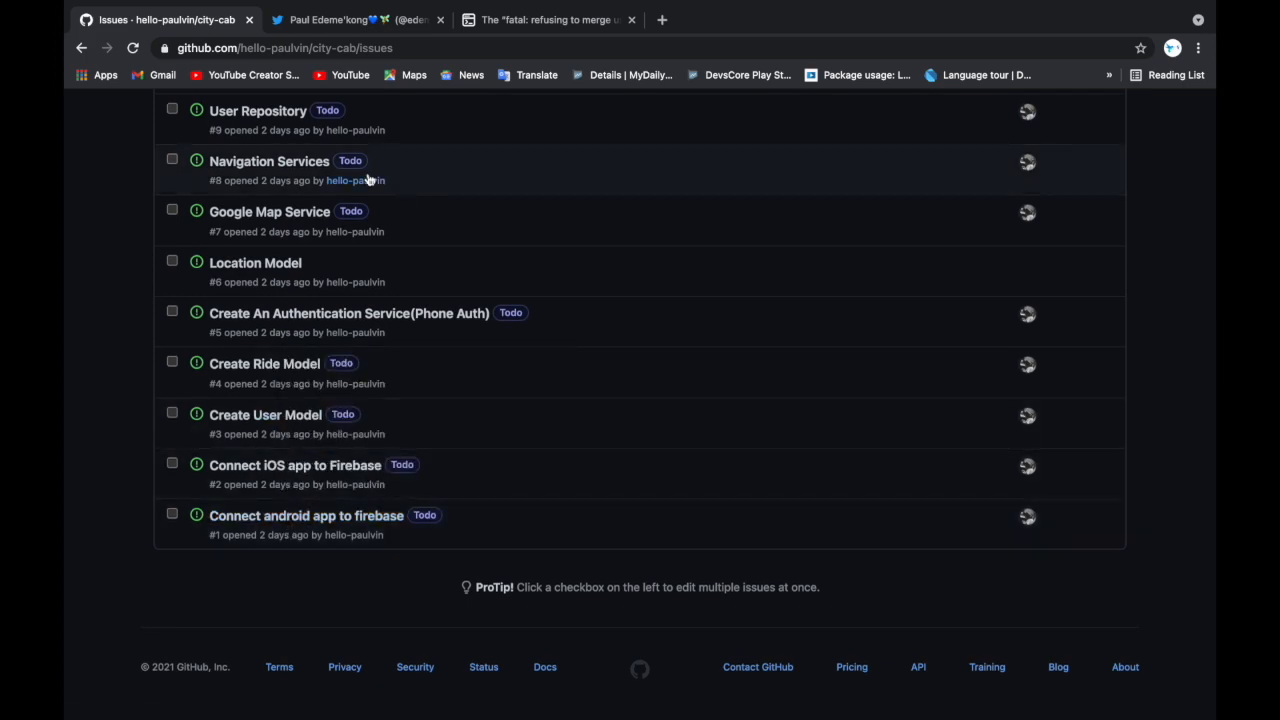
scroll(down, 3)
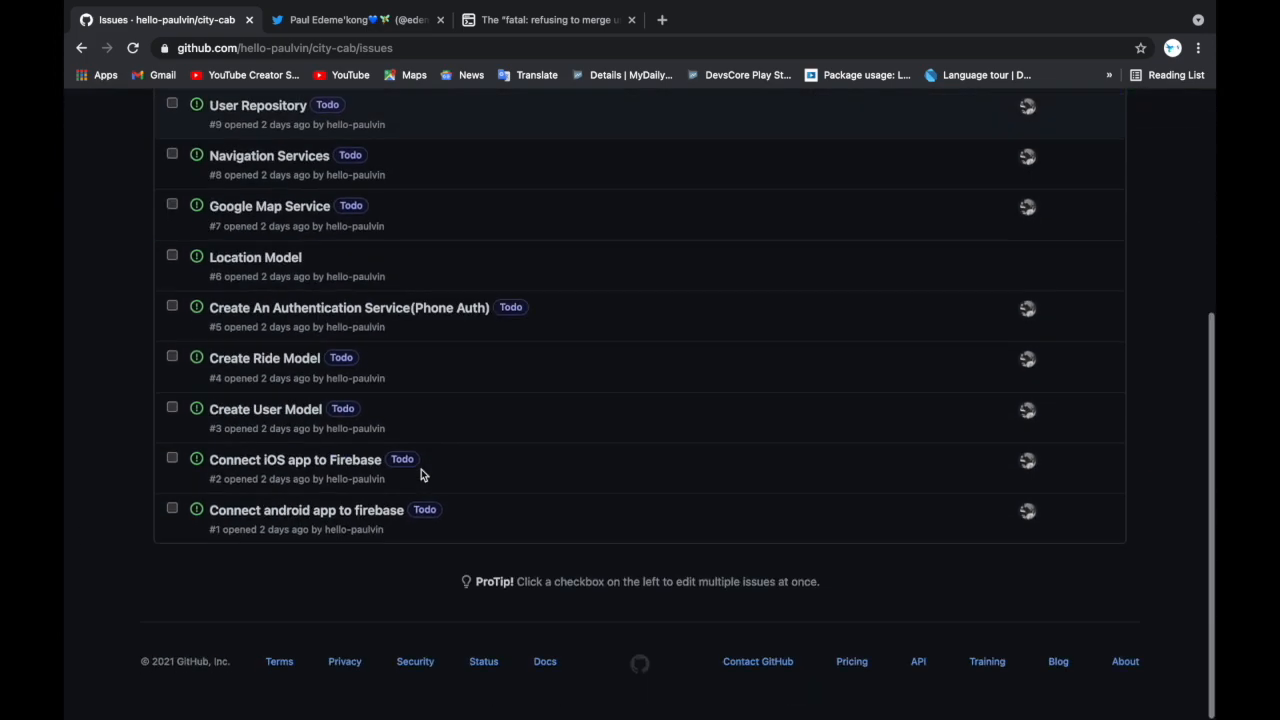
scroll(up, 3)
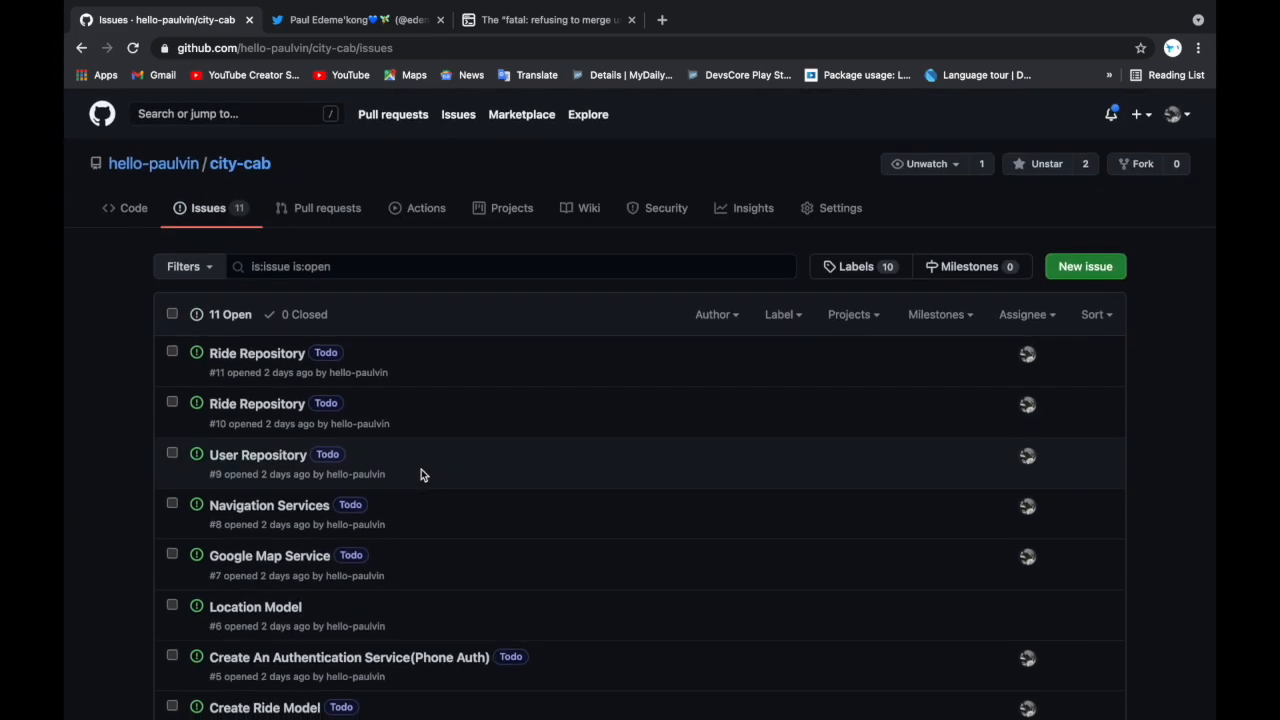
scroll(down, 3)
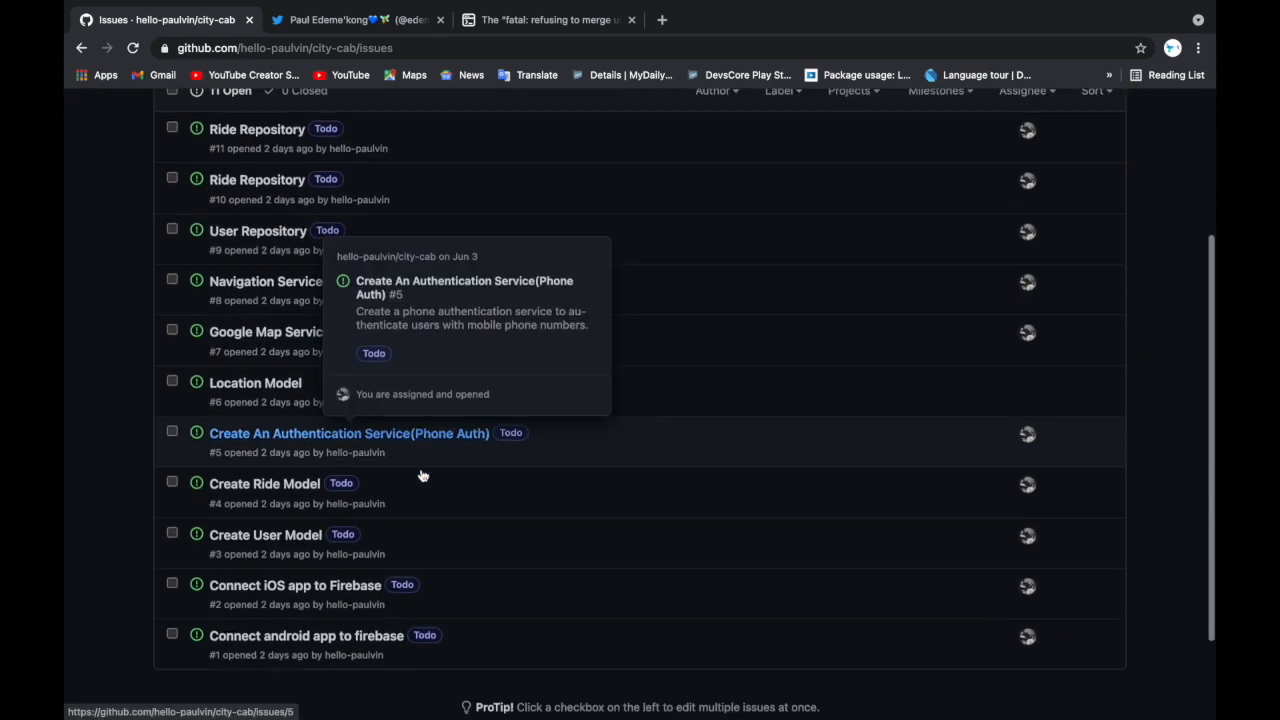